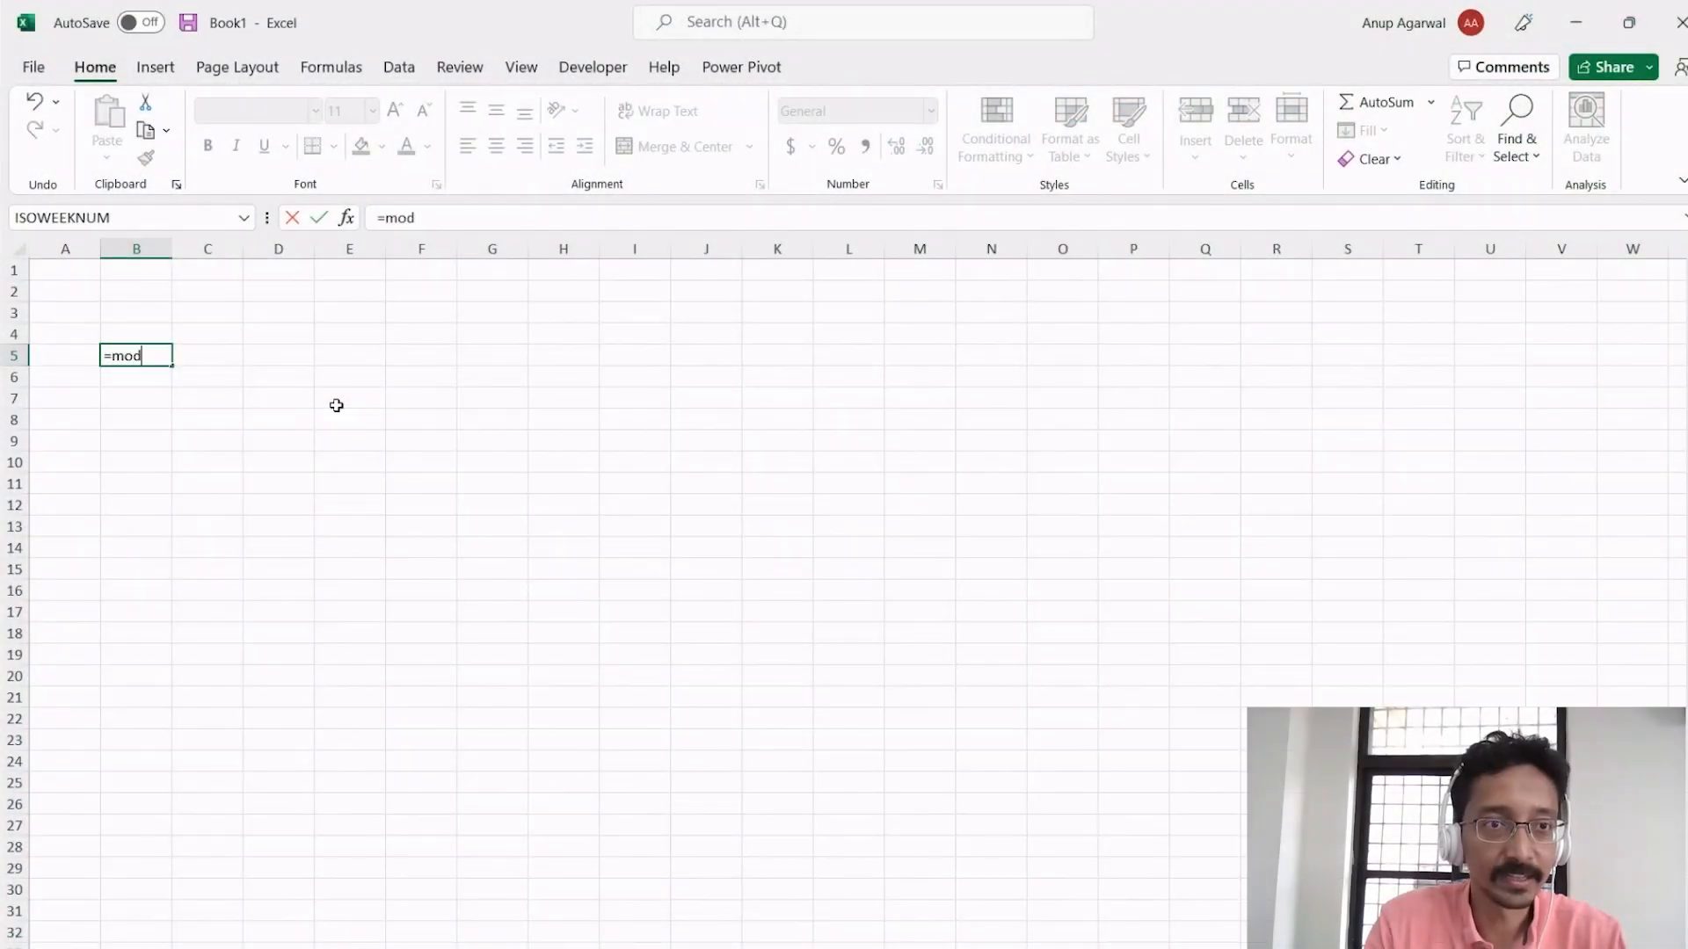
pyautogui.moveTo(365, 385)
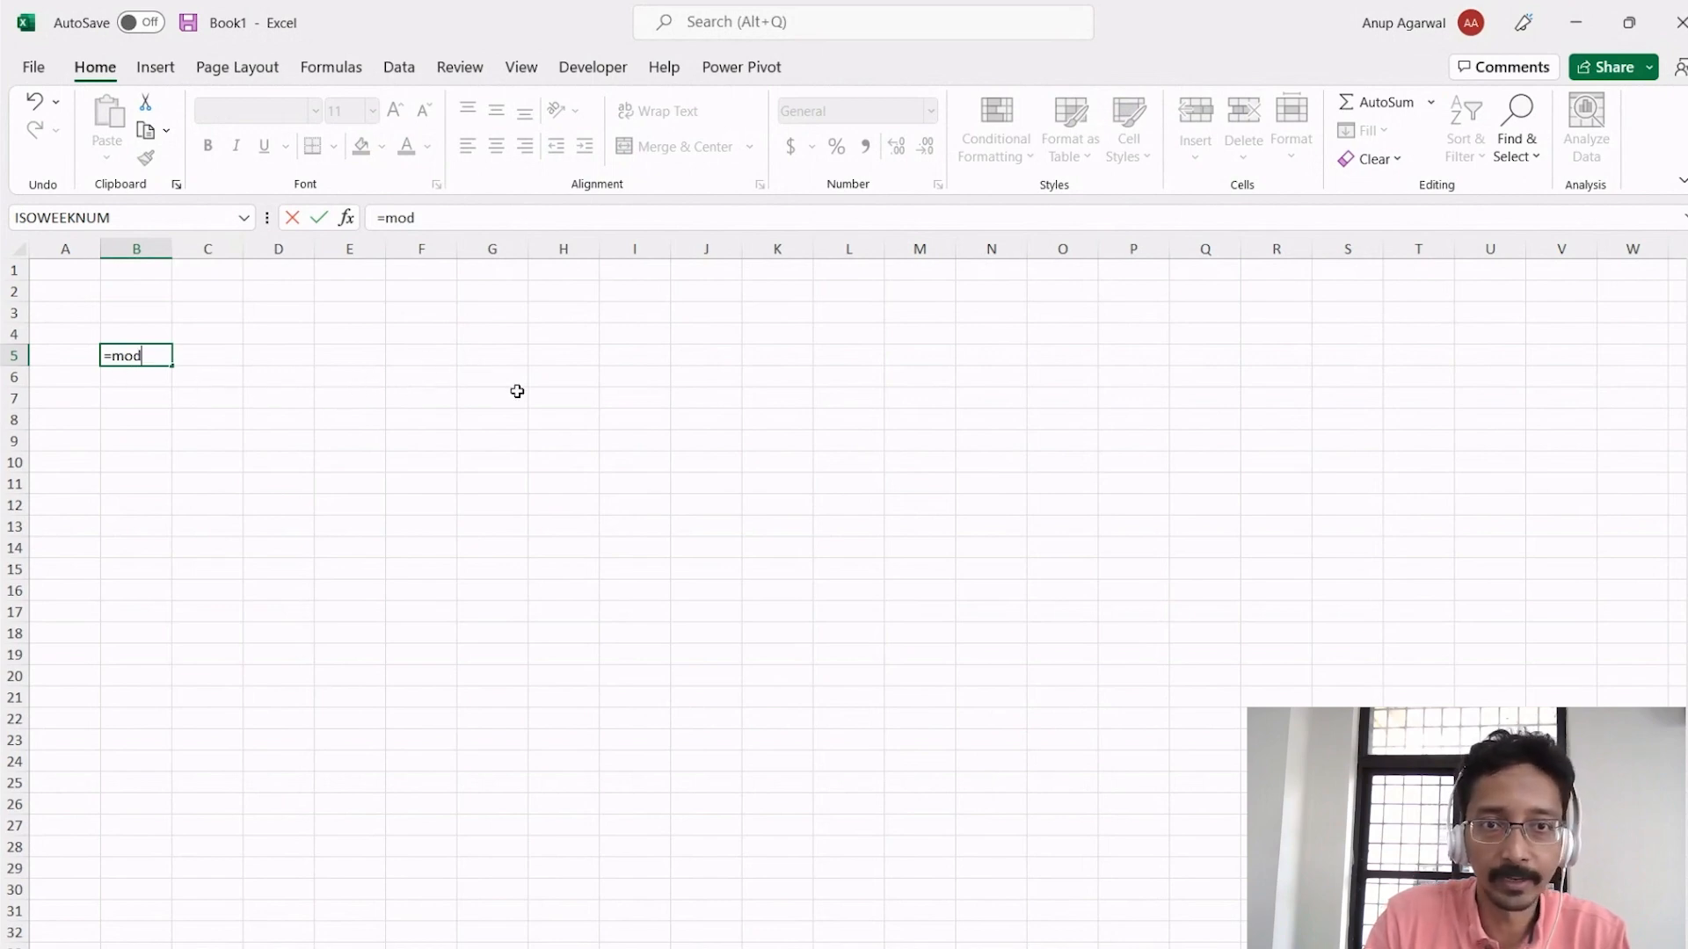
pyautogui.moveTo(559, 398)
pyautogui.write('(')
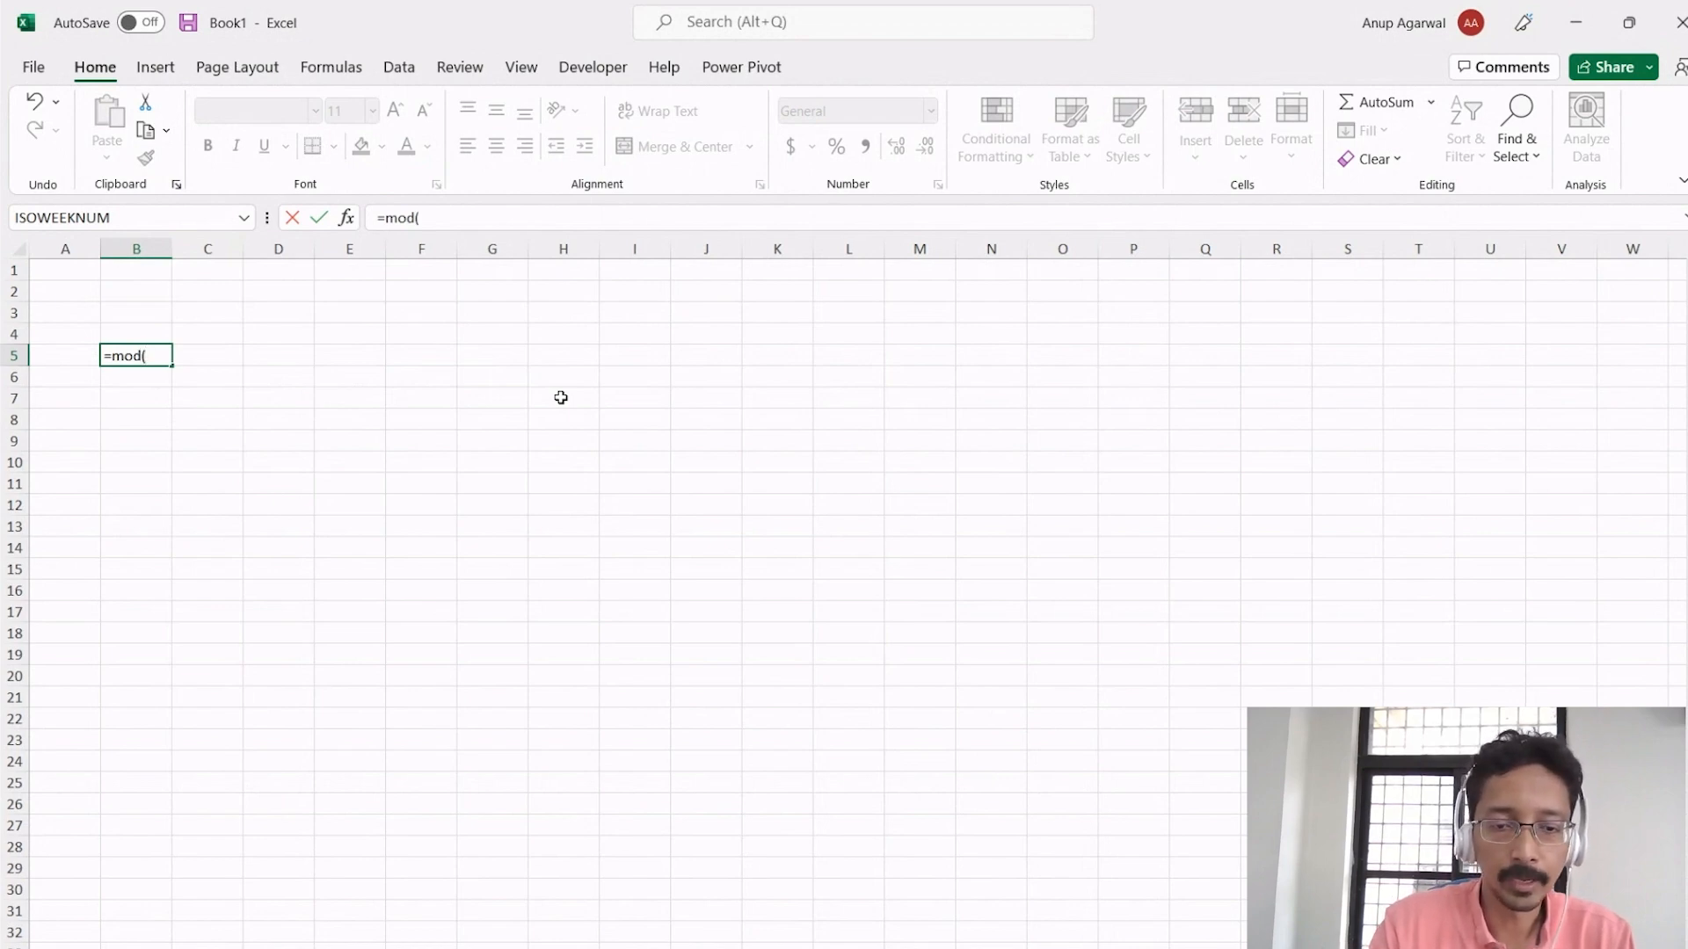
# - Enter =MOD(10,3) in B5, which returns the remainder 1
pyautogui.write('10')
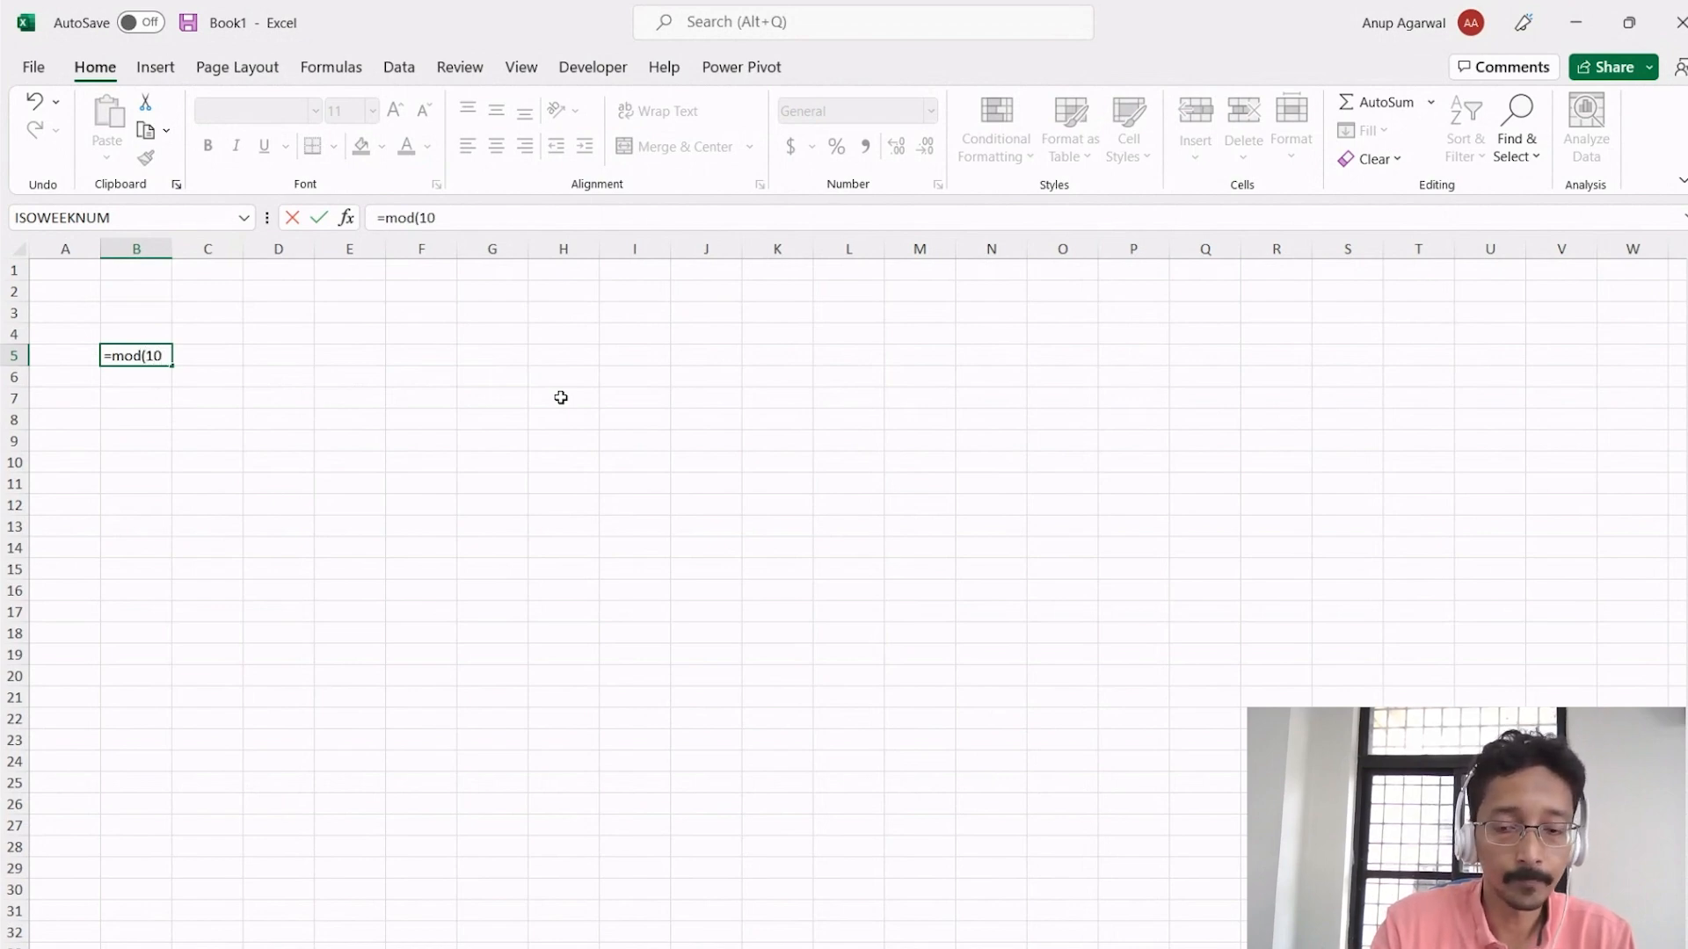
pyautogui.write(',3')
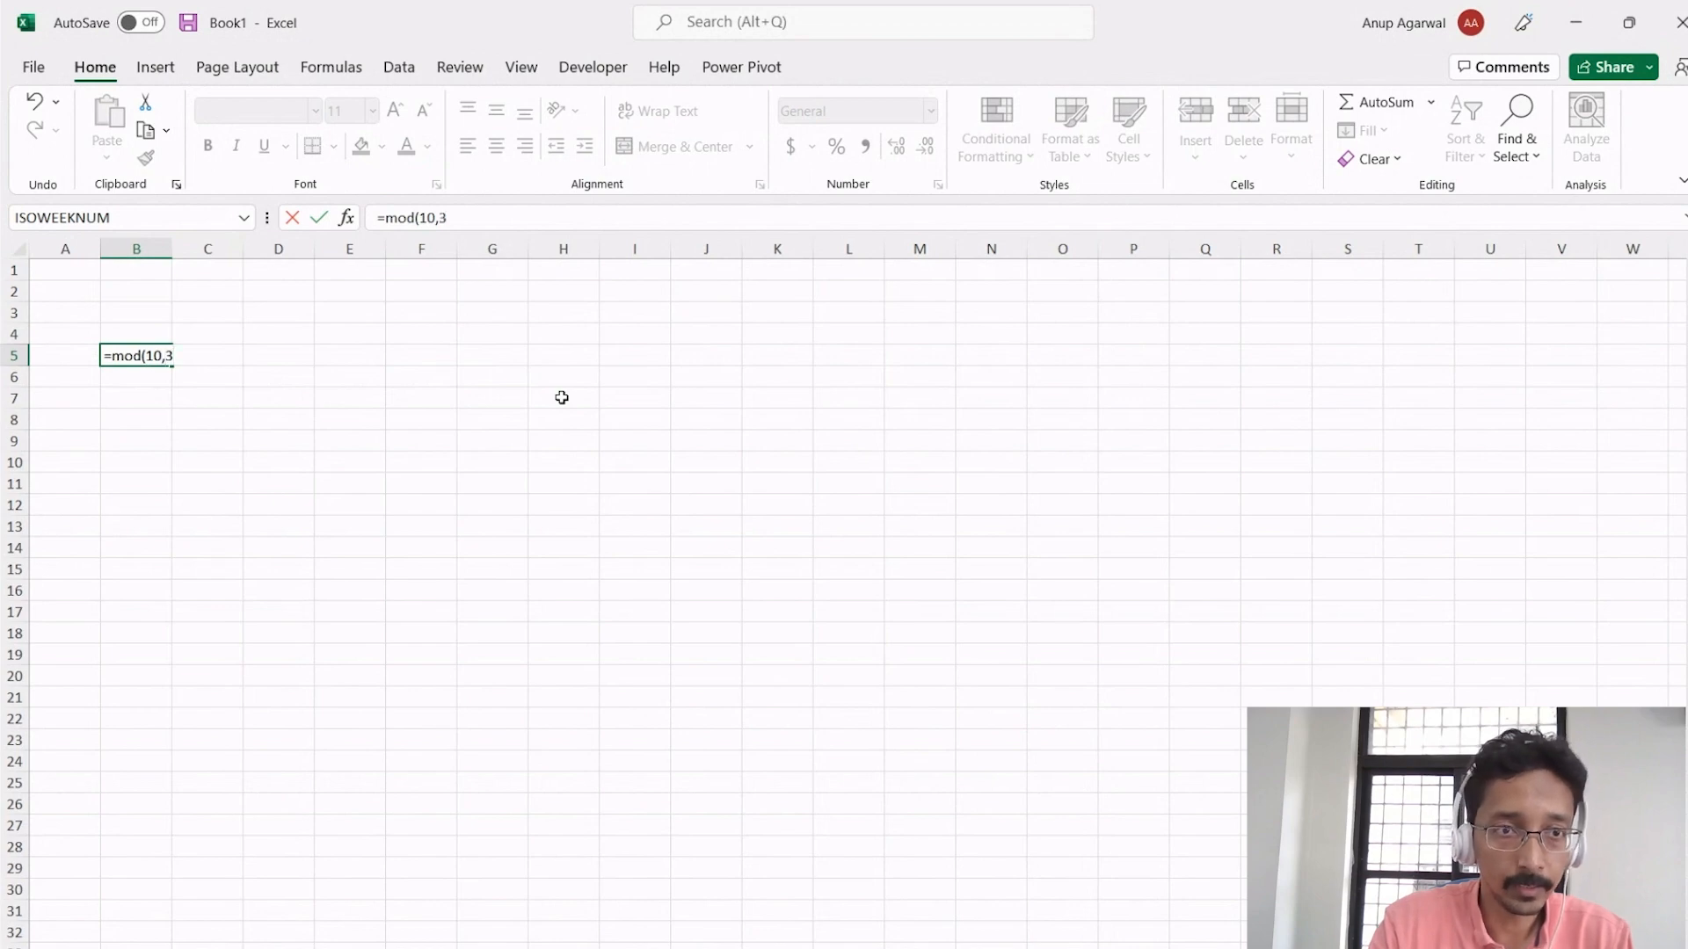
pyautogui.write(')')
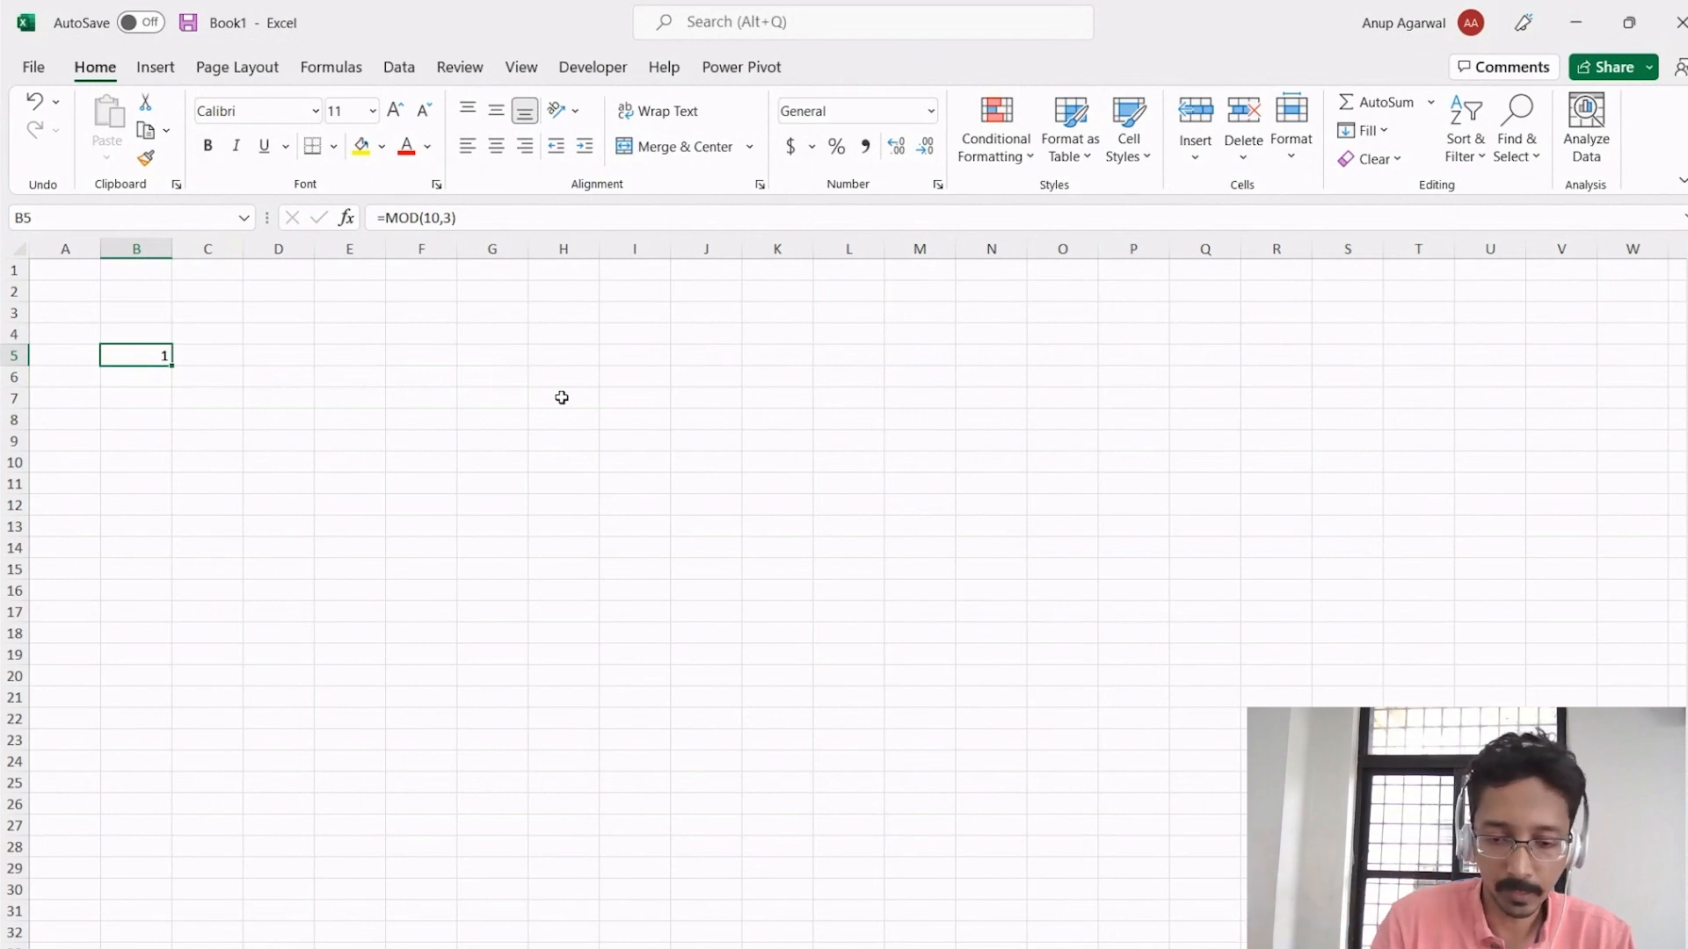
# - Change the divisor in B5's MOD formula to 15 so it returns 10
pyautogui.doubleClick(135, 356)
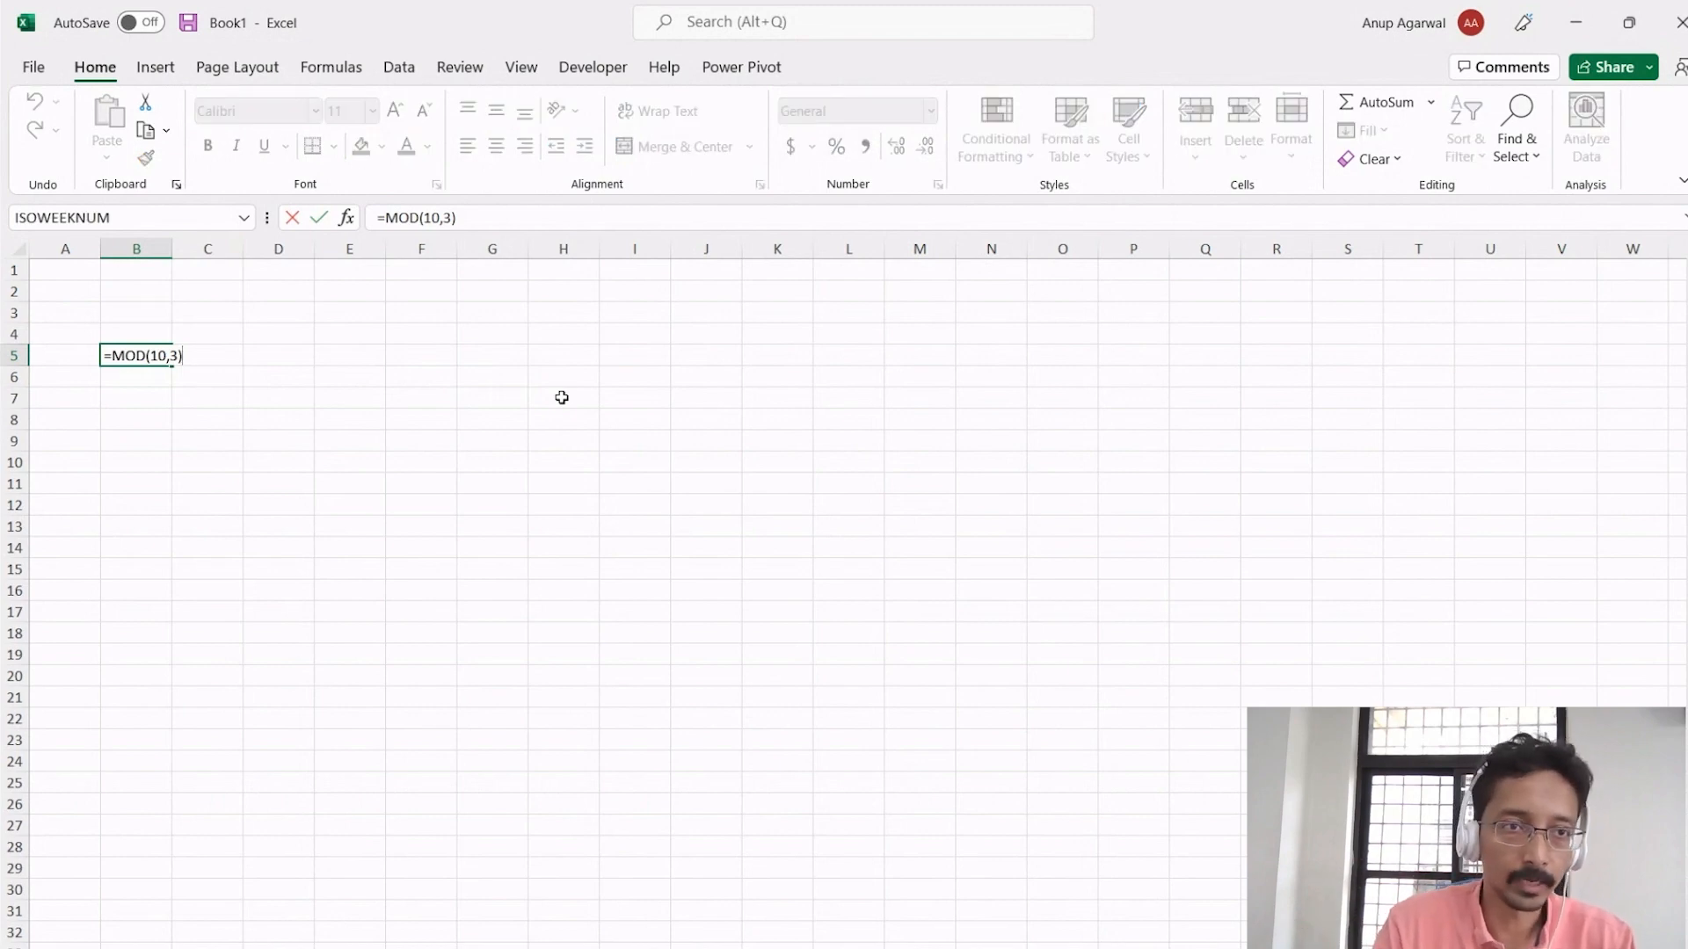
pyautogui.write('5')
pyautogui.press('Enter')
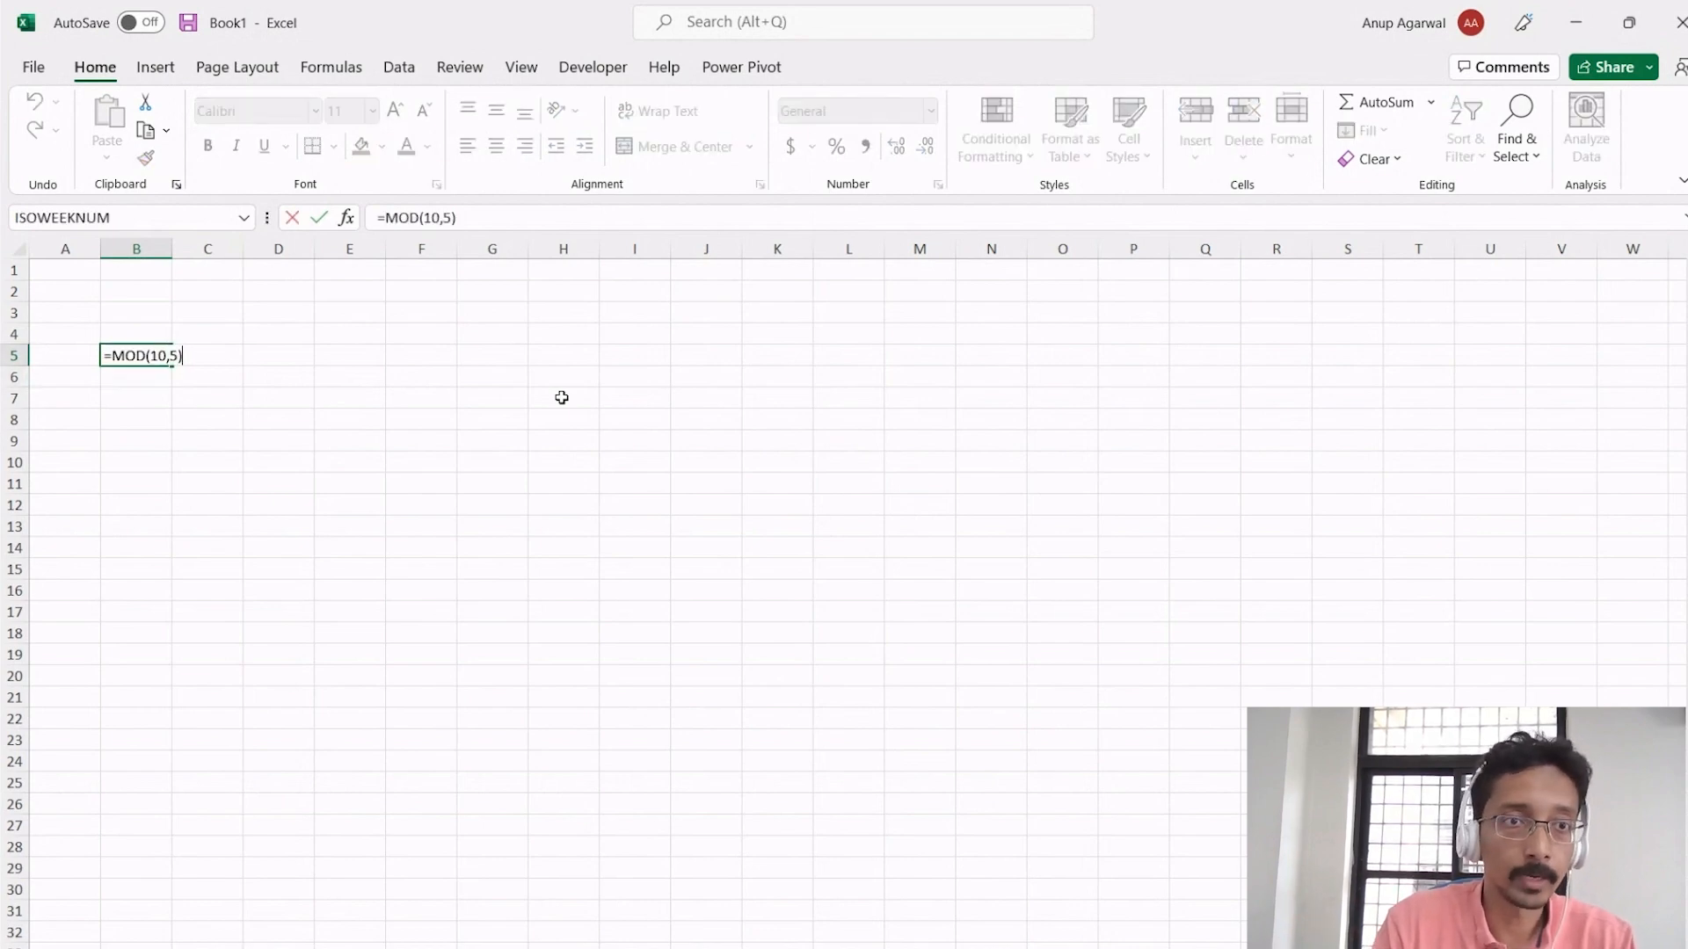
pyautogui.press('Backspace')
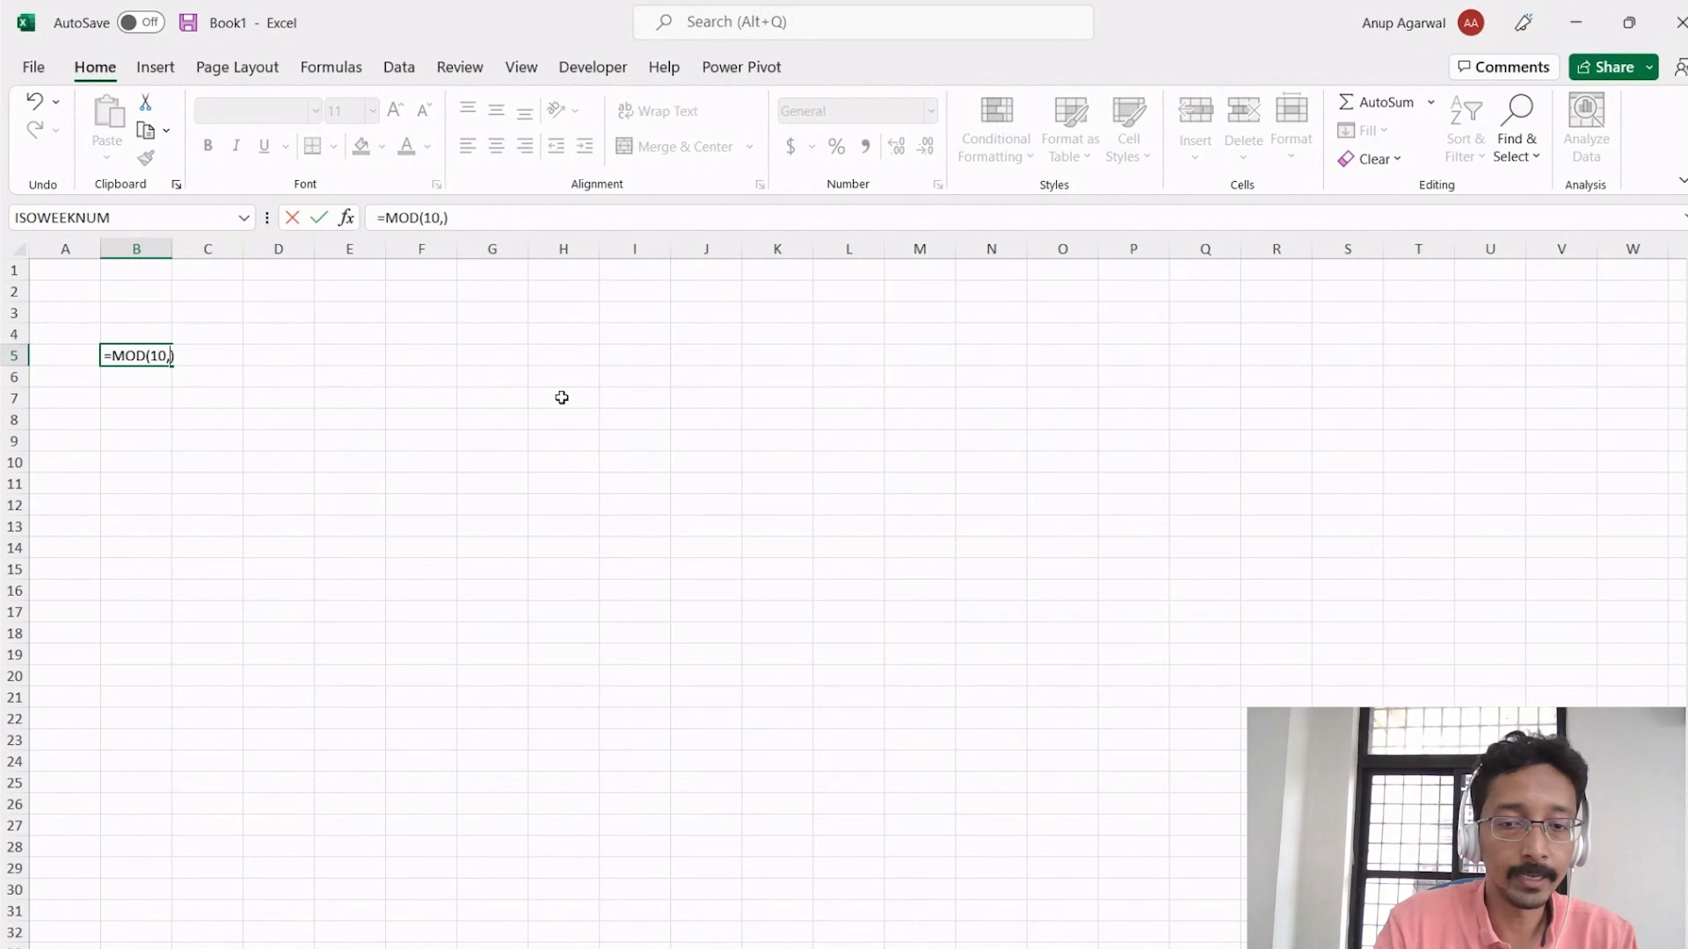
pyautogui.write('15')
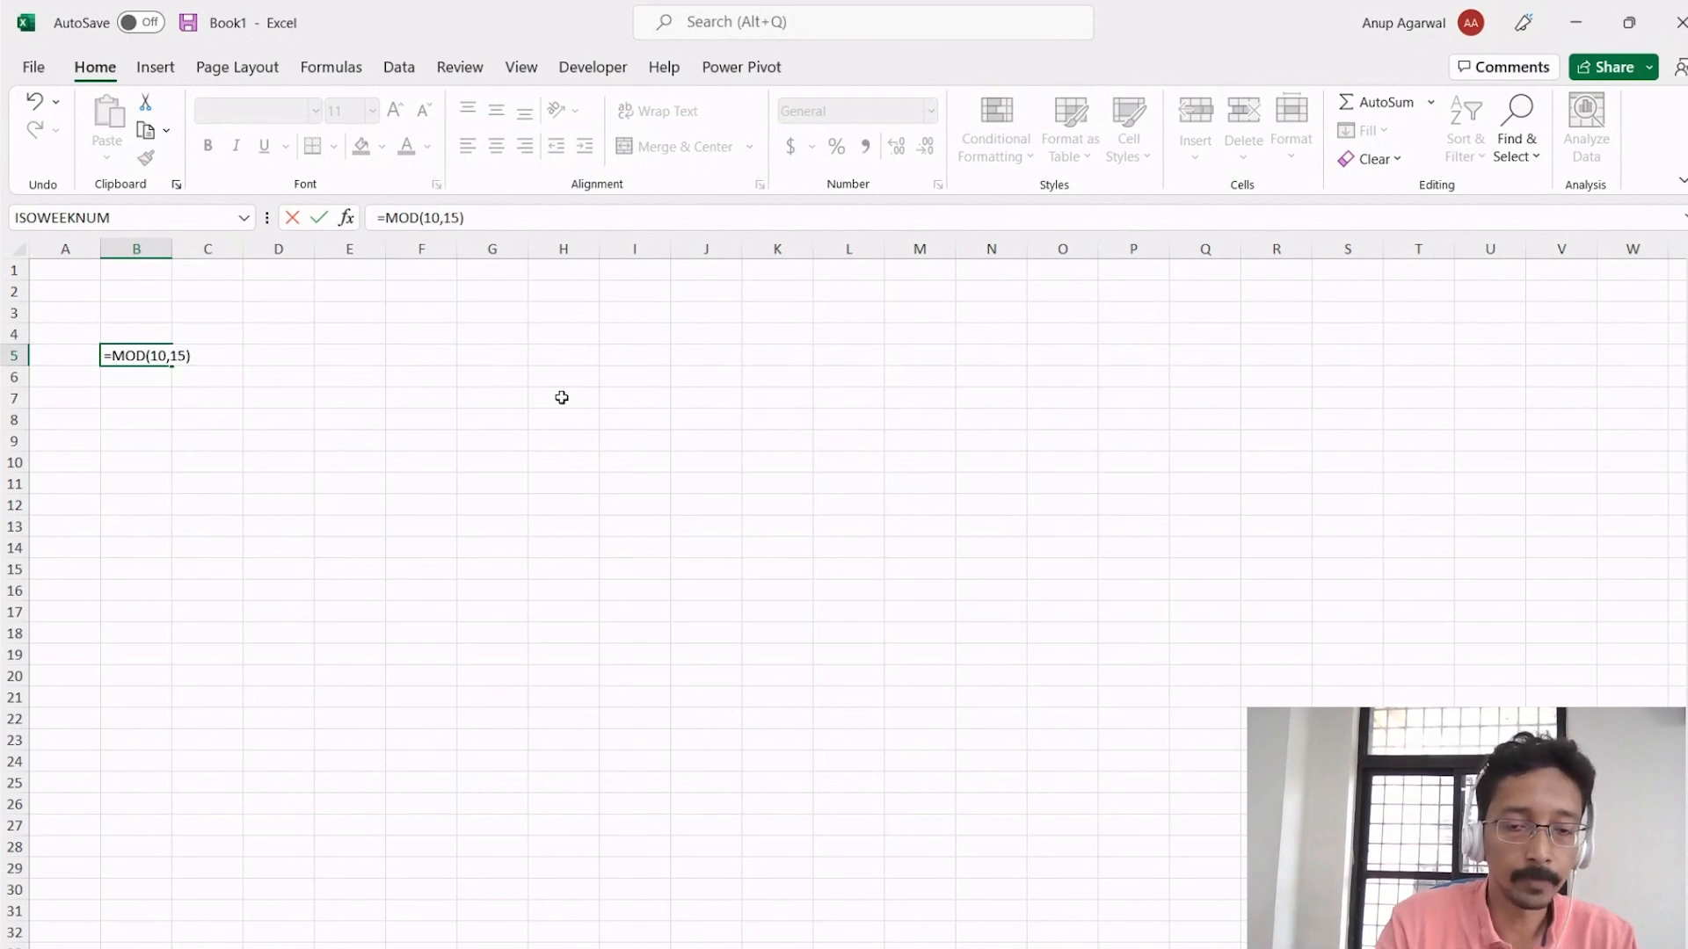
pyautogui.press('Enter')
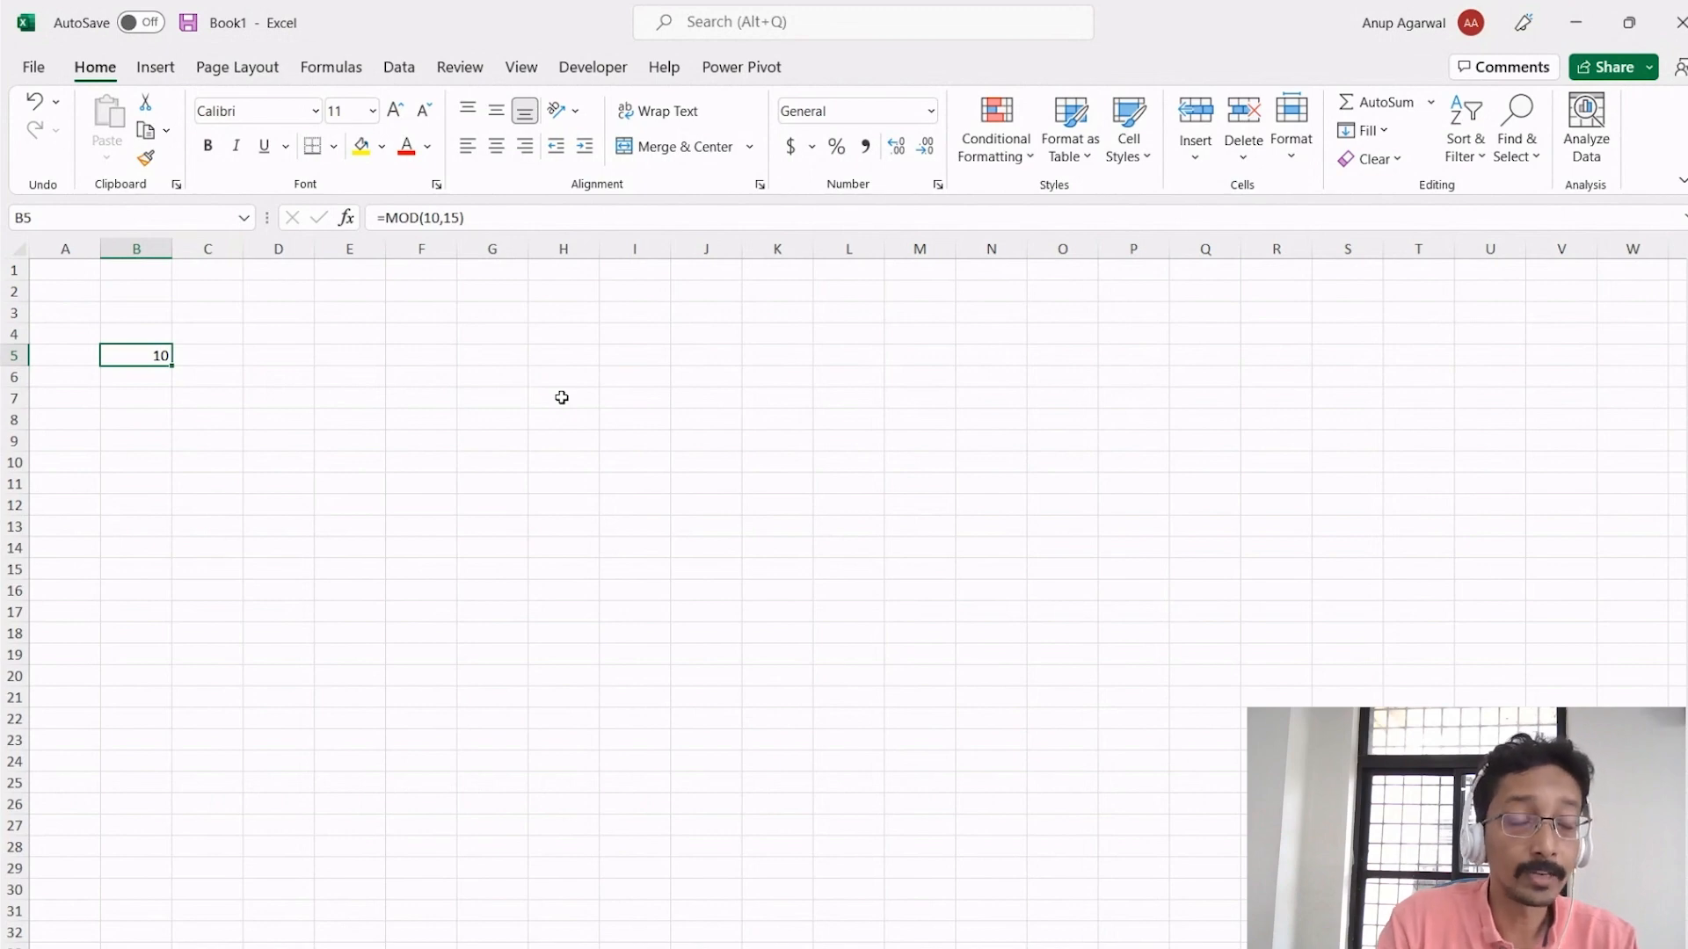
pyautogui.doubleClick(135, 355)
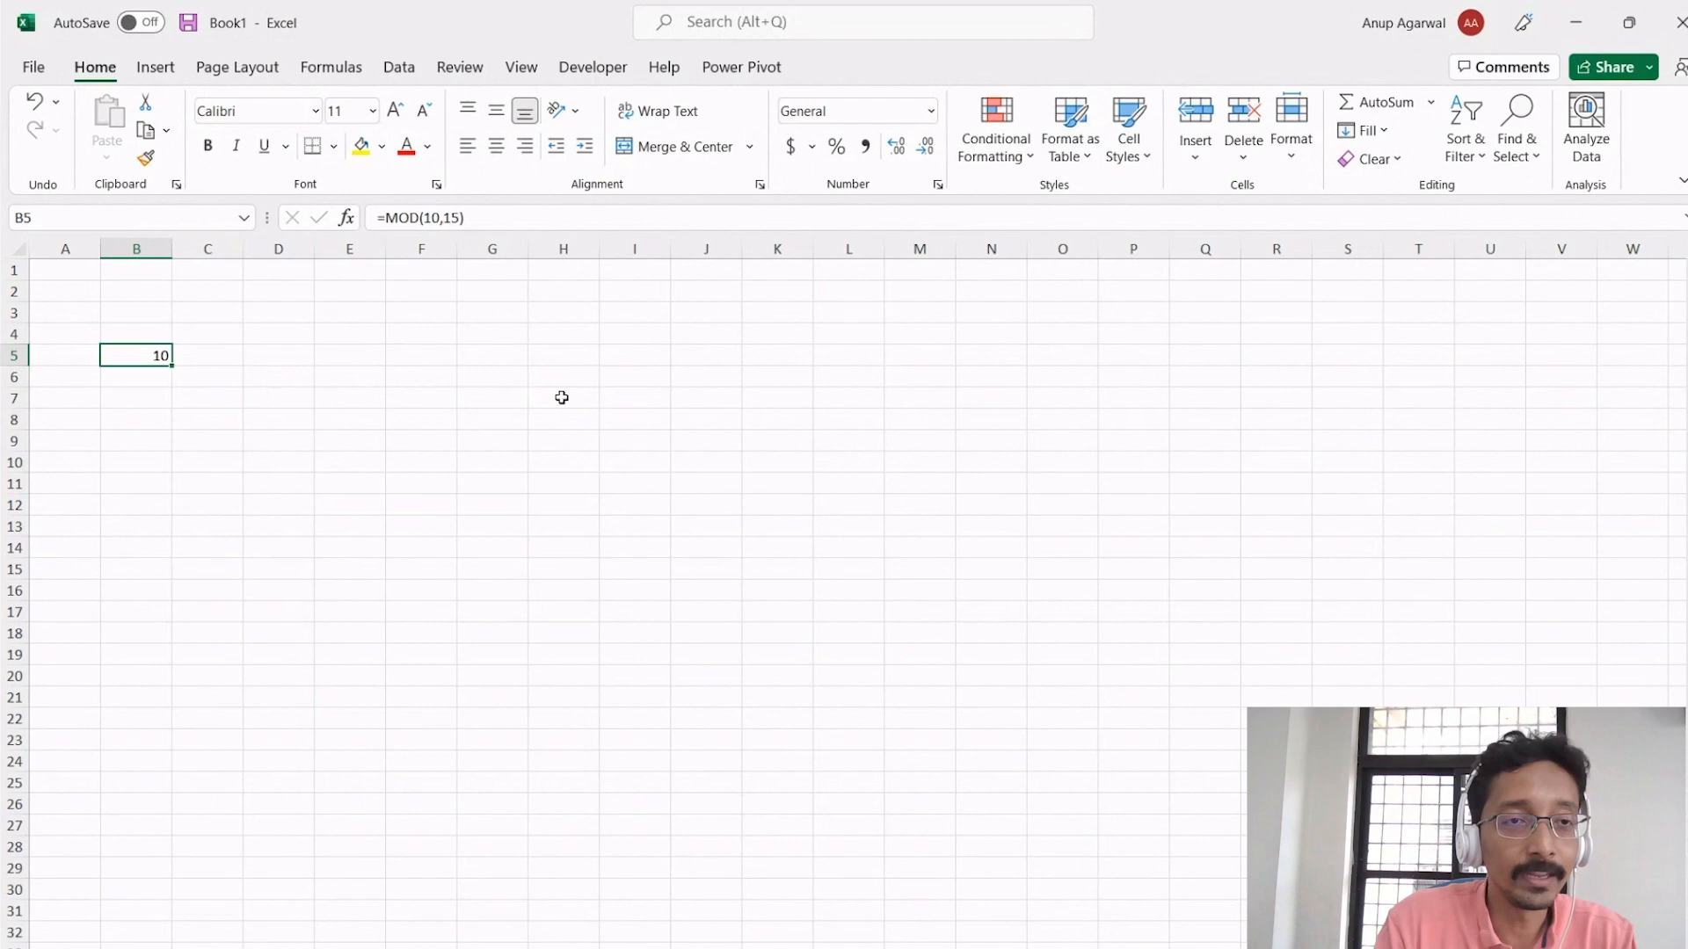
# - Clear the MOD formula from B5, leaving the cell empty
pyautogui.press('Delete')
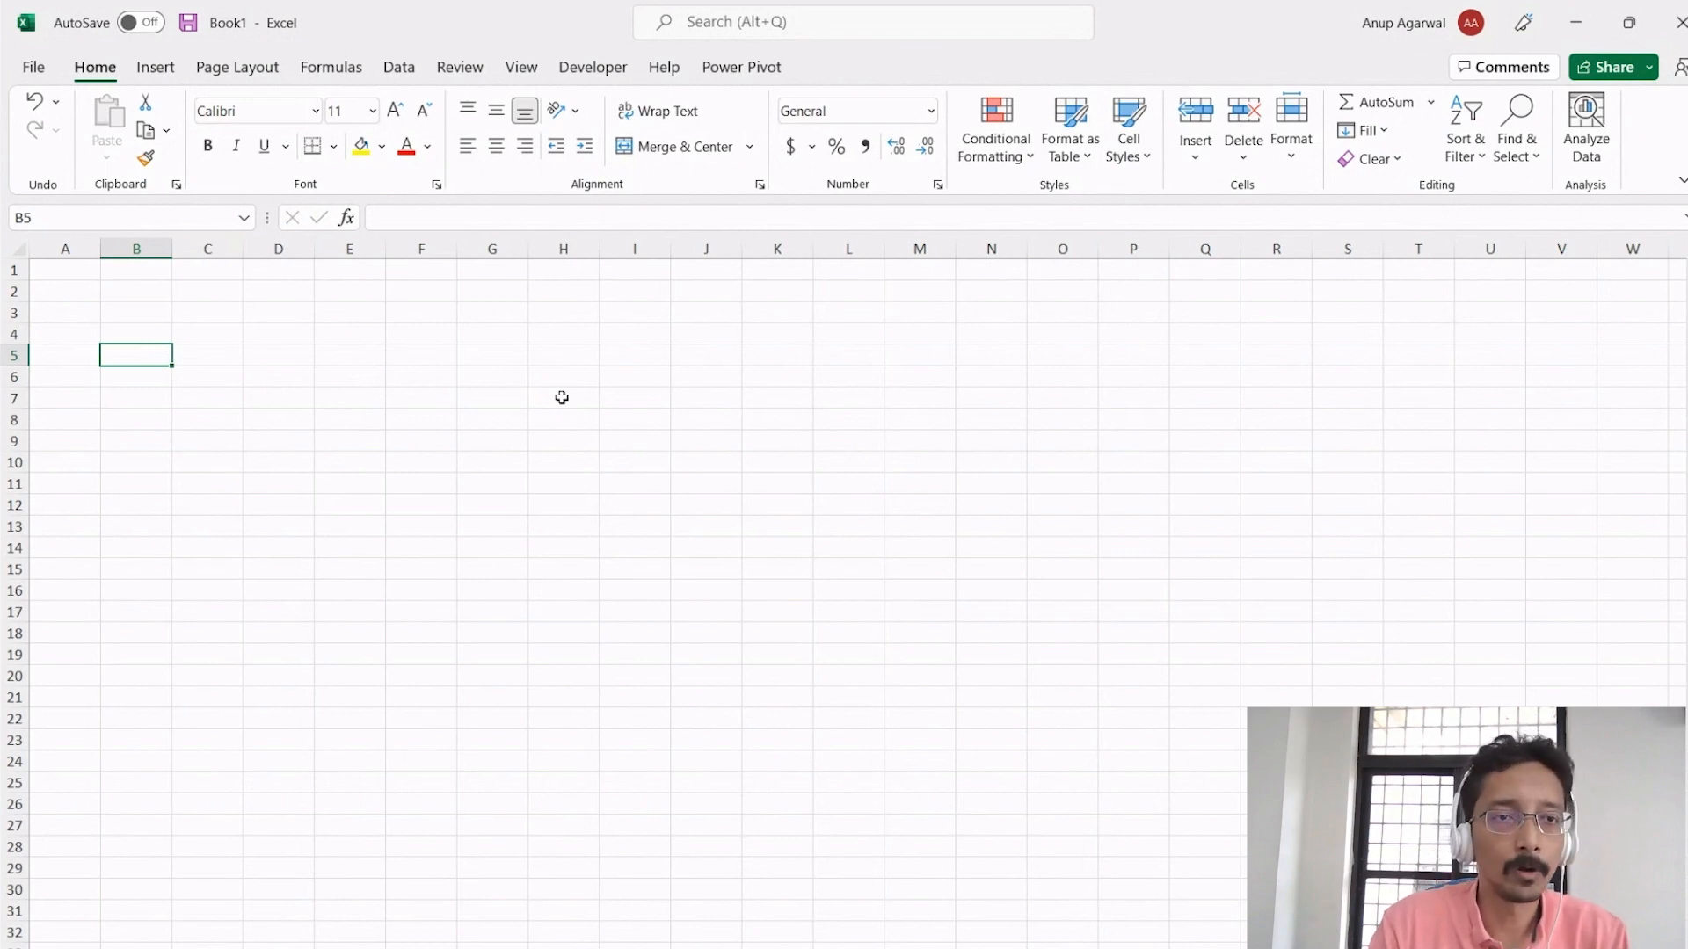
# - Build a 1 to 24 sequence down column B with =B5+1 style formulas and start yellow shading
pyautogui.write('1')
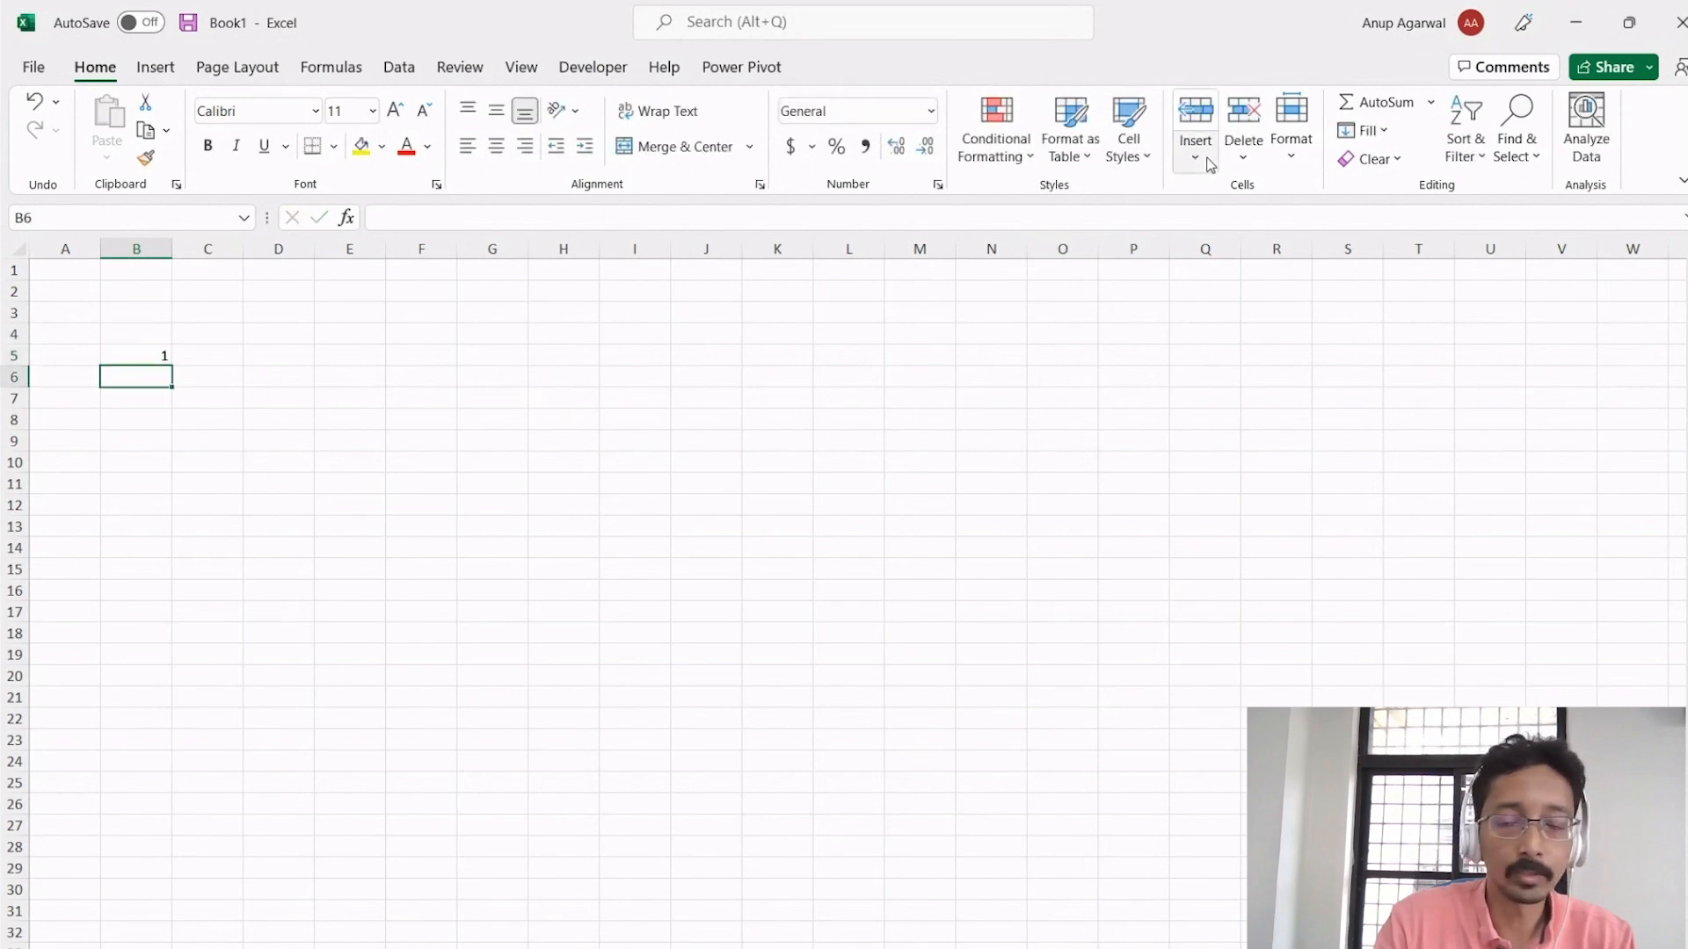
pyautogui.write('=B5')
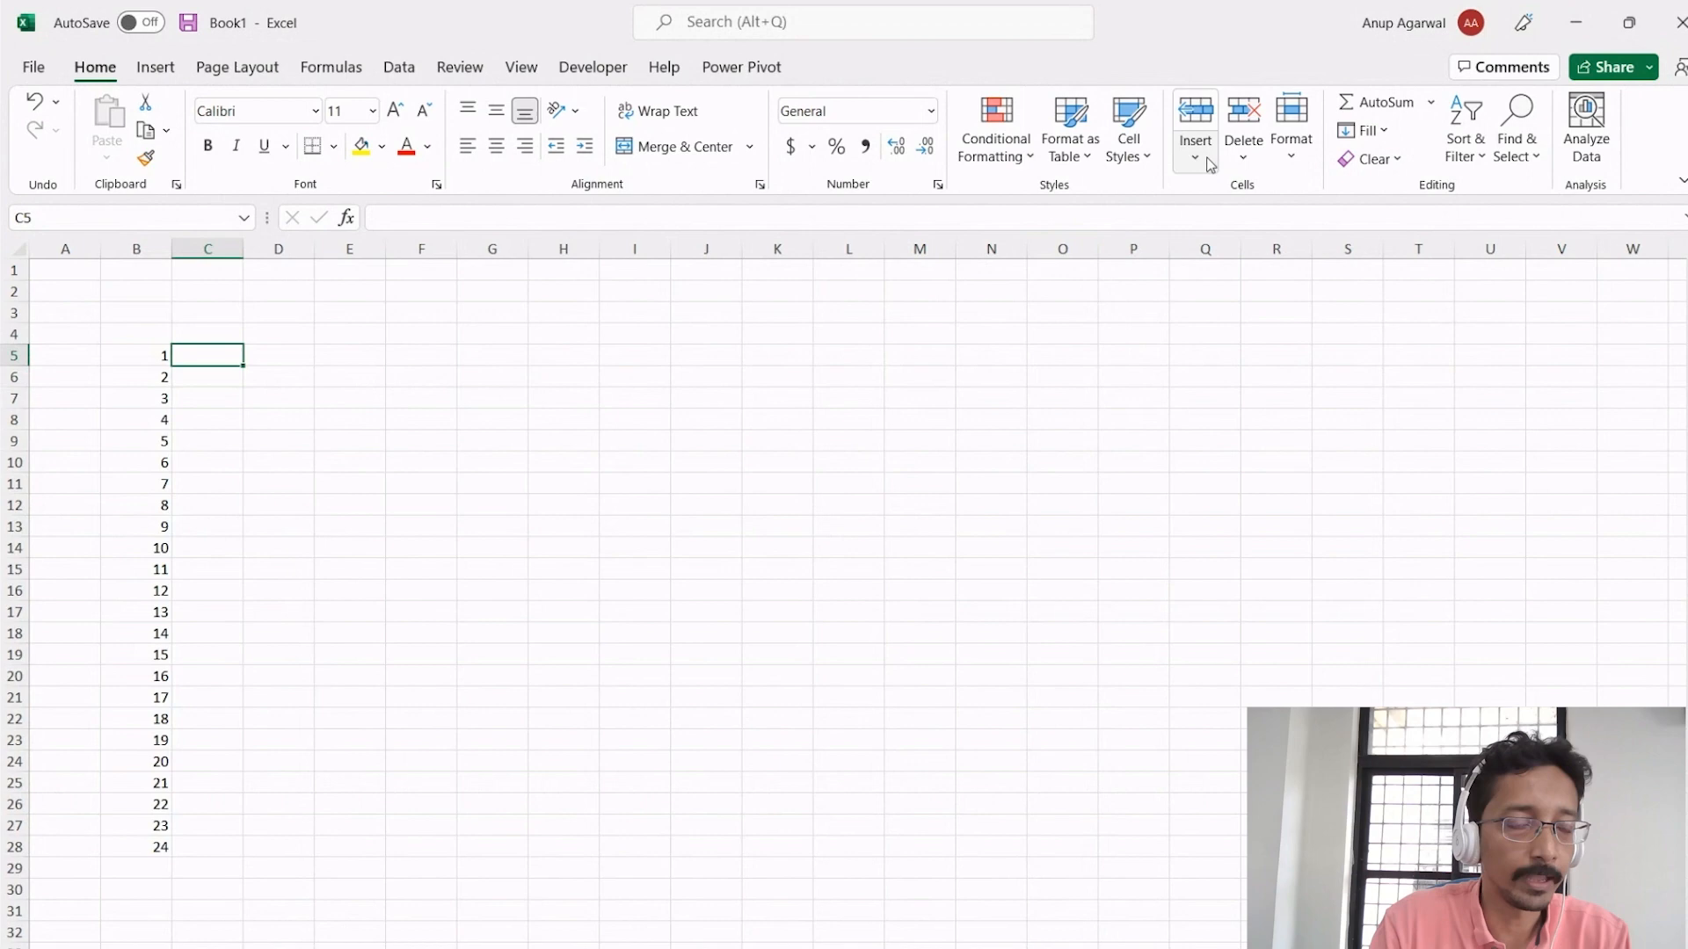
pyautogui.click(136, 399)
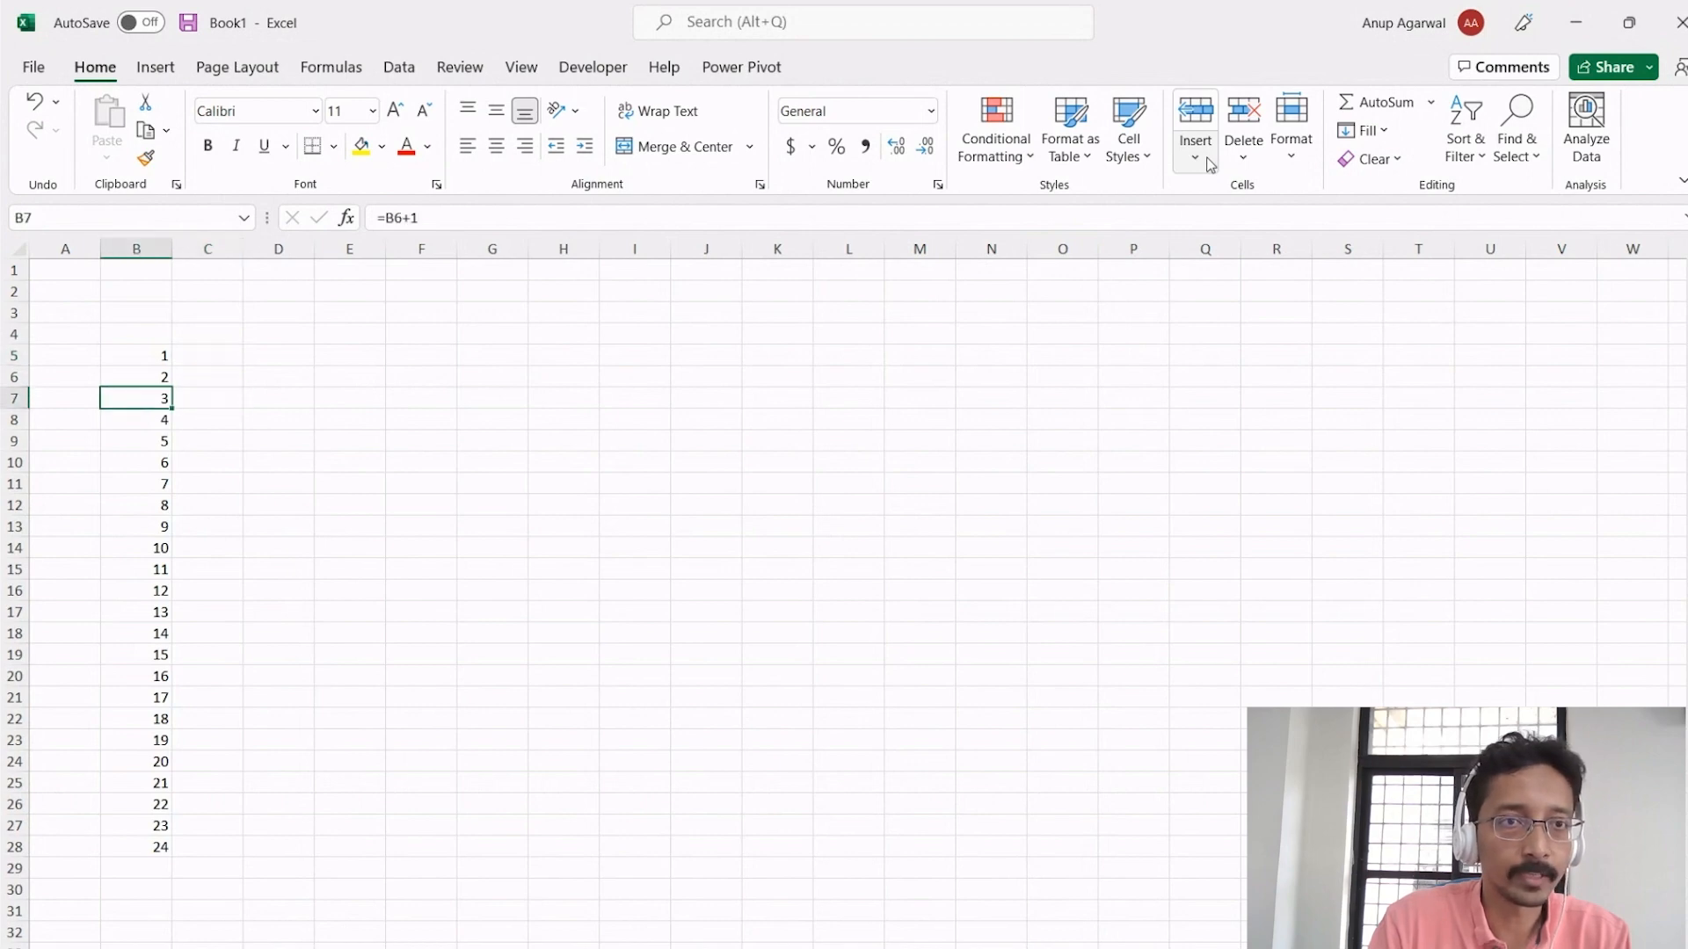
pyautogui.click(360, 146)
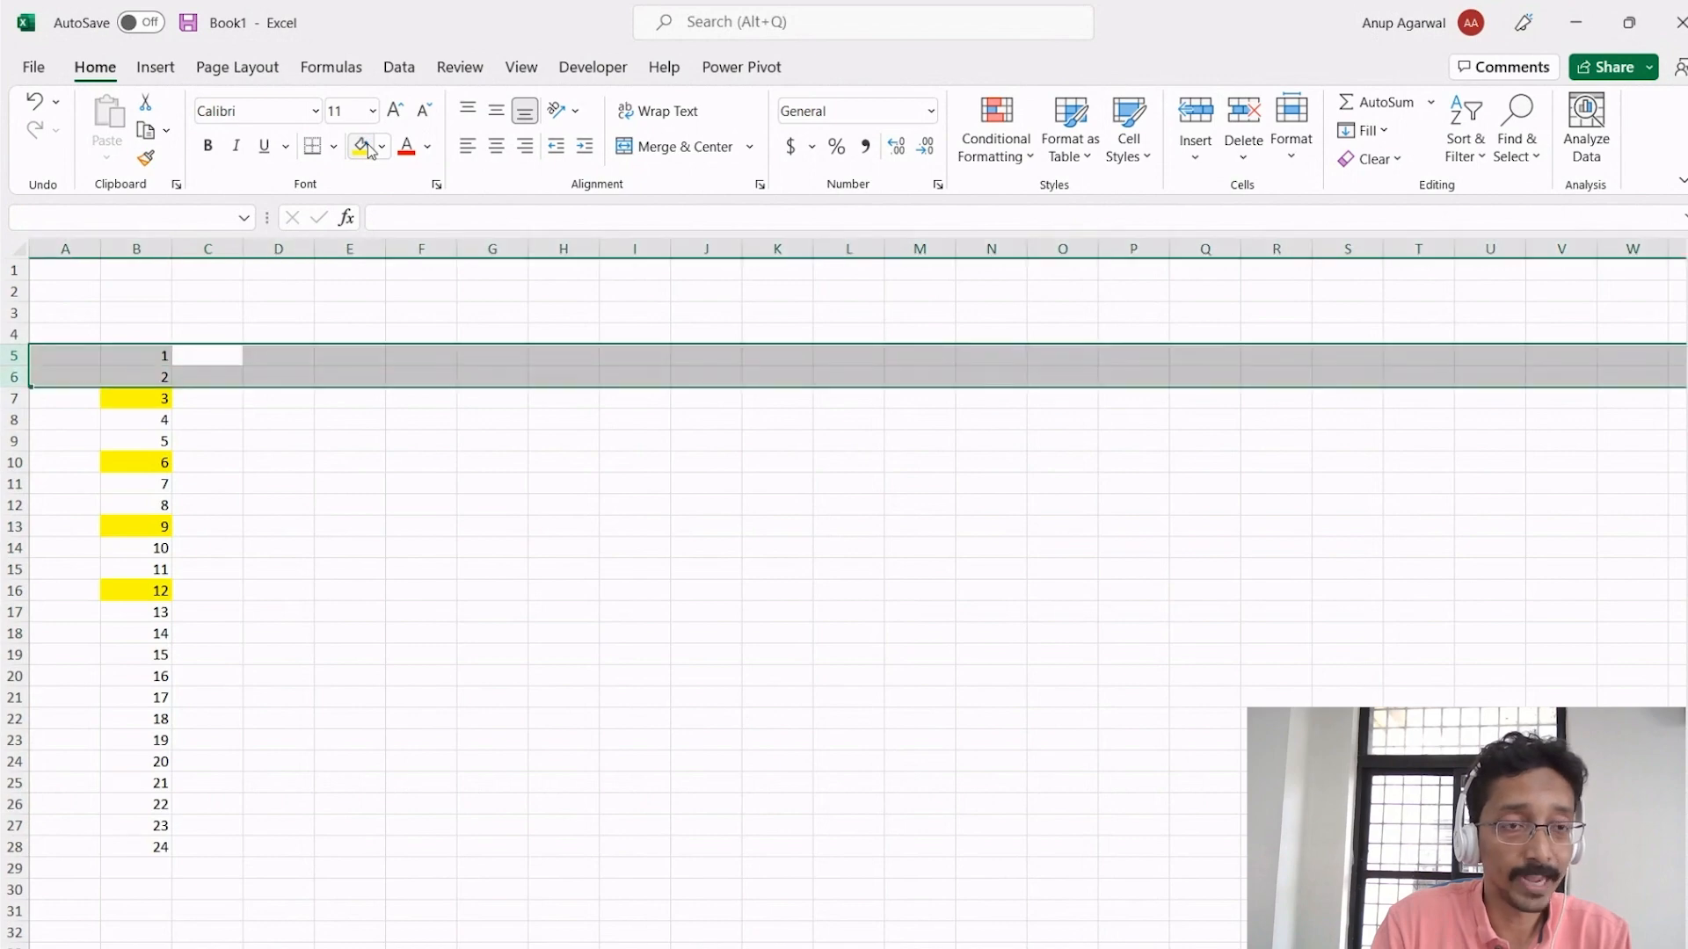
# - Enter =MOD(B5,3) in C5 and fill the remainders down beside the number list
pyautogui.click(208, 377)
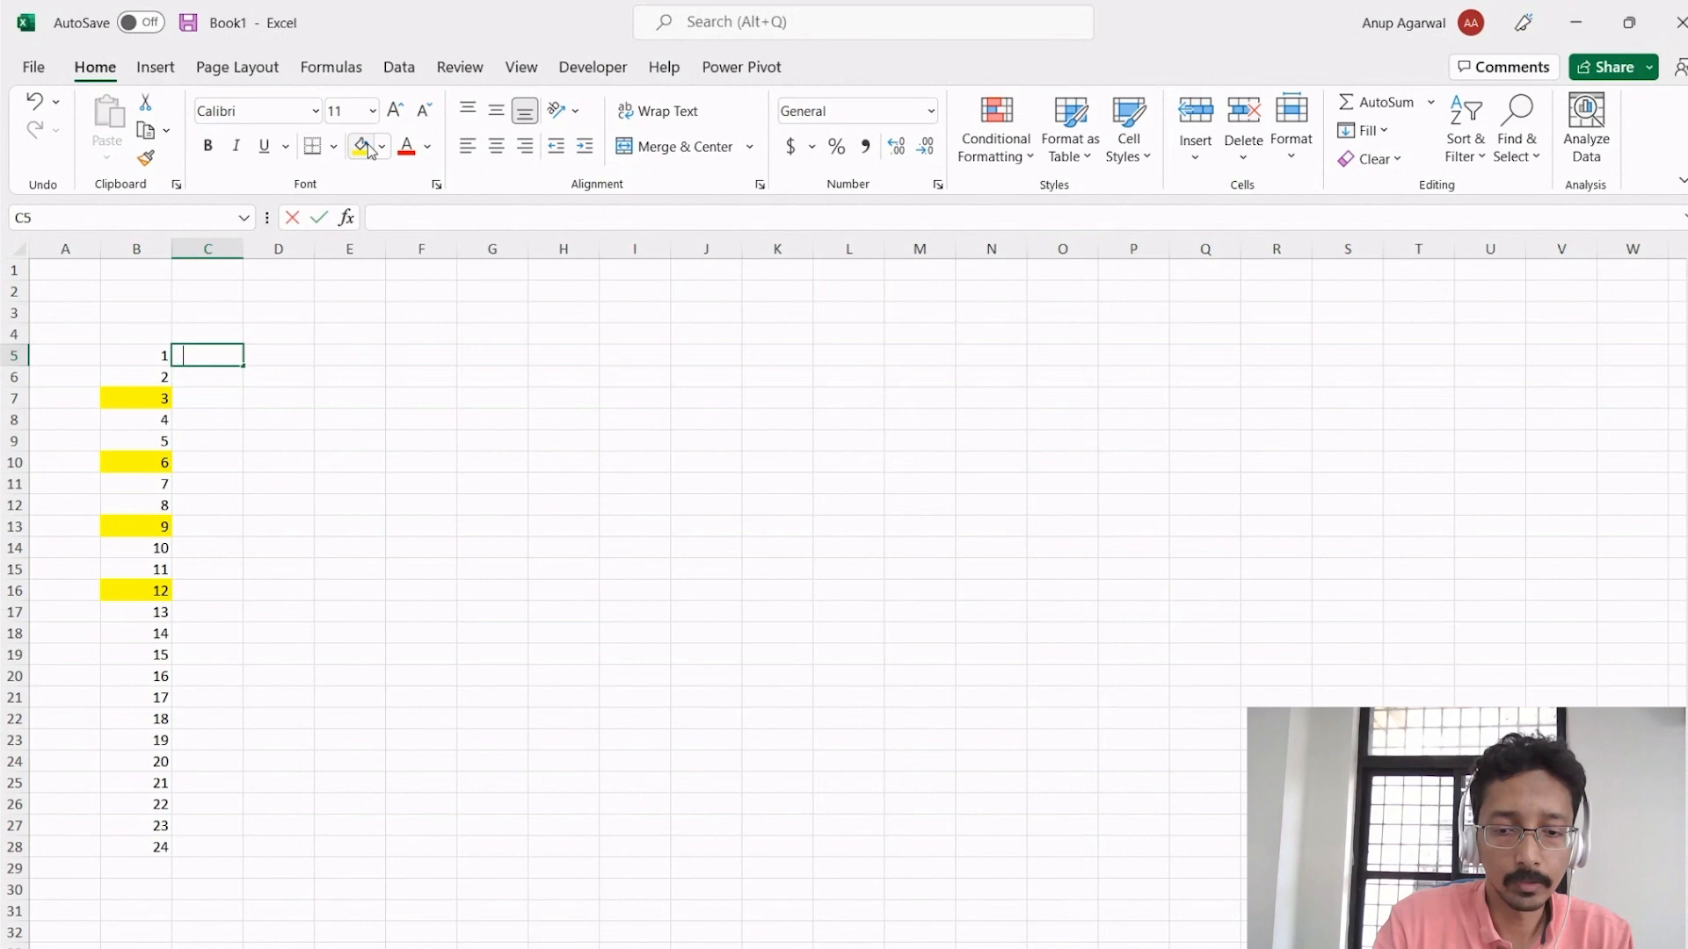
pyautogui.write('=MOD(')
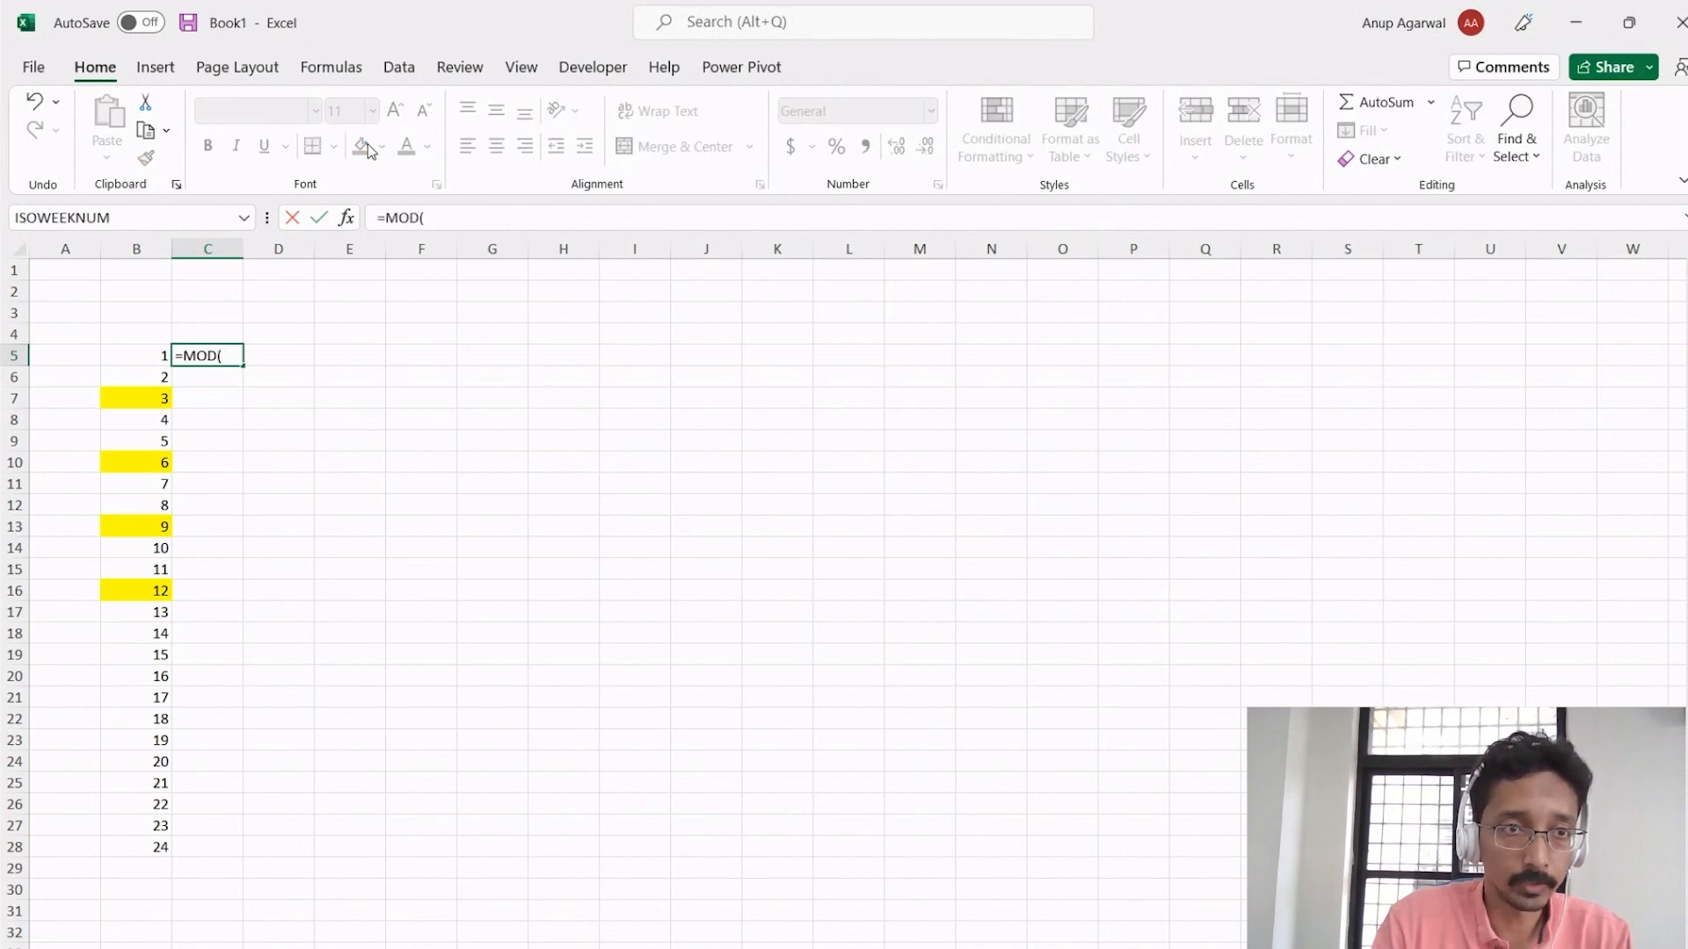
pyautogui.click(135, 355)
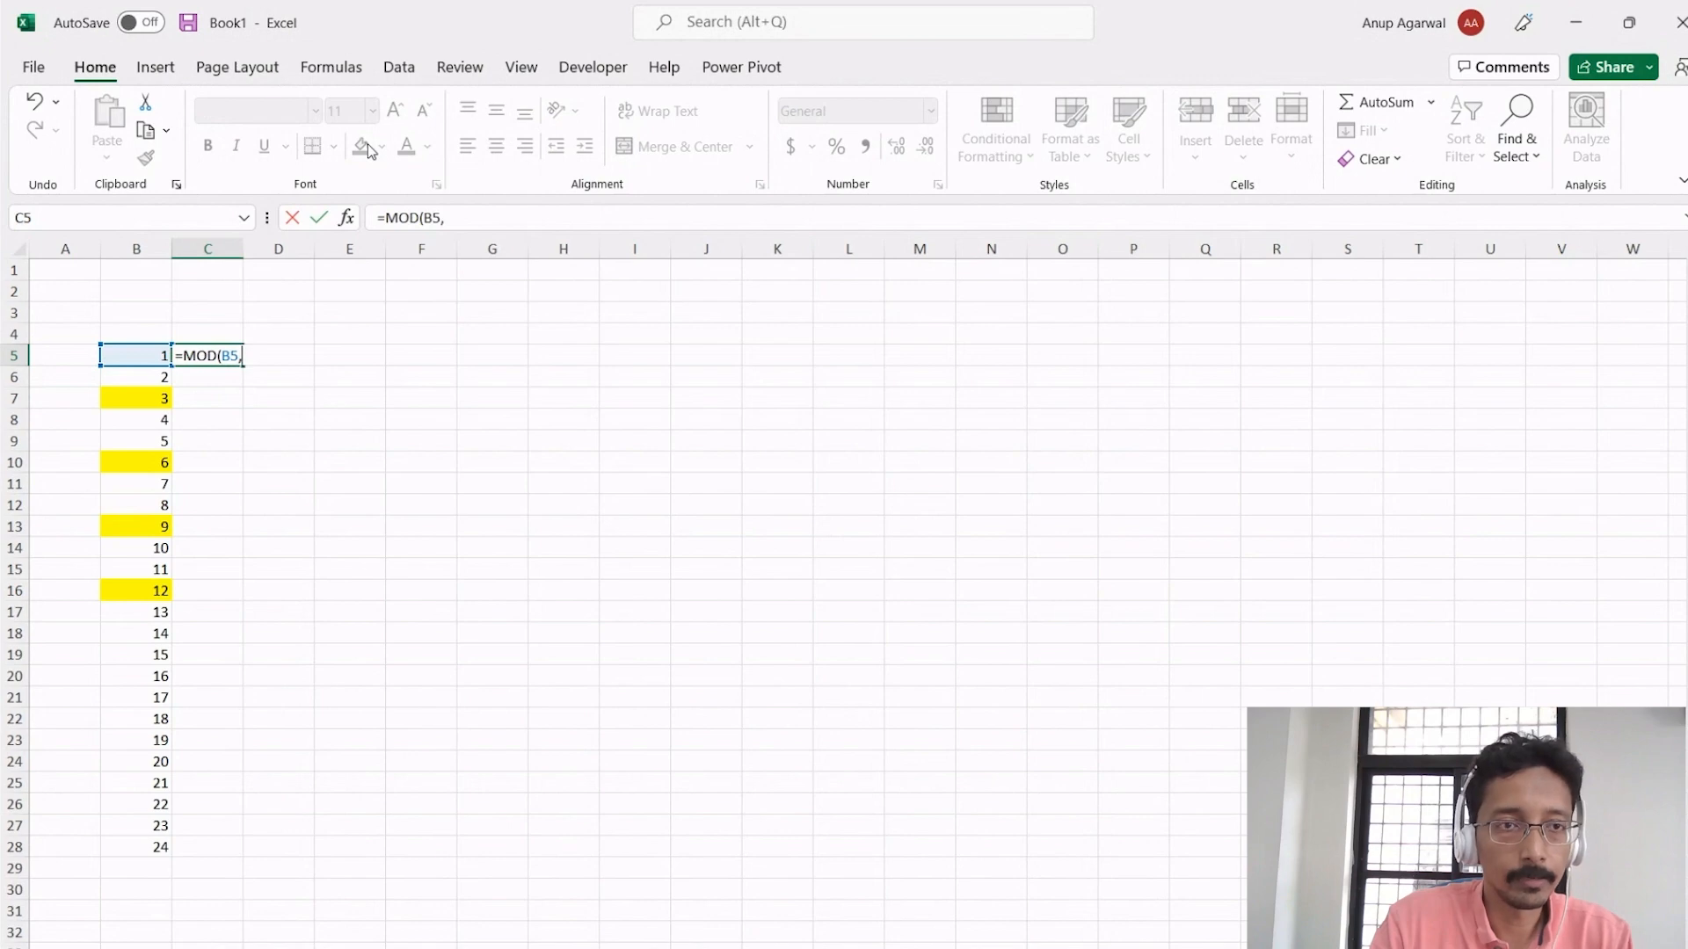
pyautogui.write('3)')
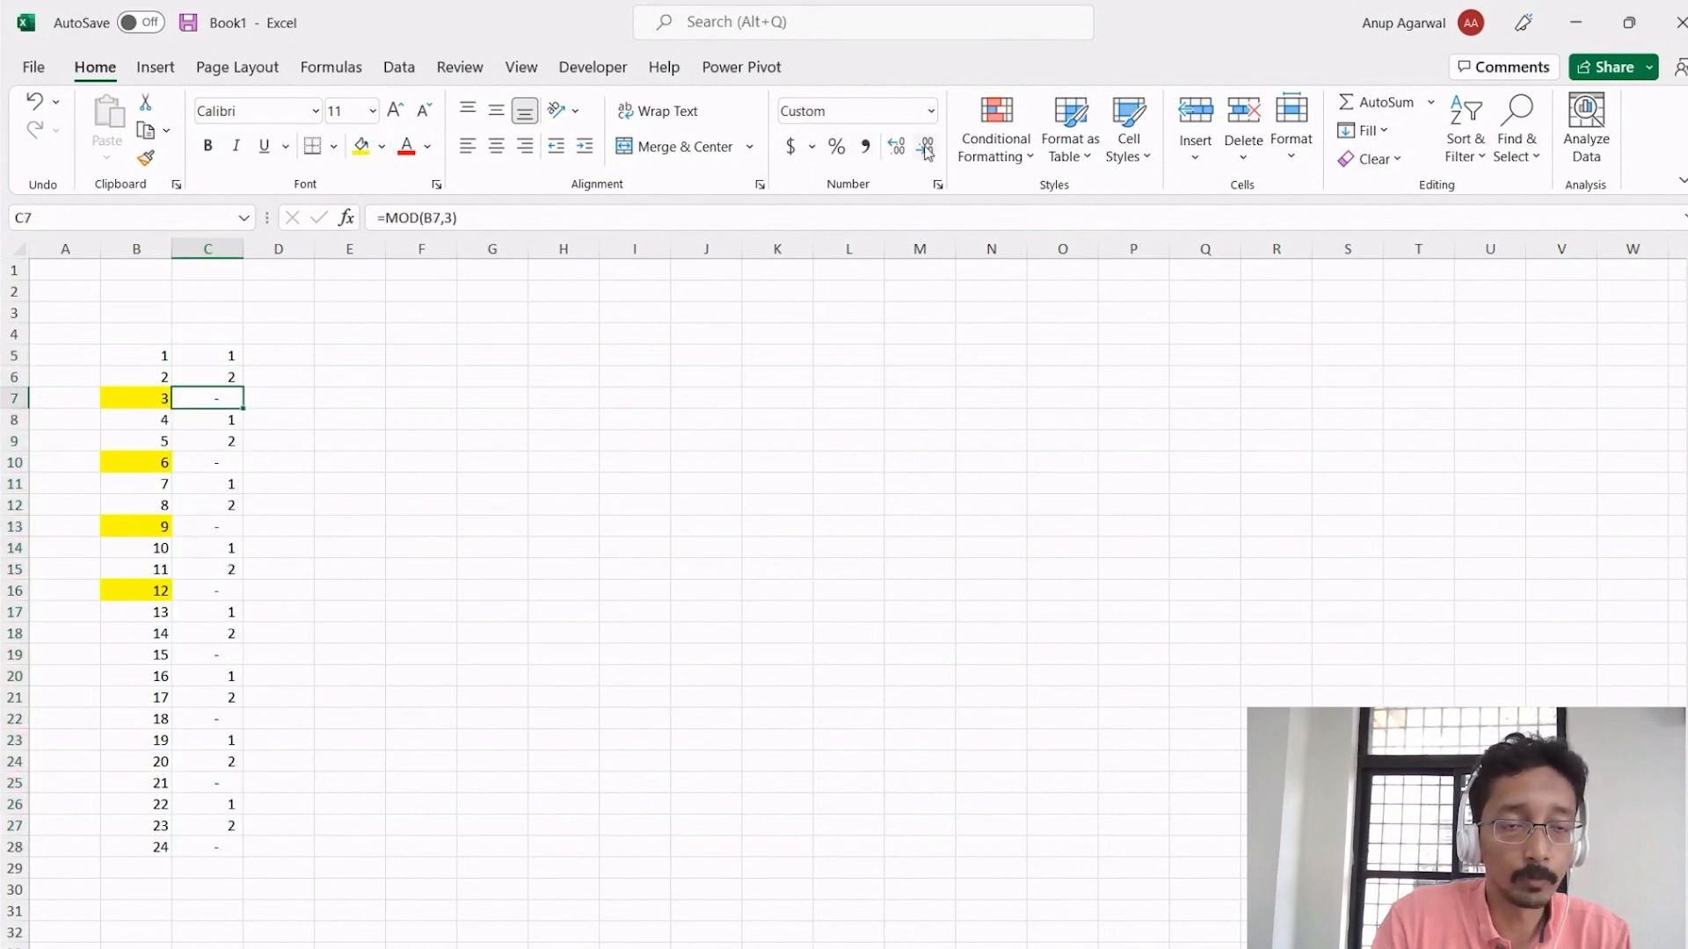
pyautogui.click(207, 355)
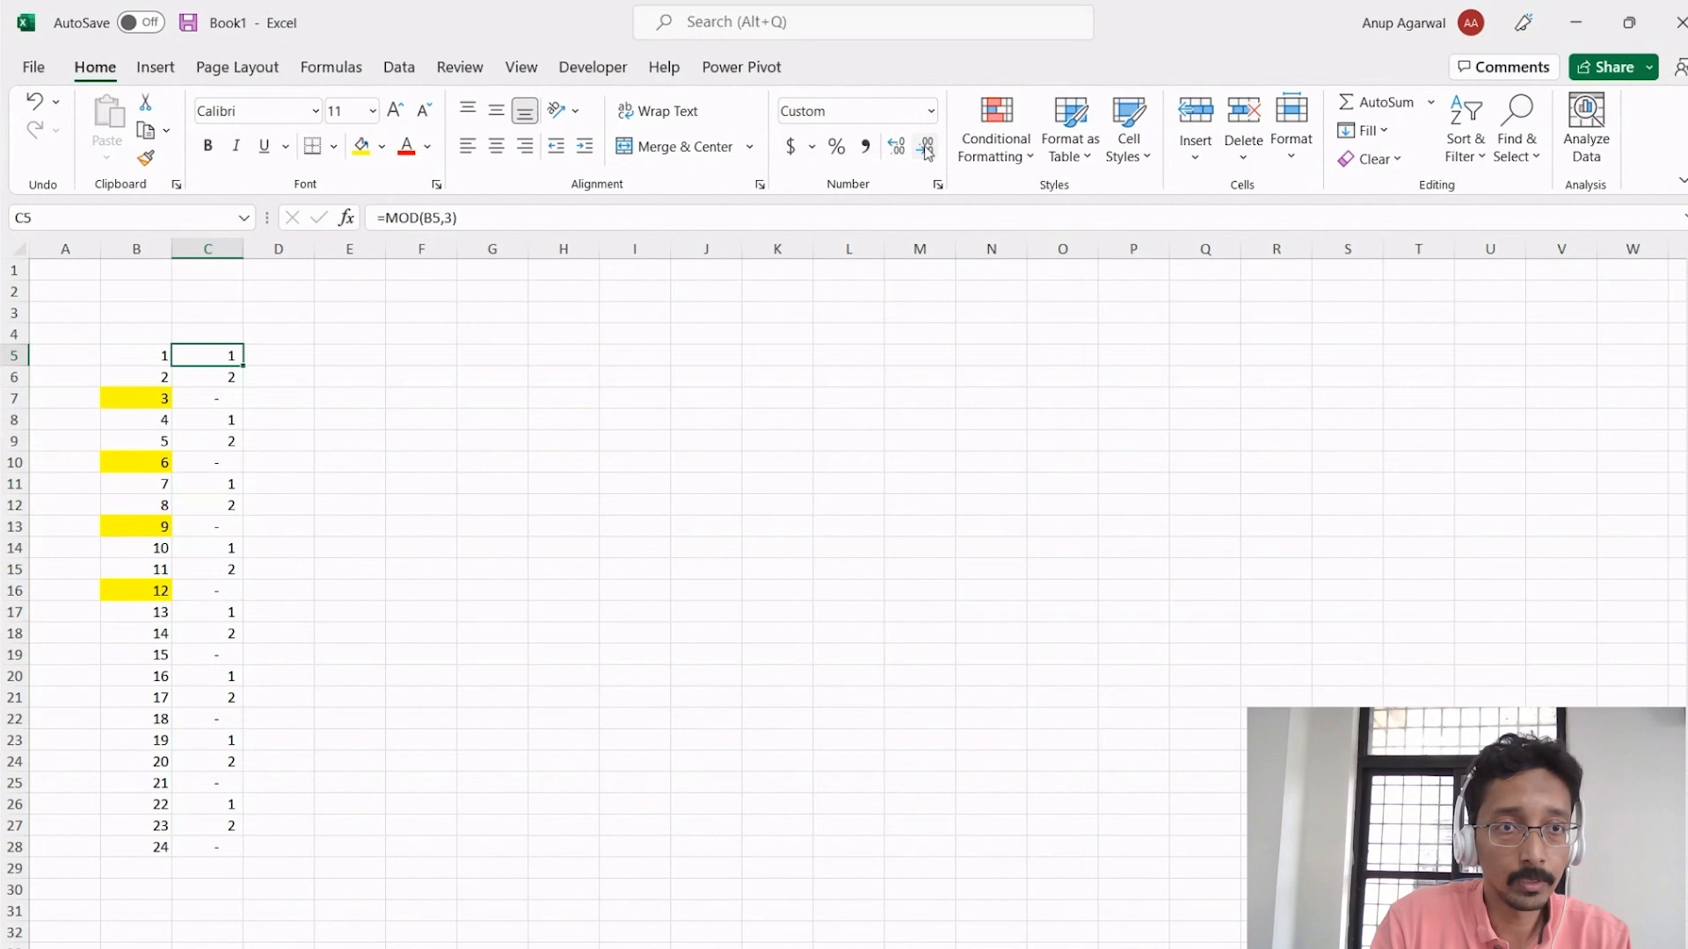
# - Rewrite C5 as =IF(MOD(B5,3)=0,"Tax Time",0) and fill it into all selected cells
pyautogui.doubleClick(207, 355)
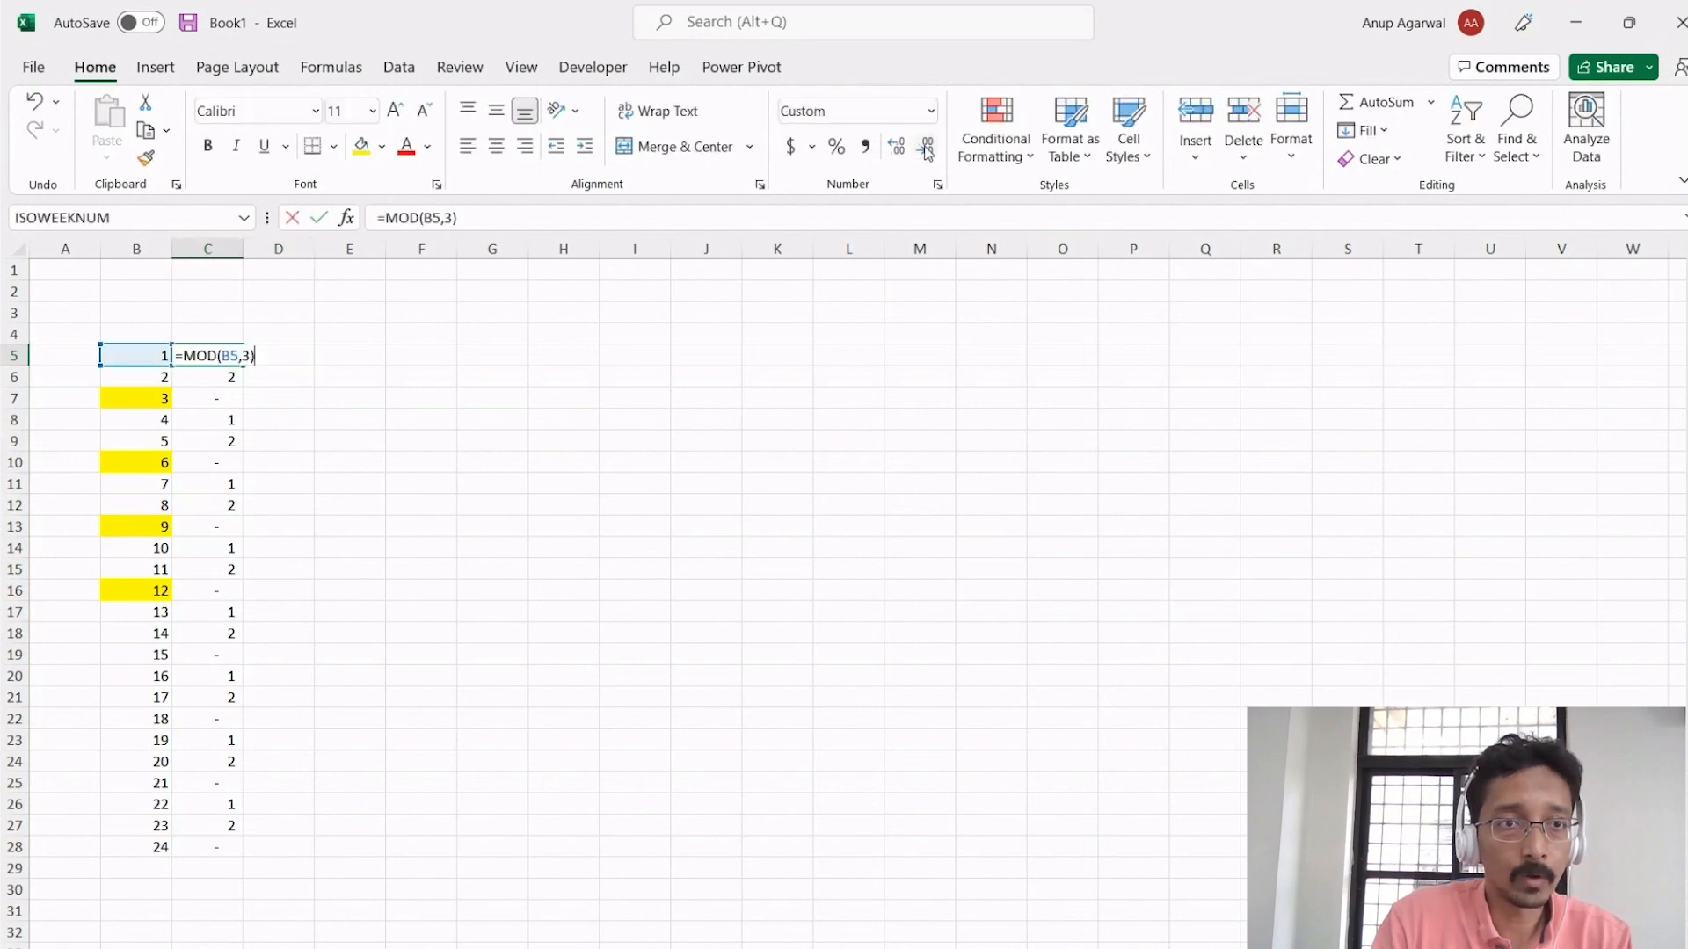
pyautogui.write('if(')
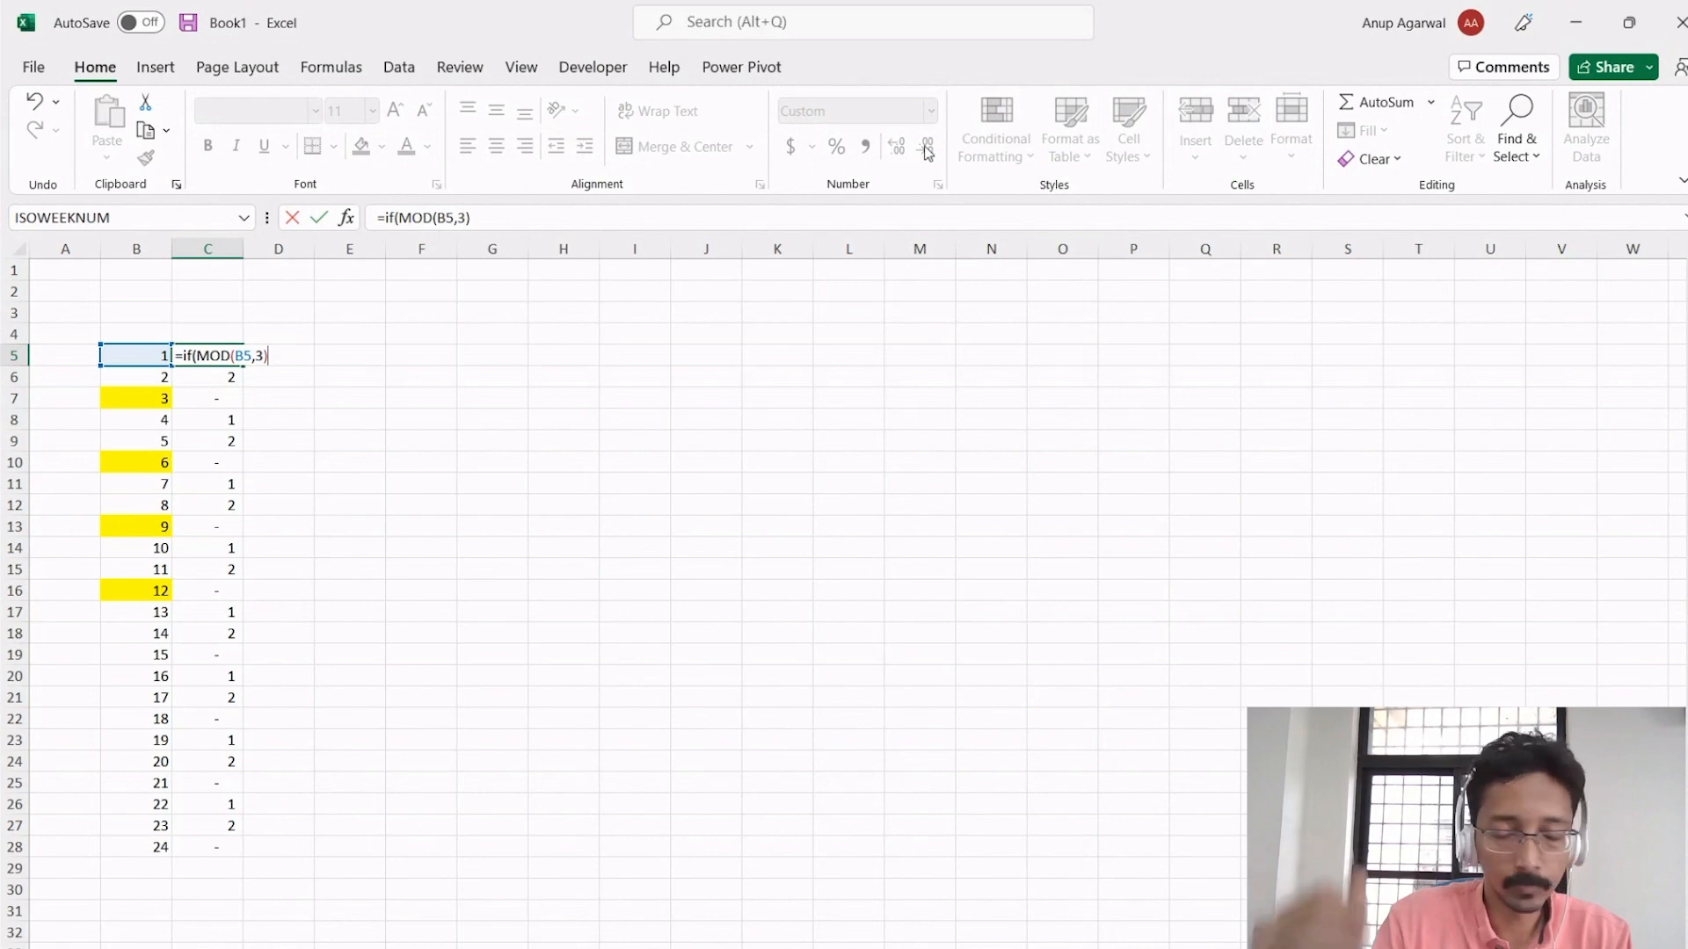
pyautogui.write('=')
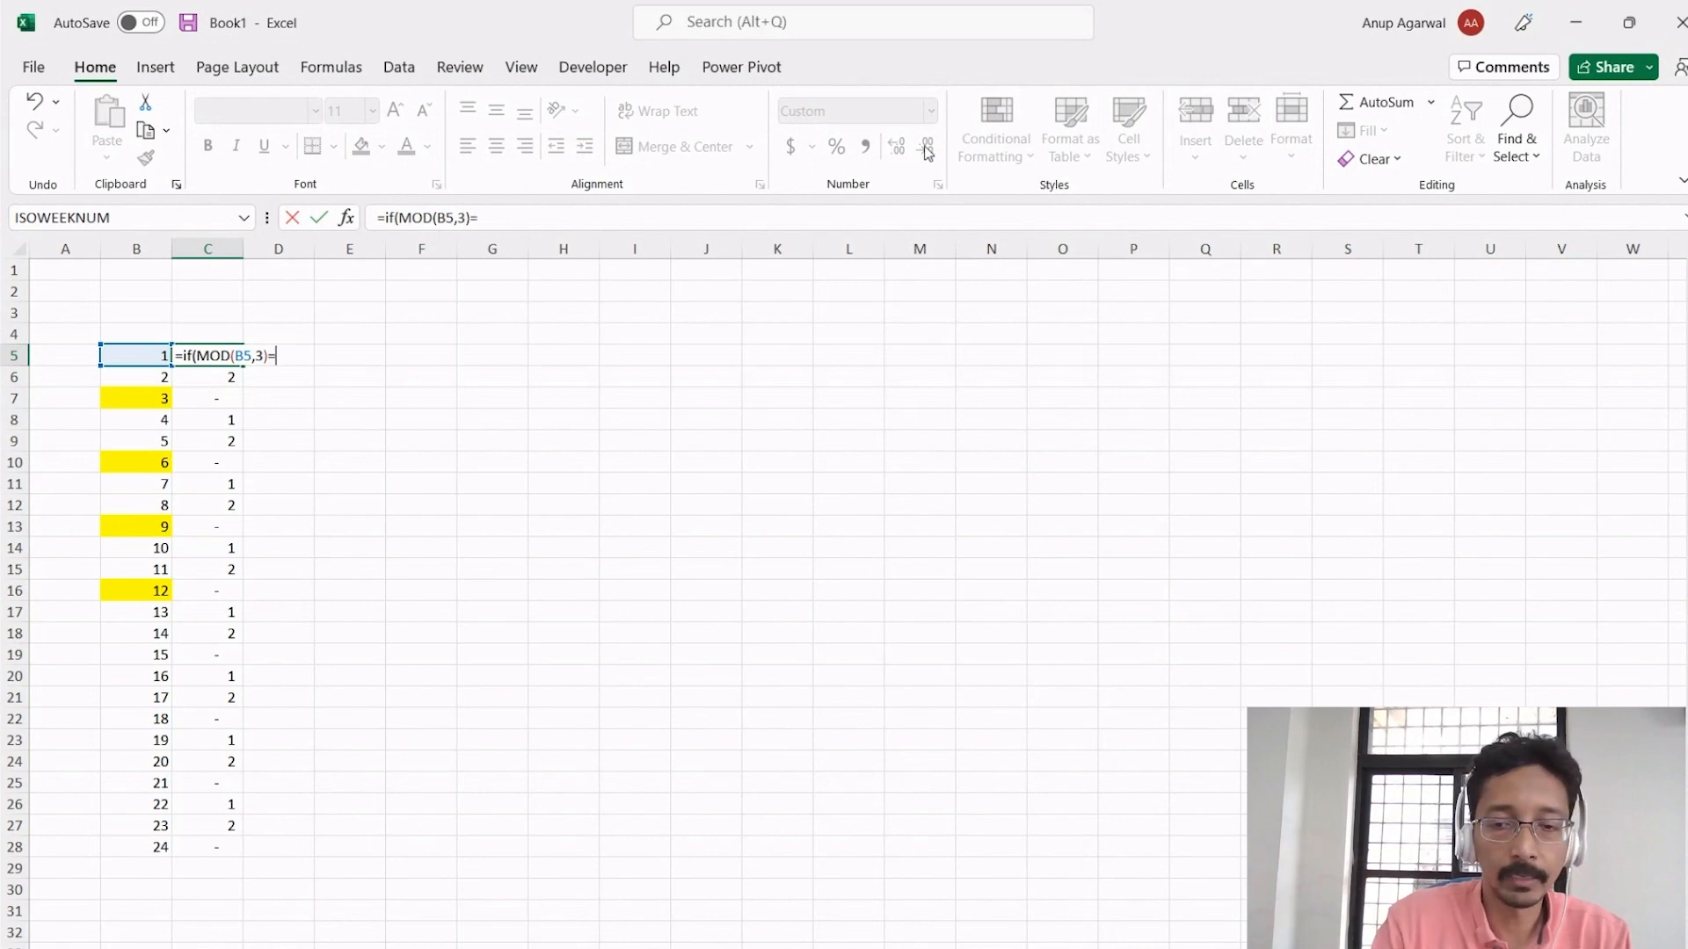
pyautogui.write('0,1')
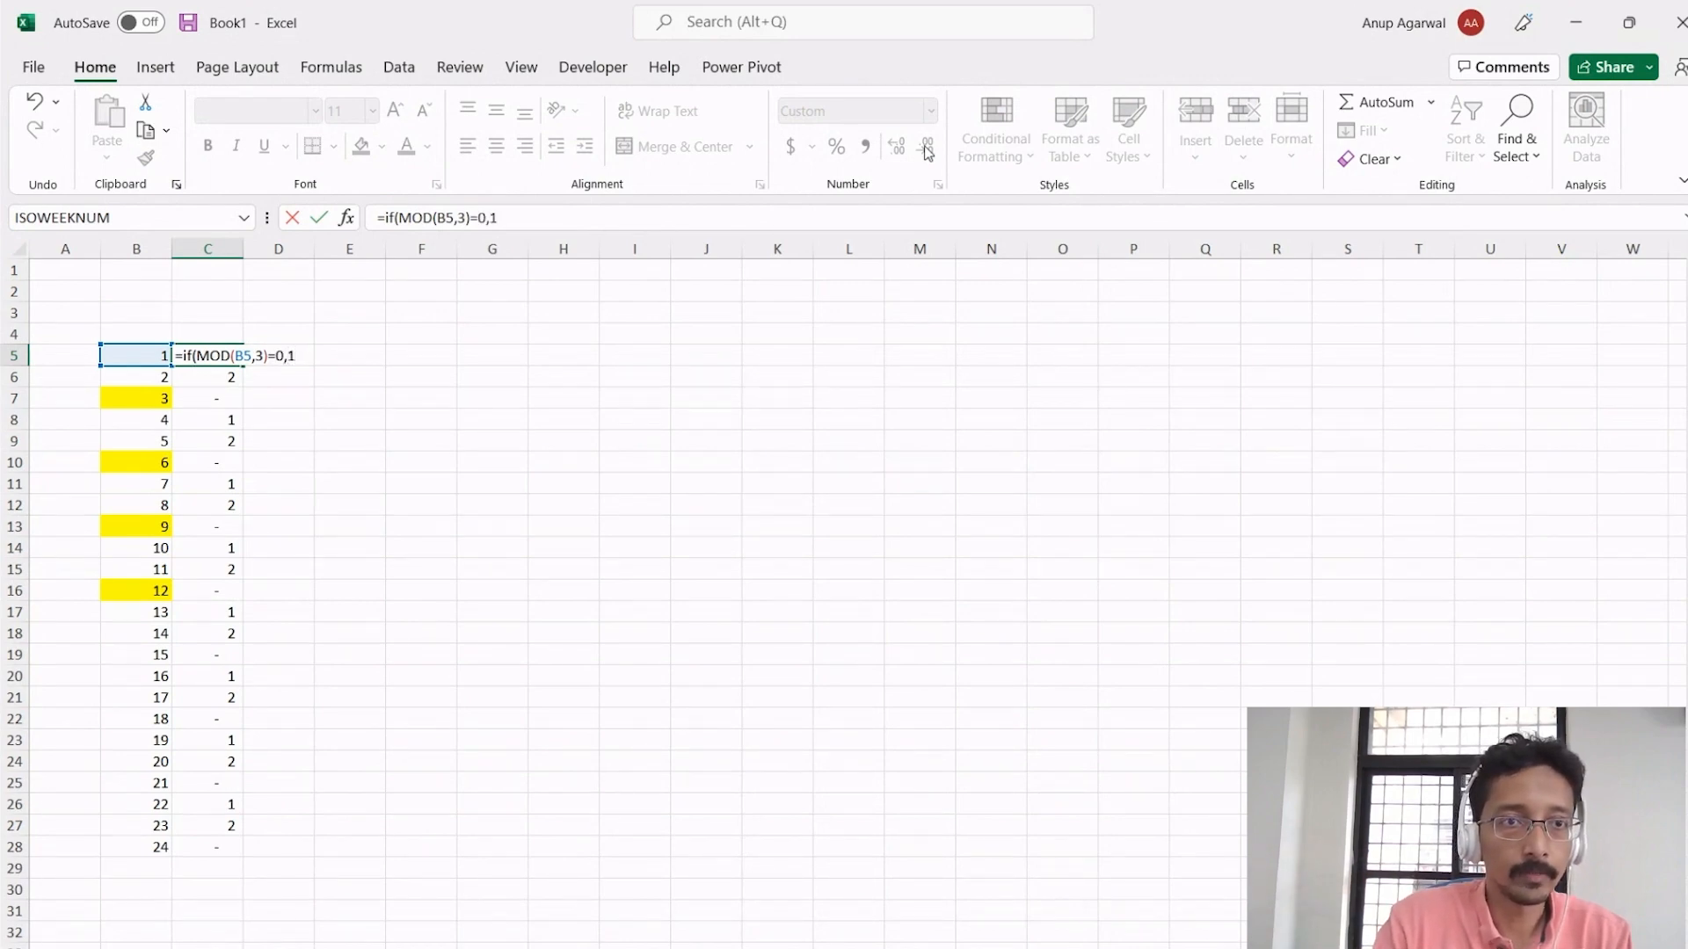
pyautogui.write('"')
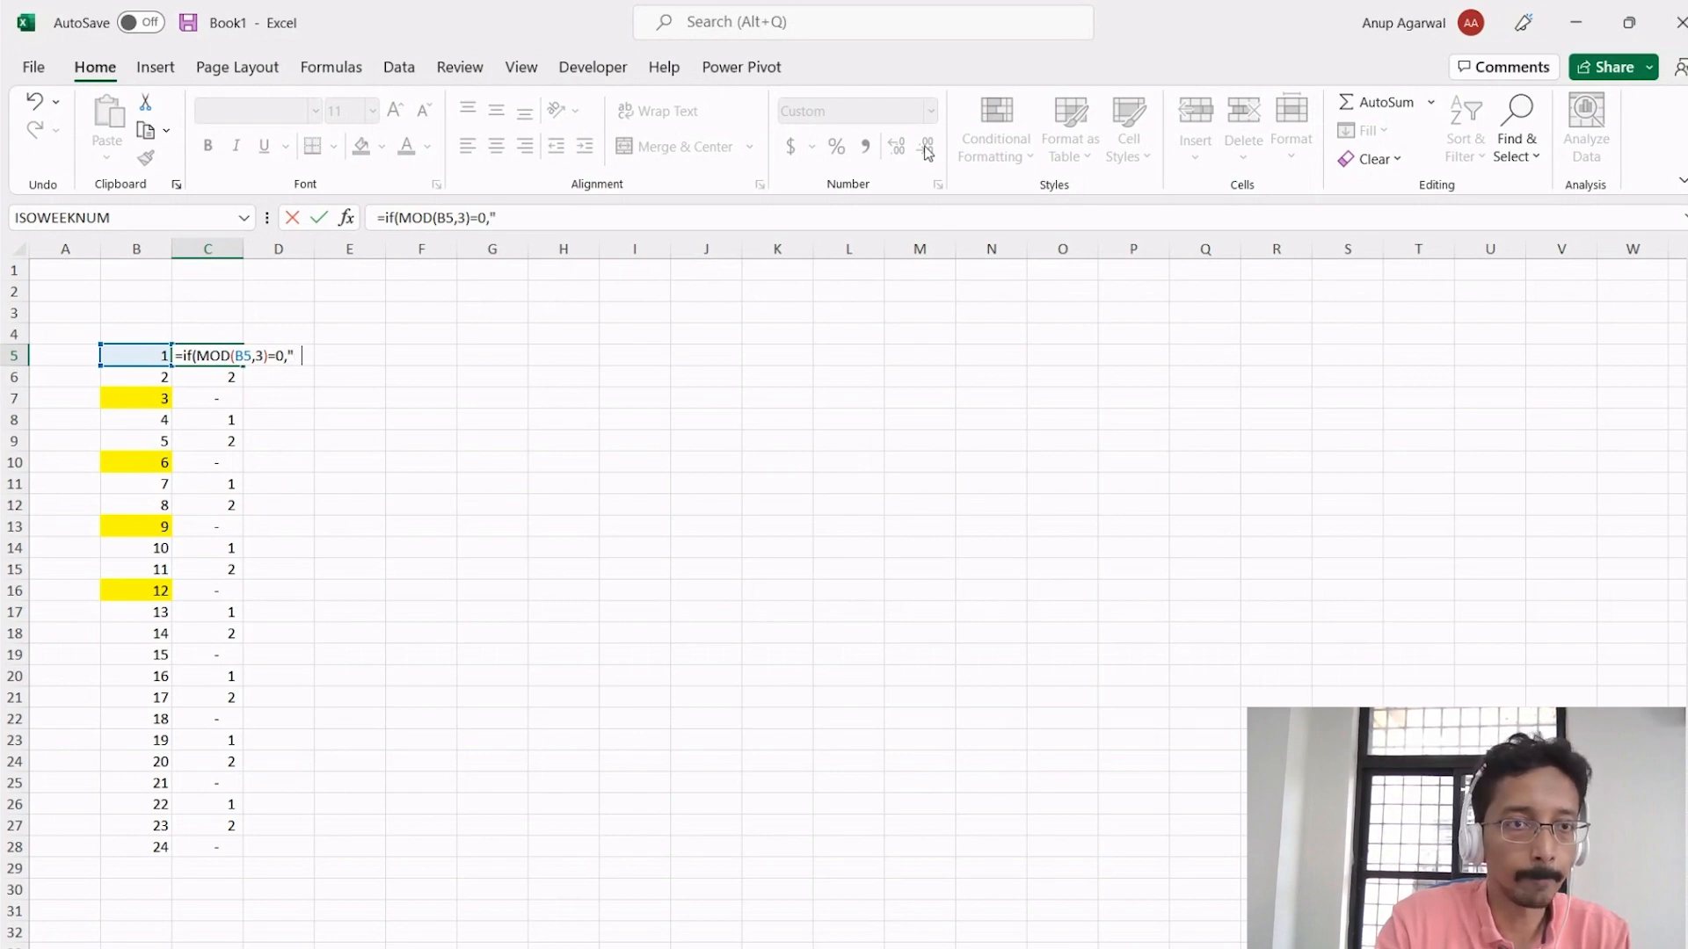
pyautogui.write('Tax Time"')
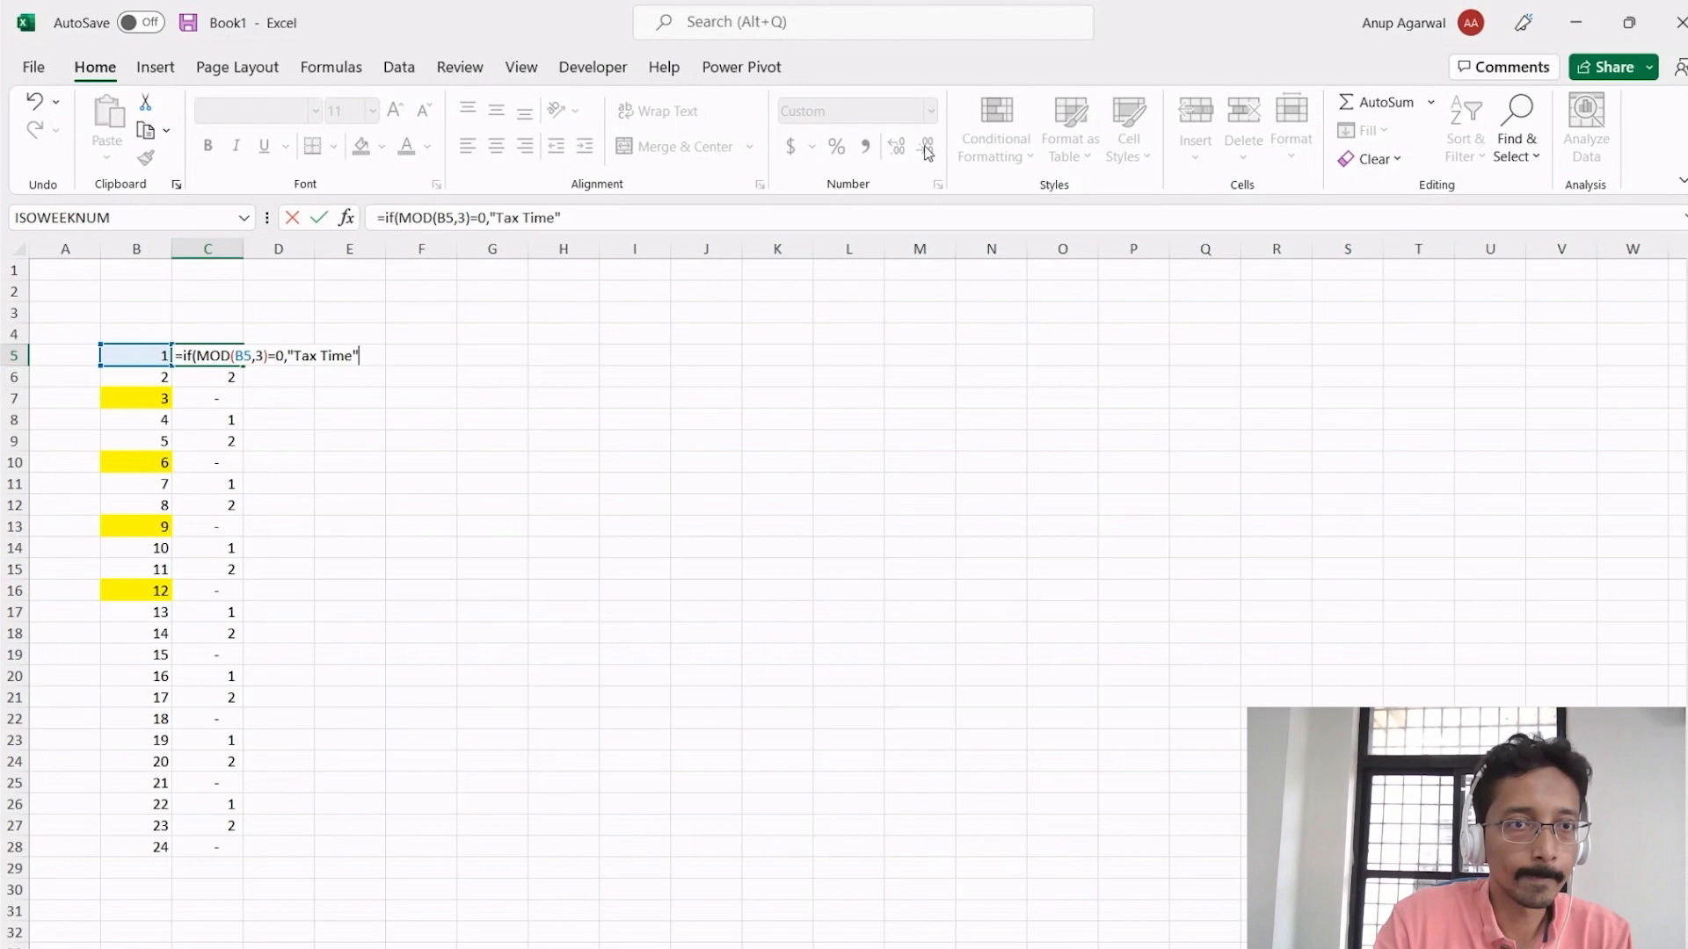
pyautogui.write(',0)')
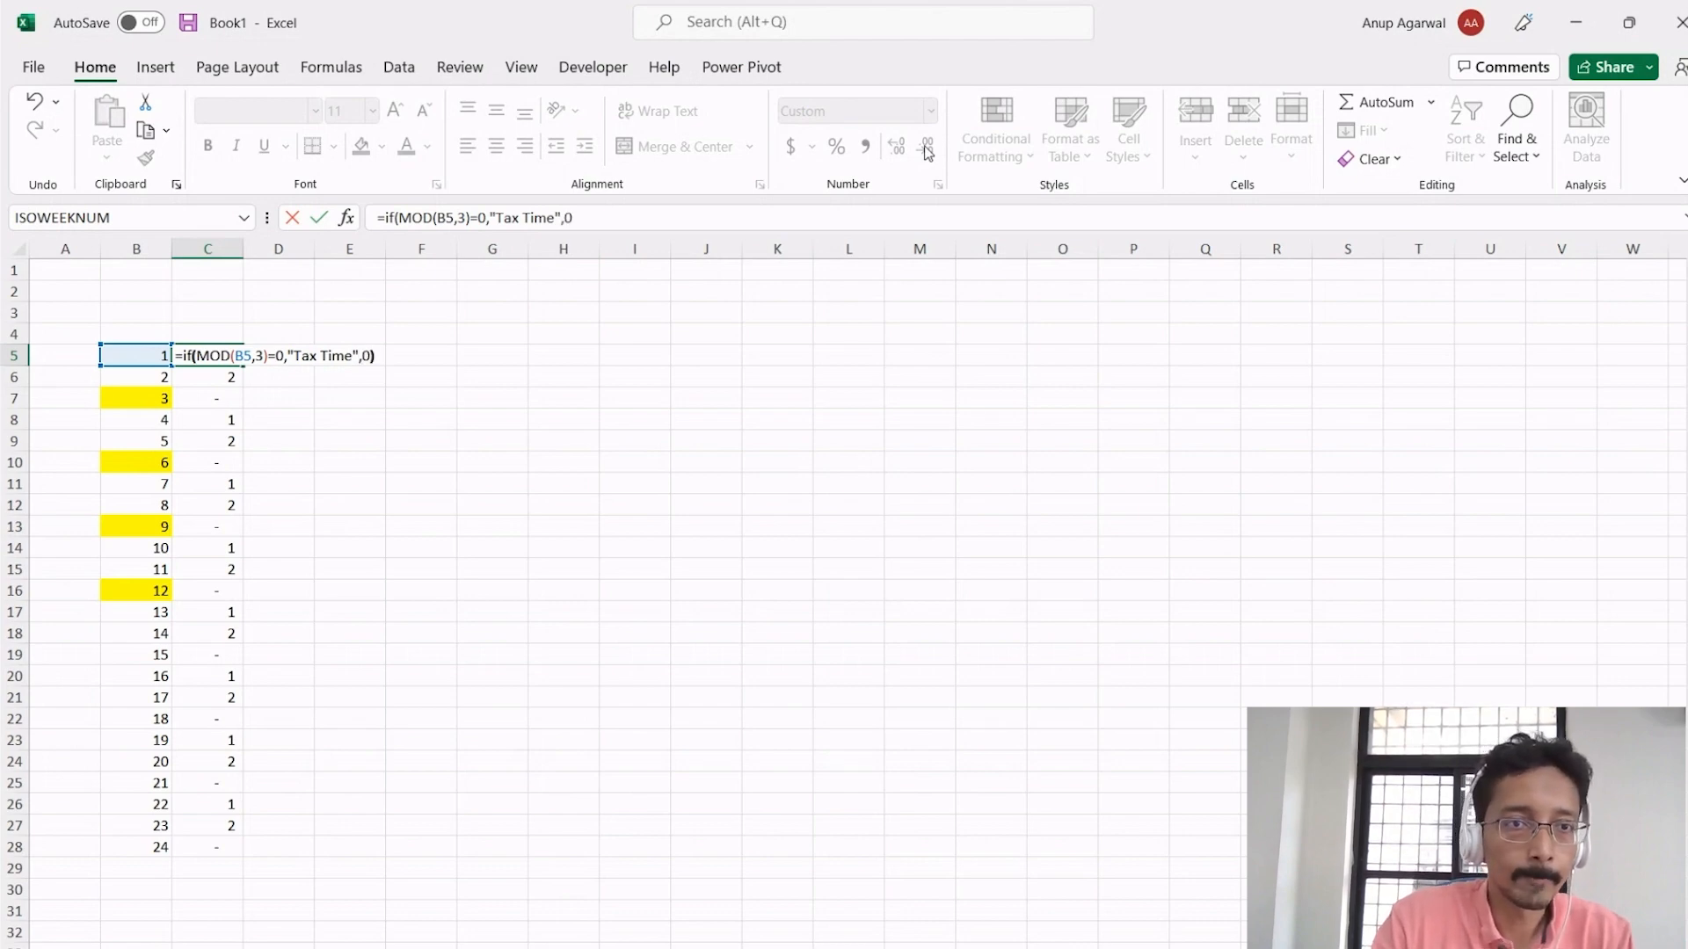
pyautogui.press('enter')
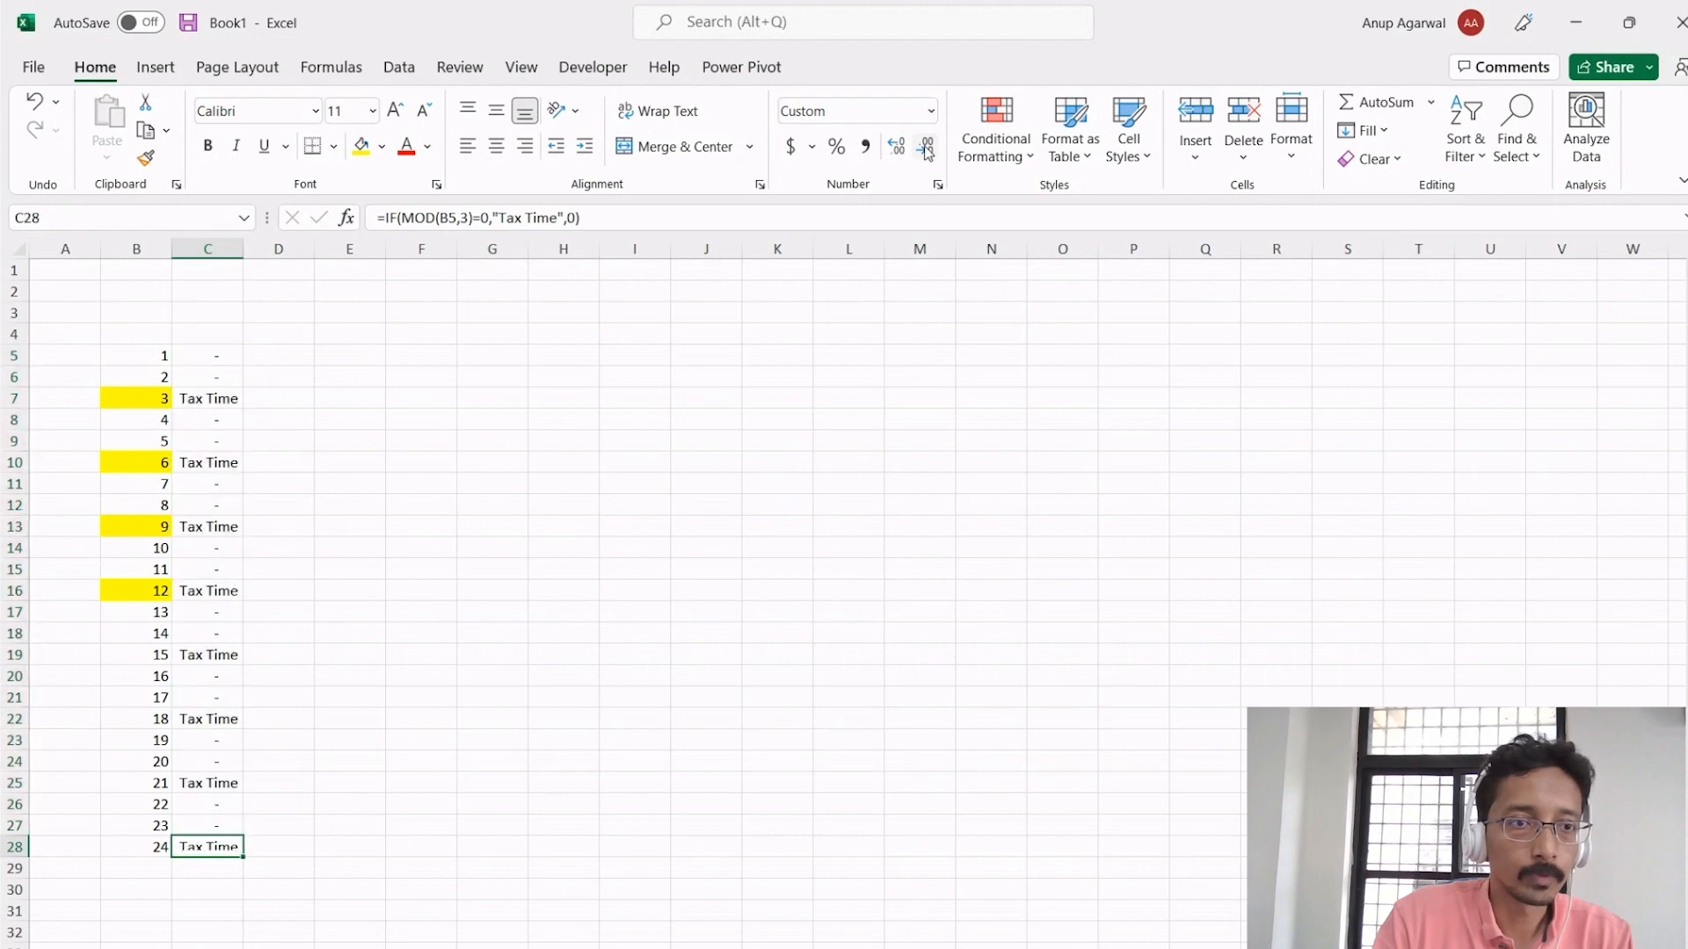
# - Point the Tax Time formula at divisor cell $C$3 and set C3 to 10
pyautogui.click(208, 696)
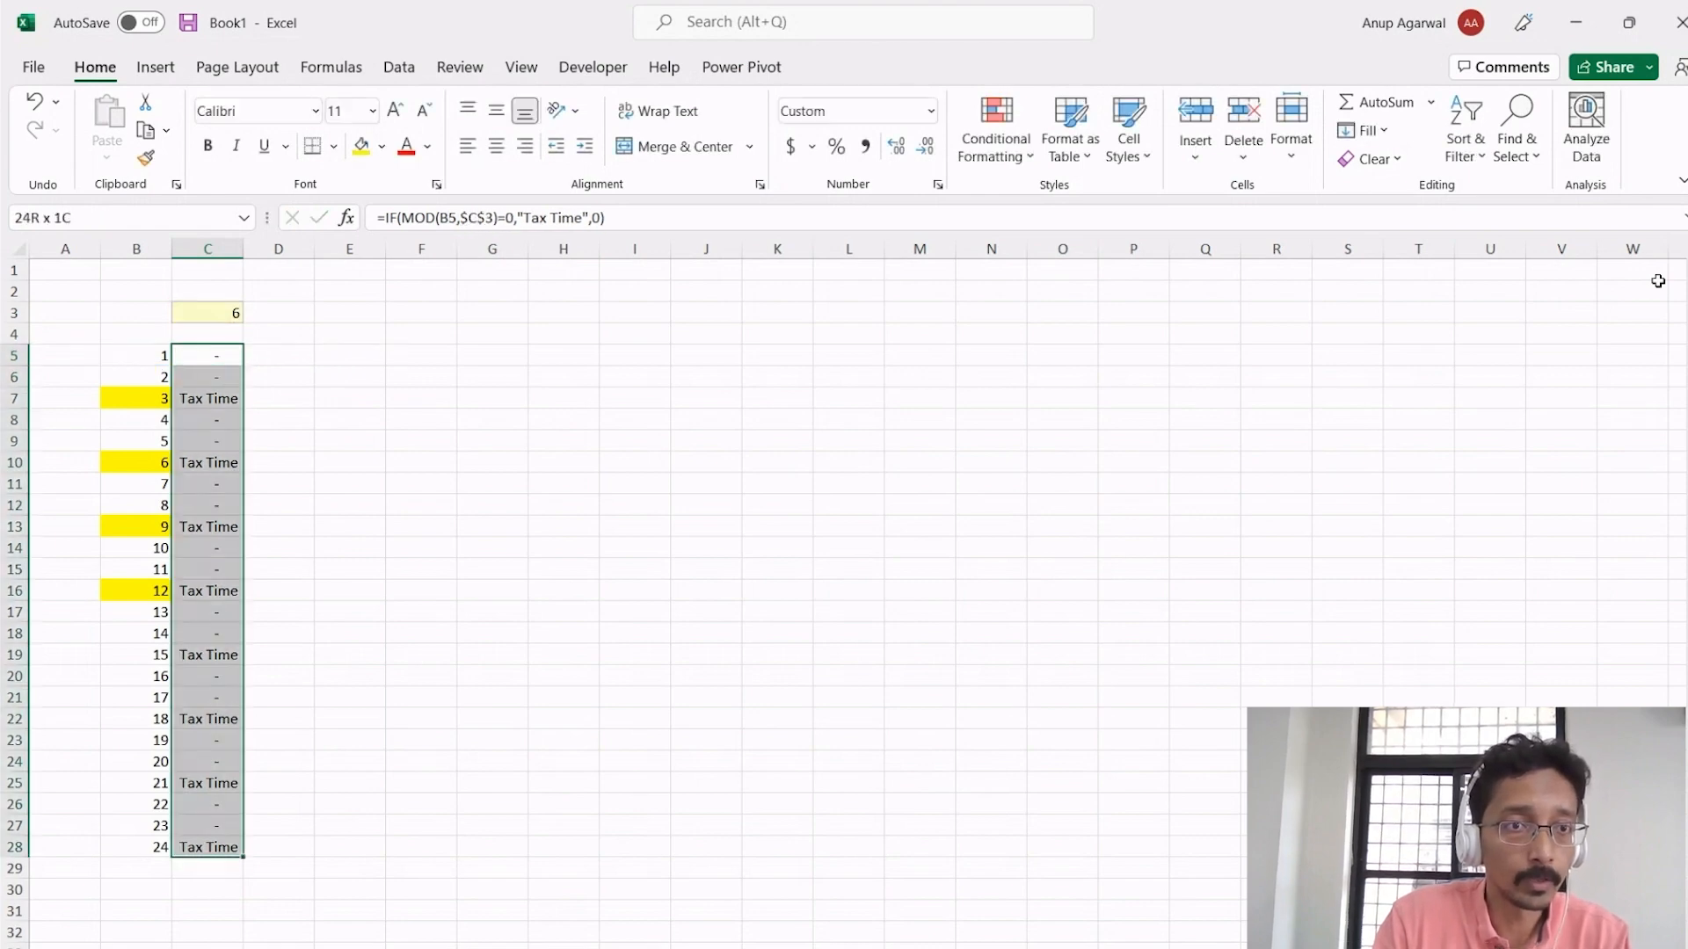
pyautogui.click(208, 845)
pyautogui.write('10')
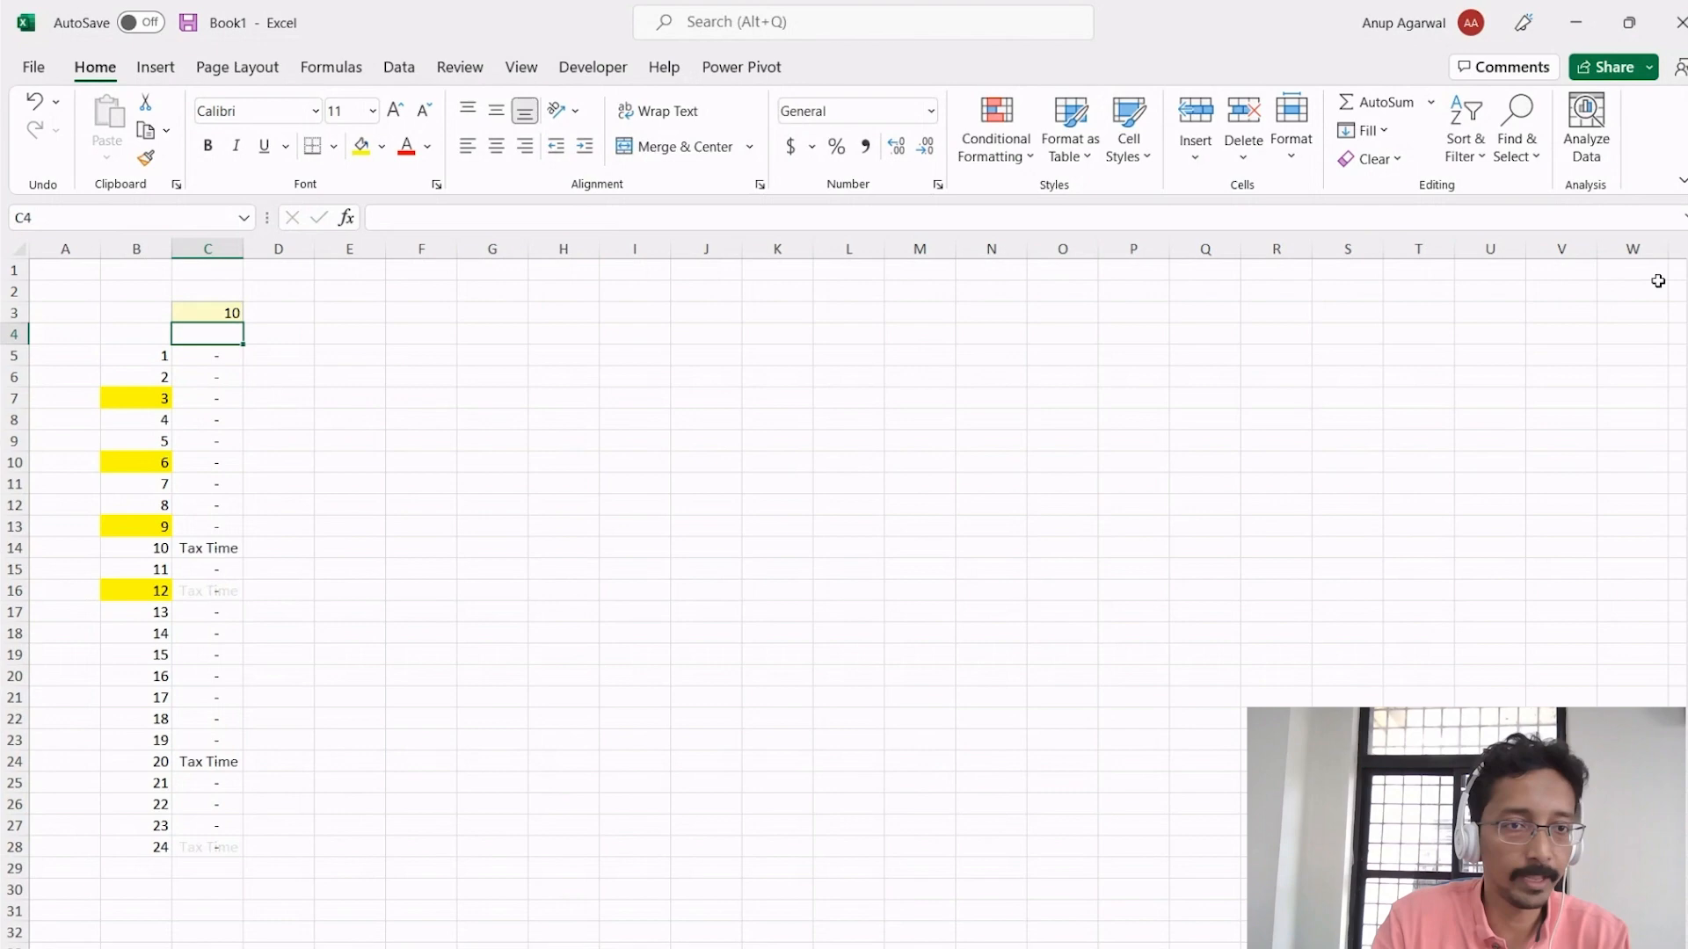
pyautogui.click(208, 355)
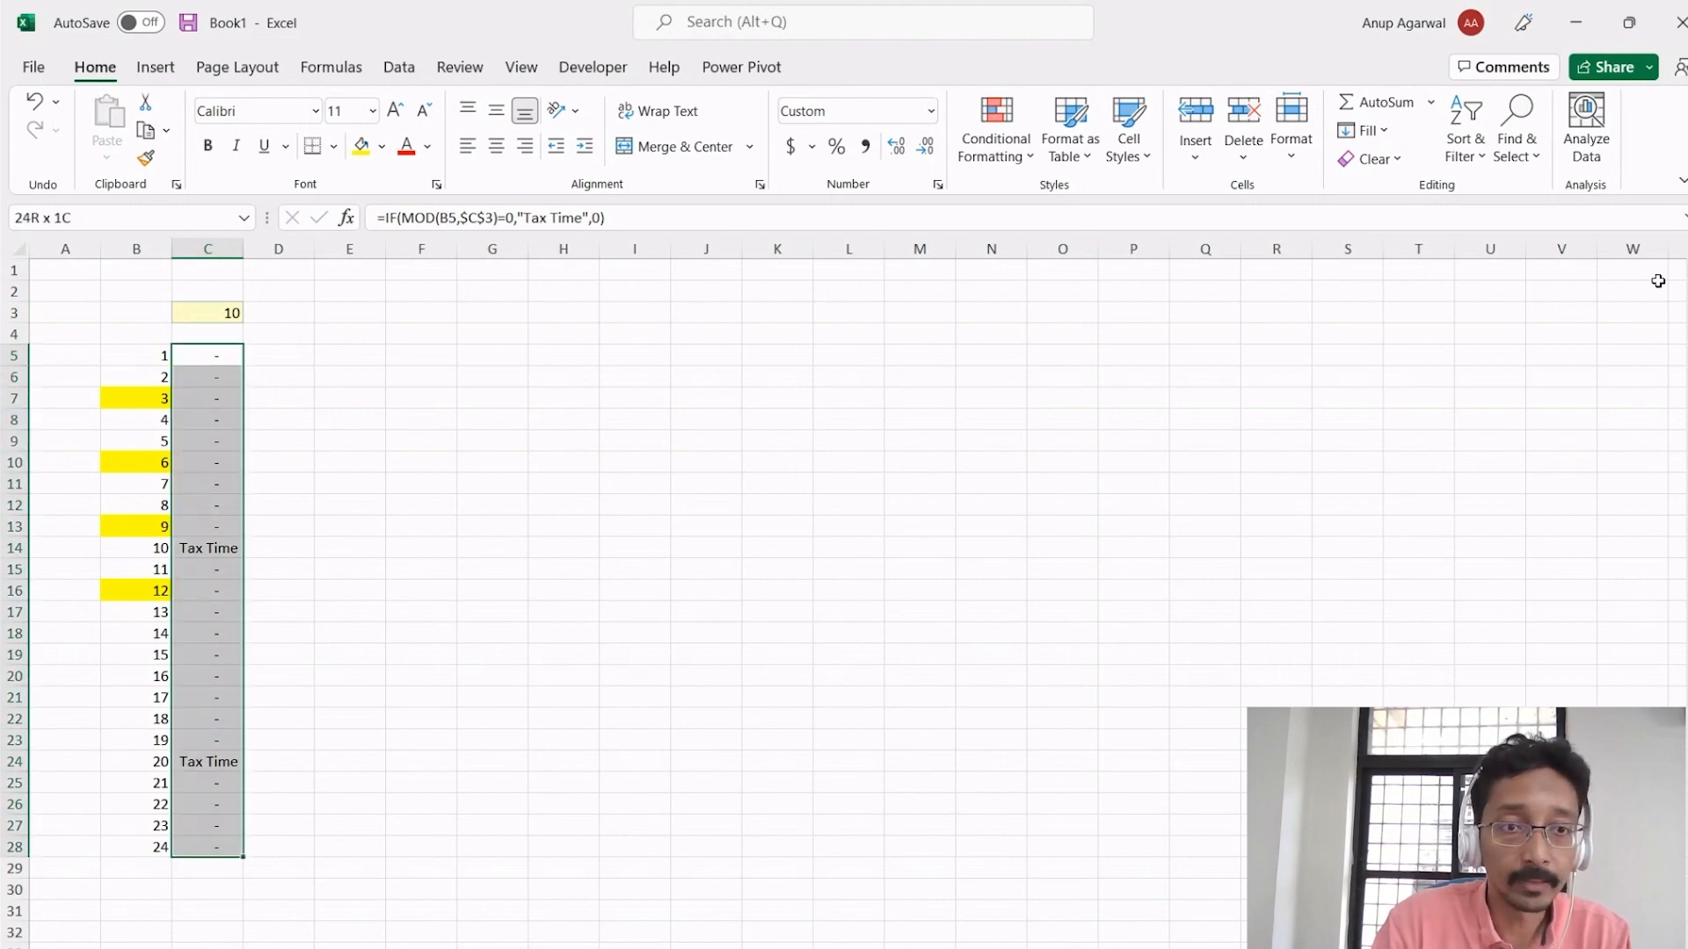
# - Try =MOD(B5,12) in D5 and notice month 12 wraps to zero
pyautogui.click(278, 354)
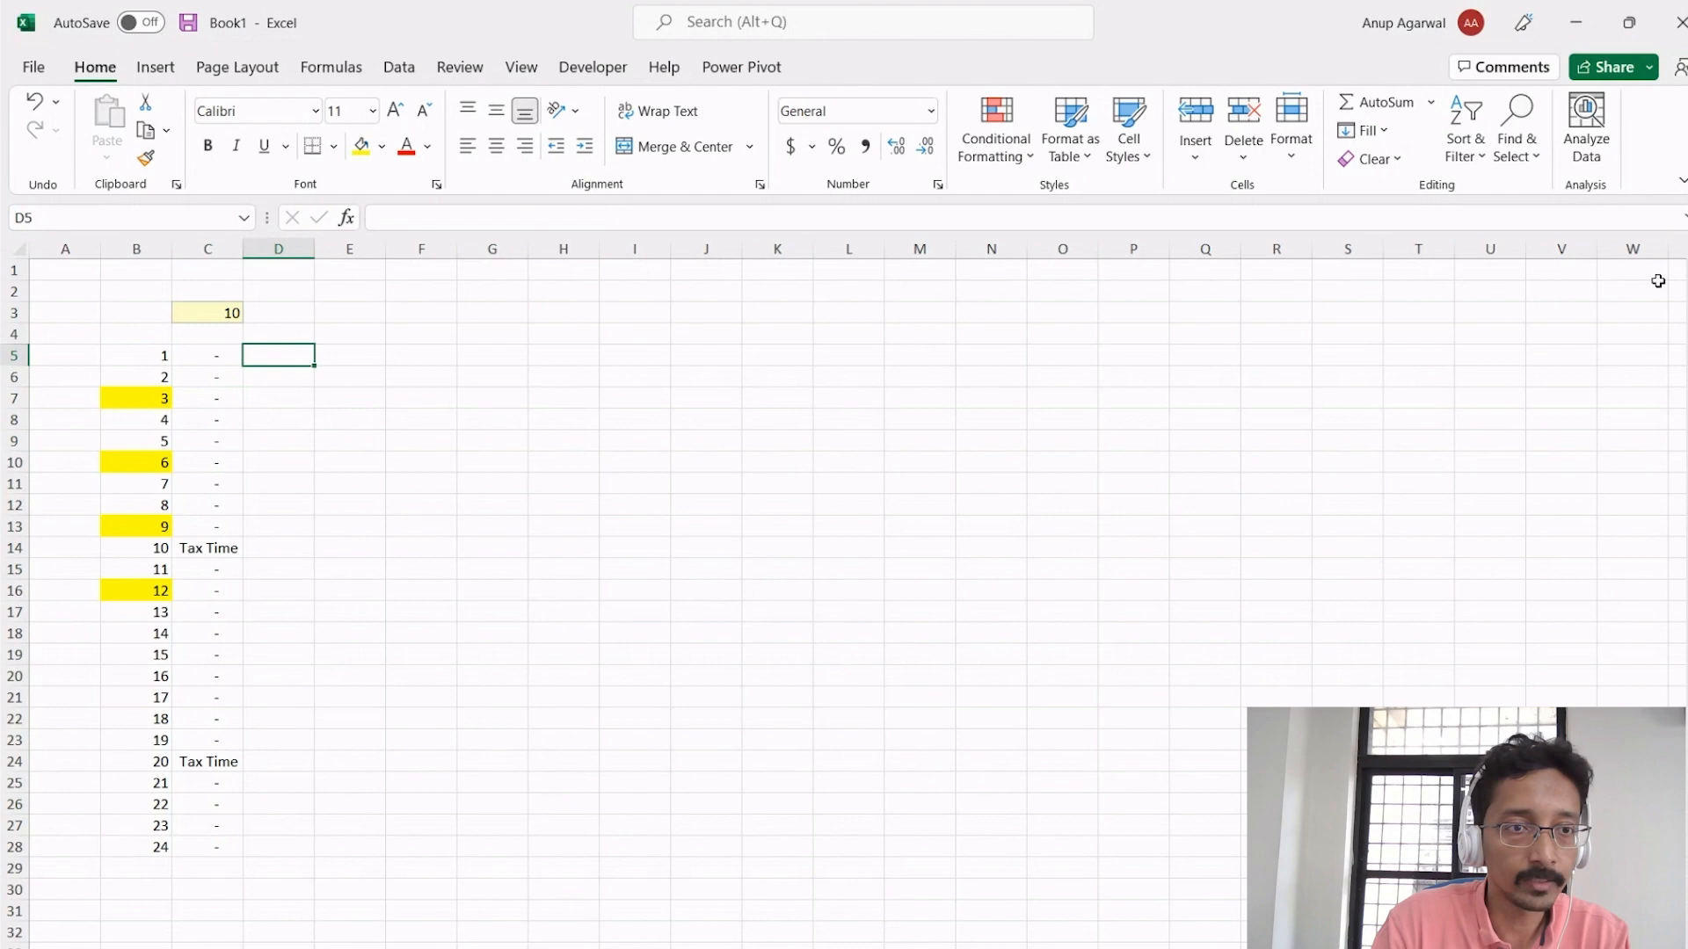
pyautogui.click(135, 570)
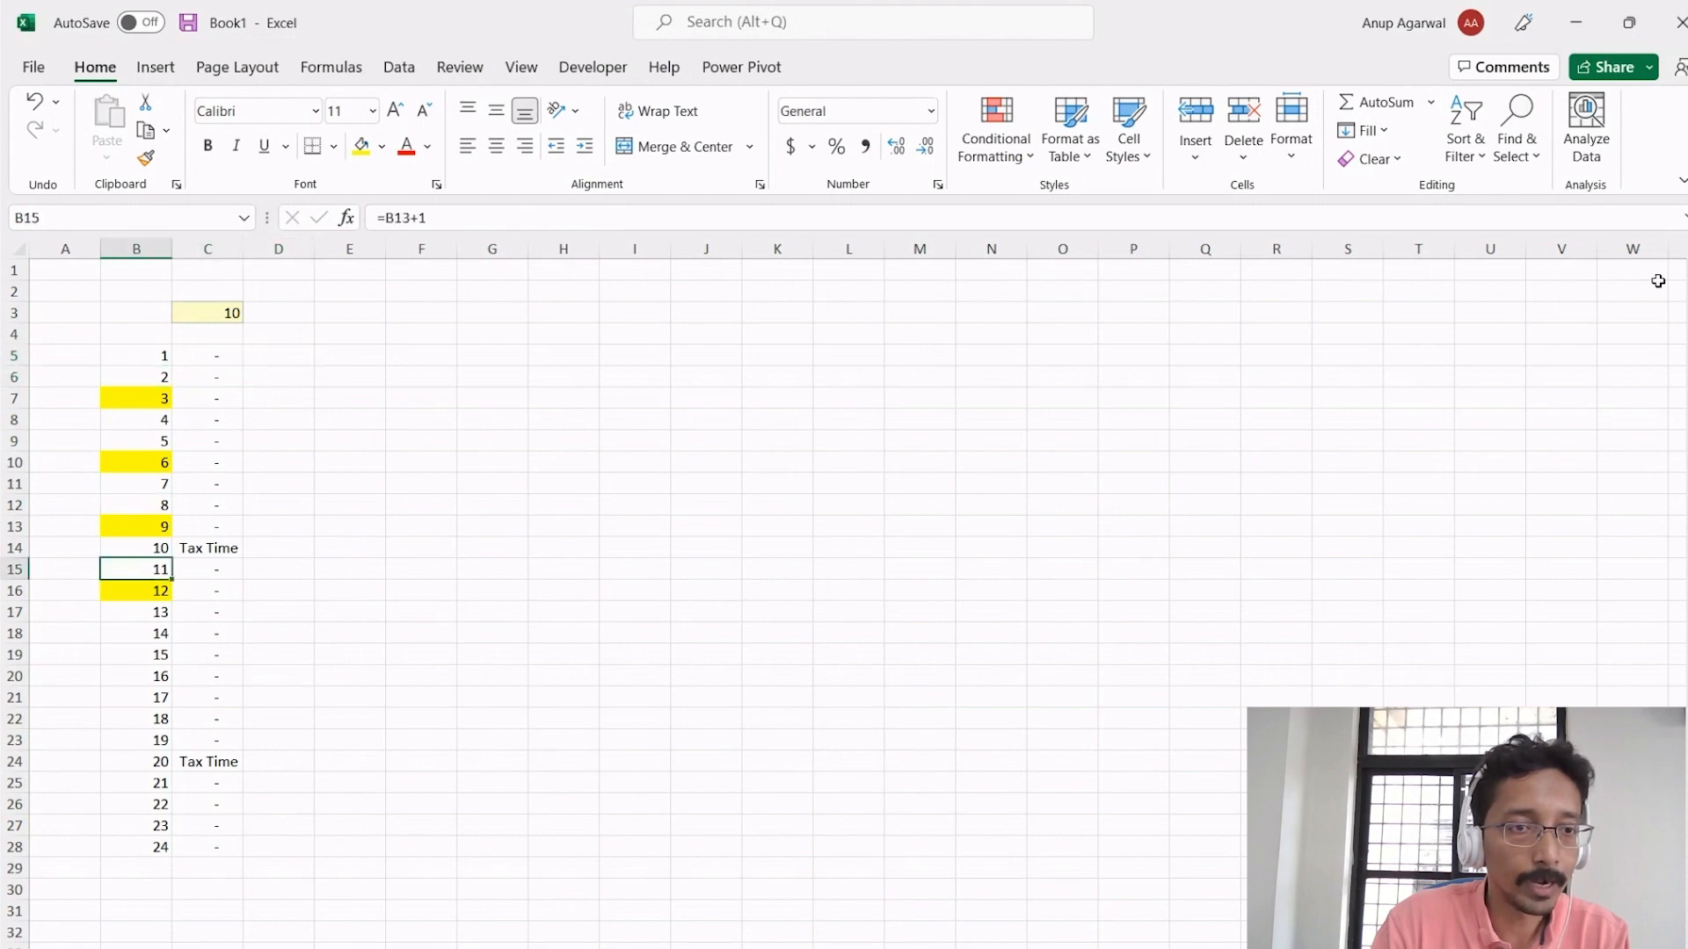
pyautogui.click(207, 355)
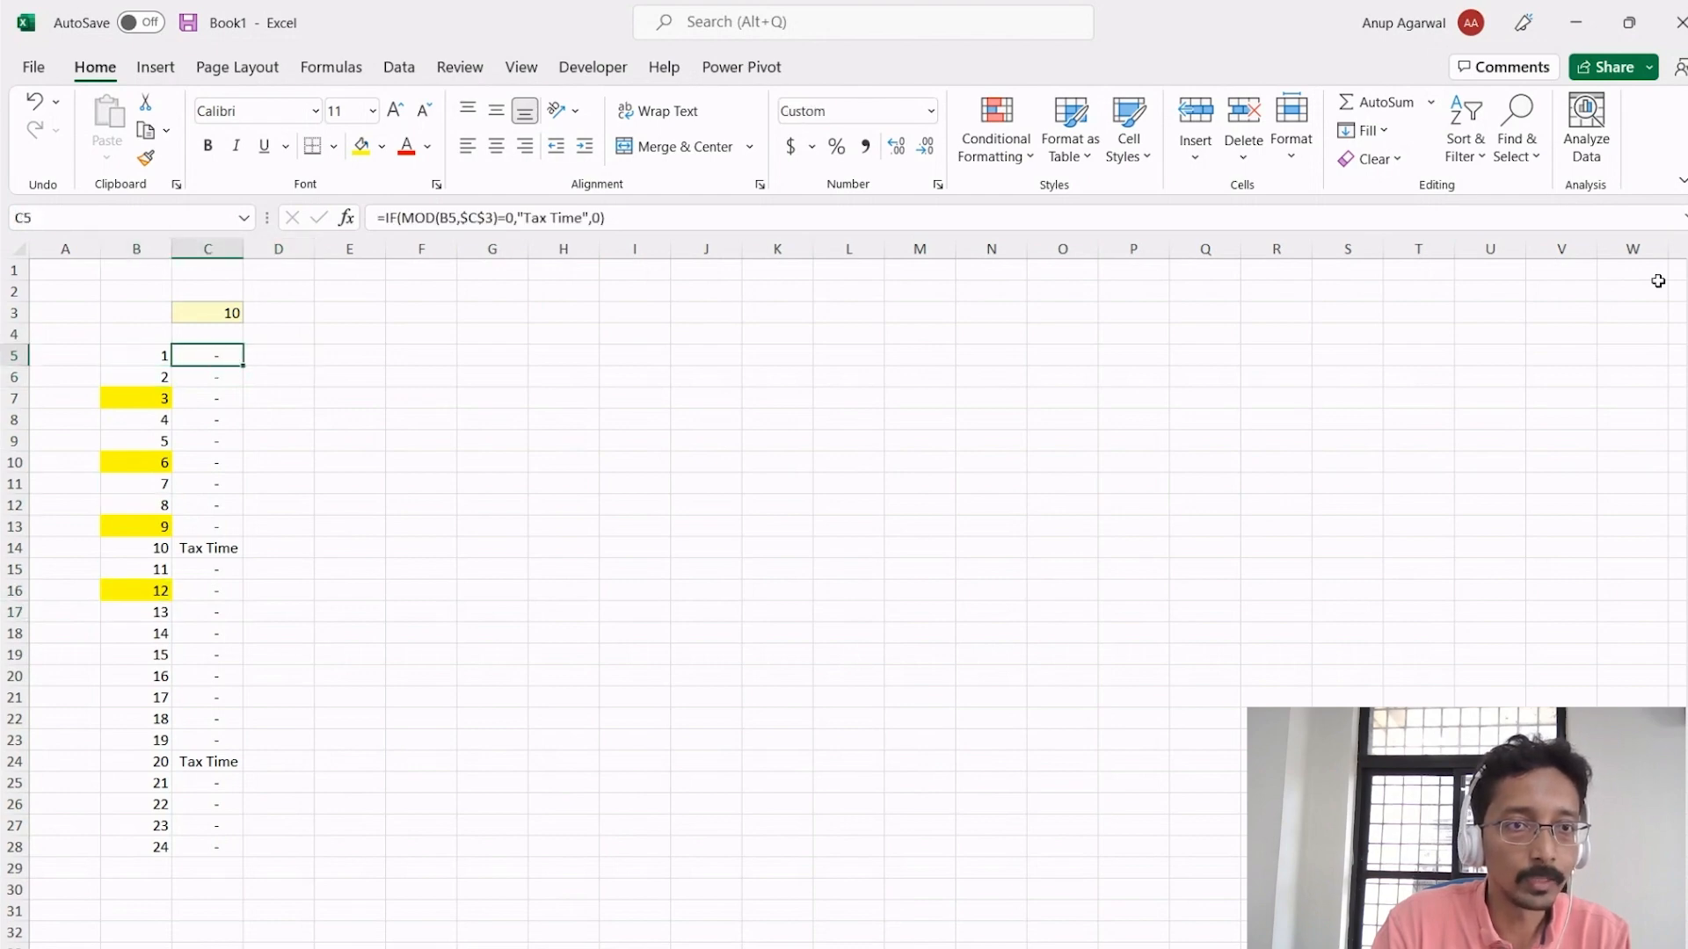
pyautogui.click(278, 355)
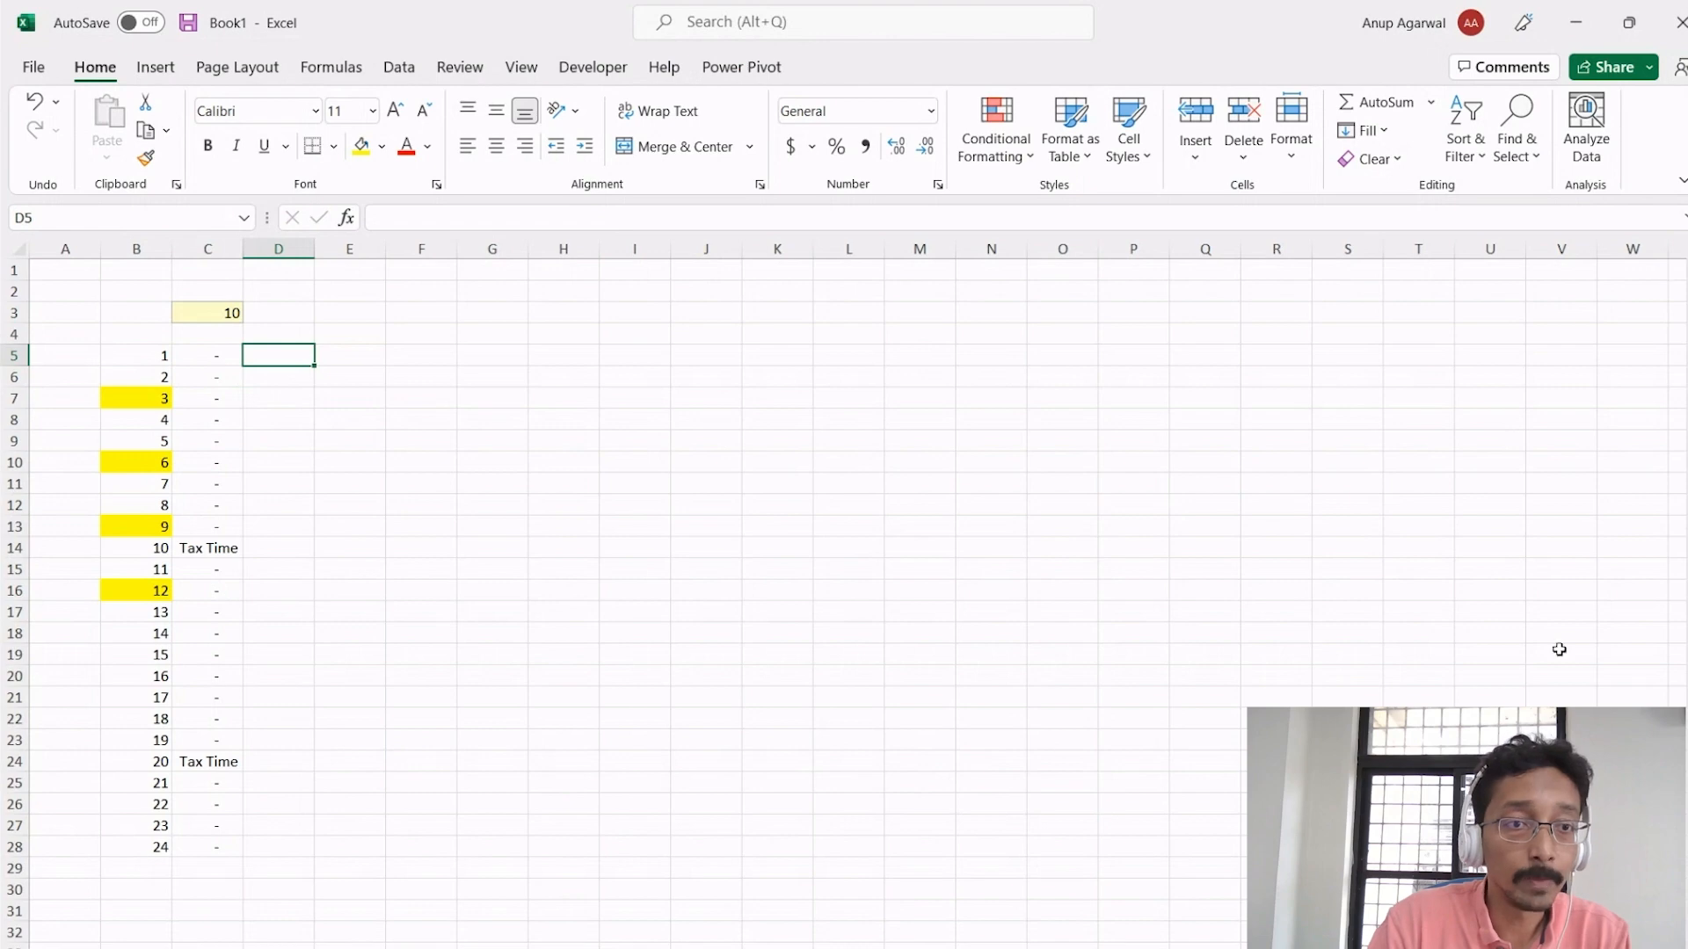
pyautogui.click(278, 612)
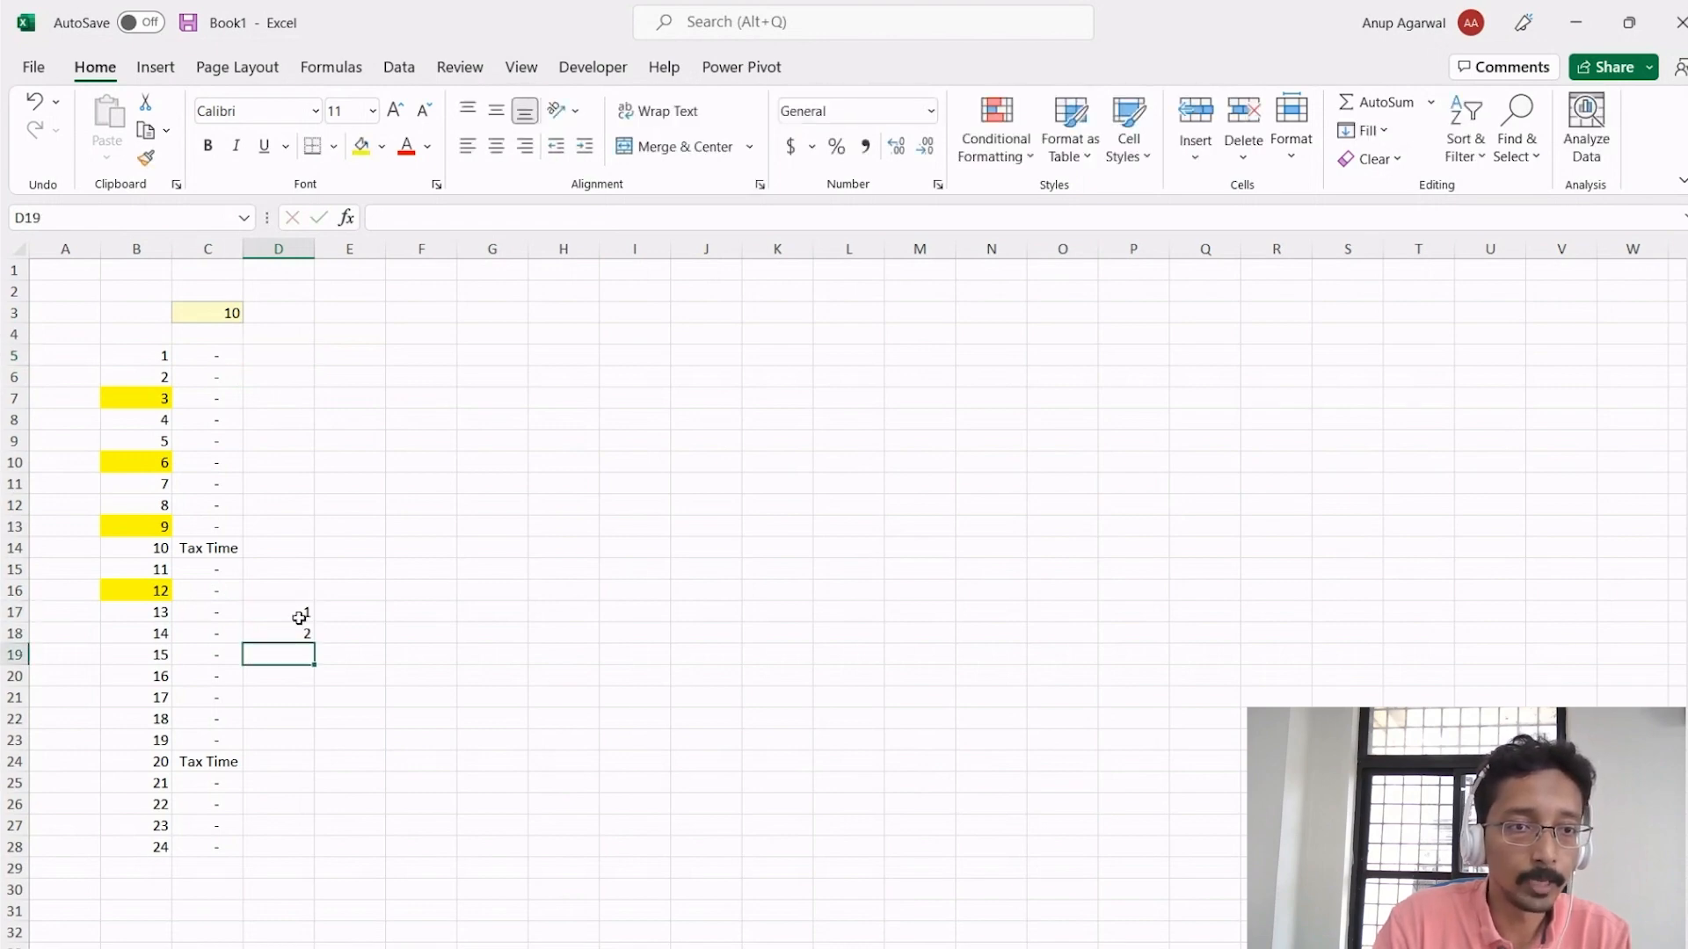
pyautogui.click(278, 633)
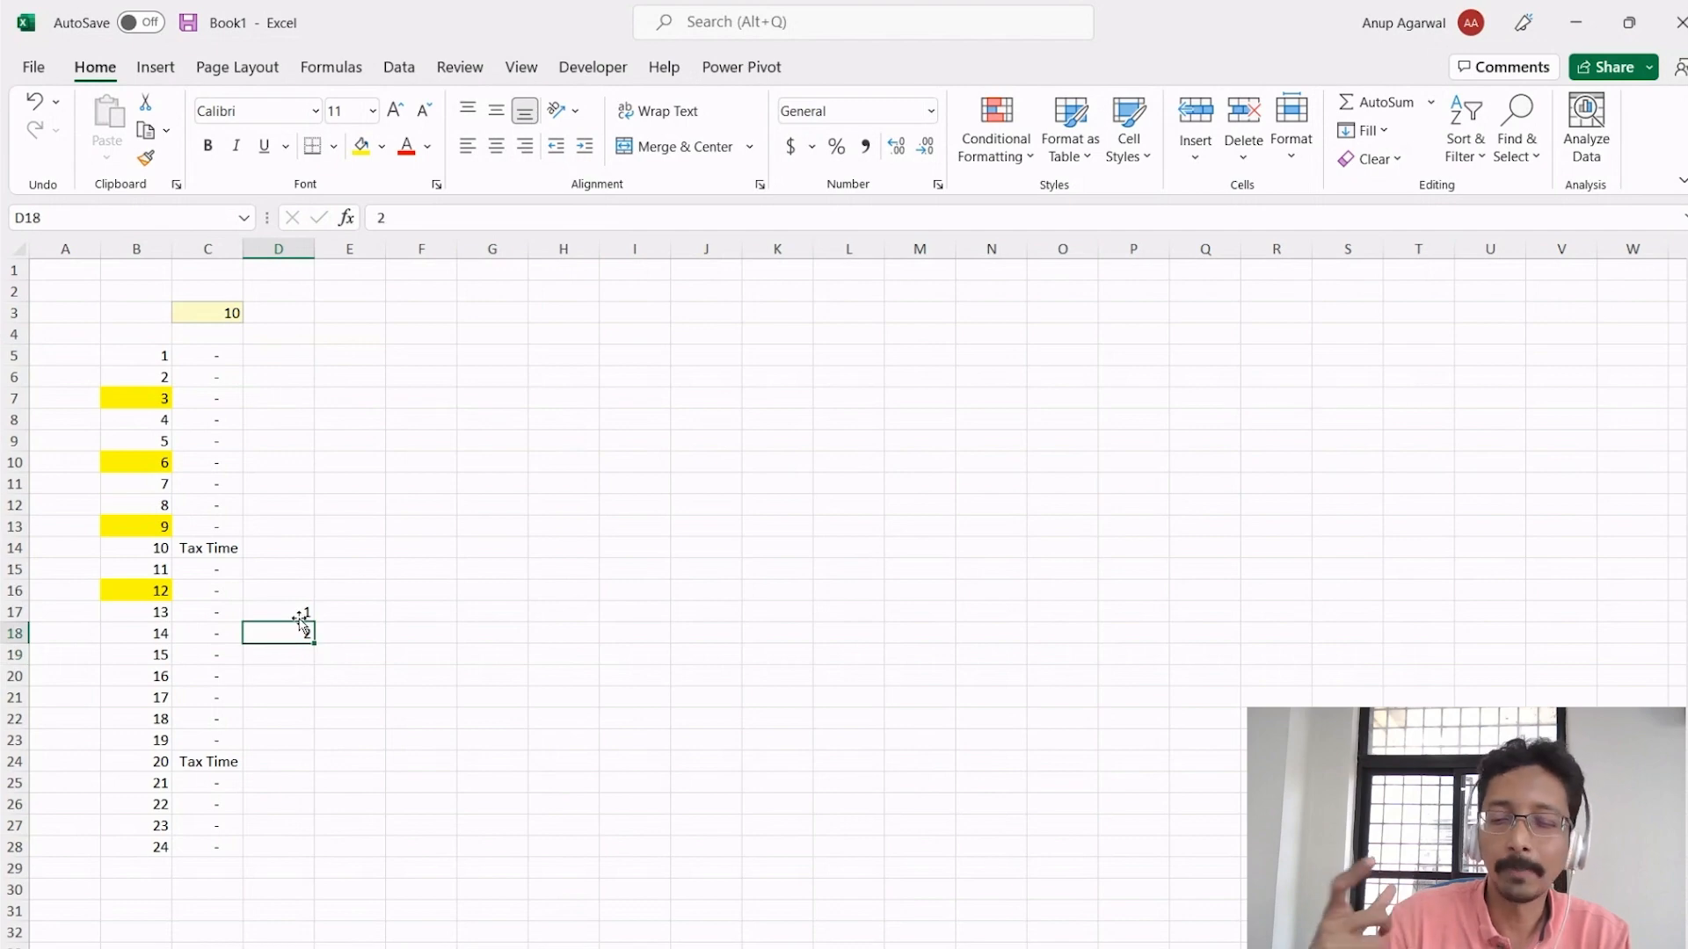
pyautogui.moveTo(278, 633); pyautogui.dragTo(278, 612)
pyautogui.write('=MOD(B5,1')
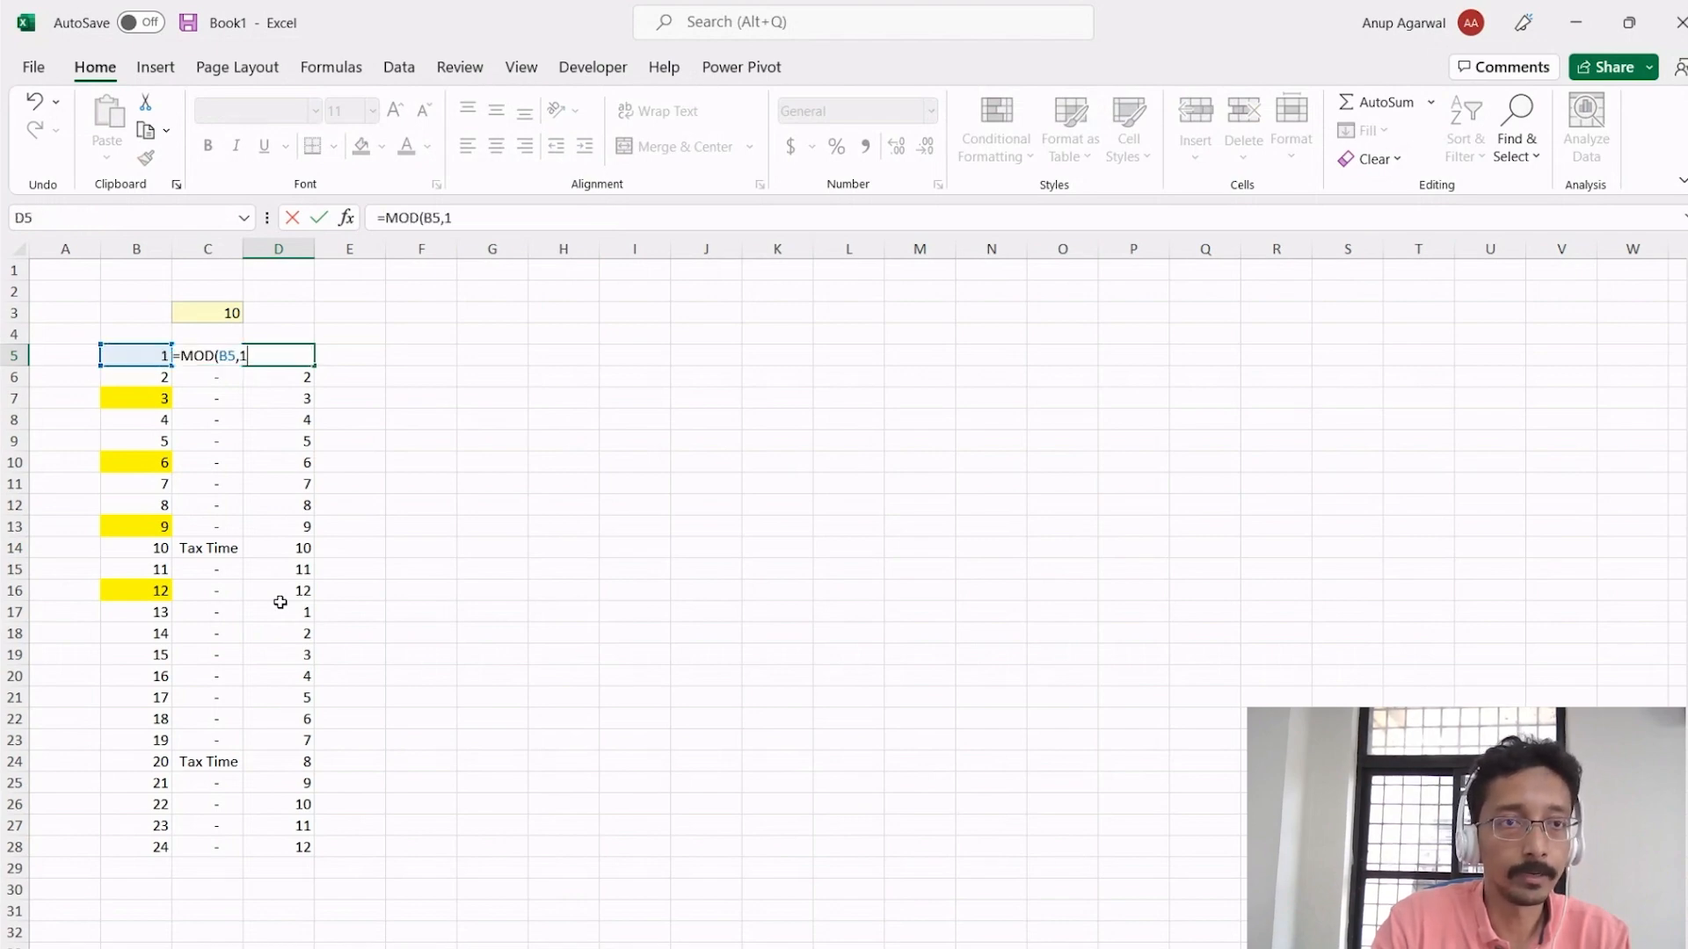
pyautogui.write('2)')
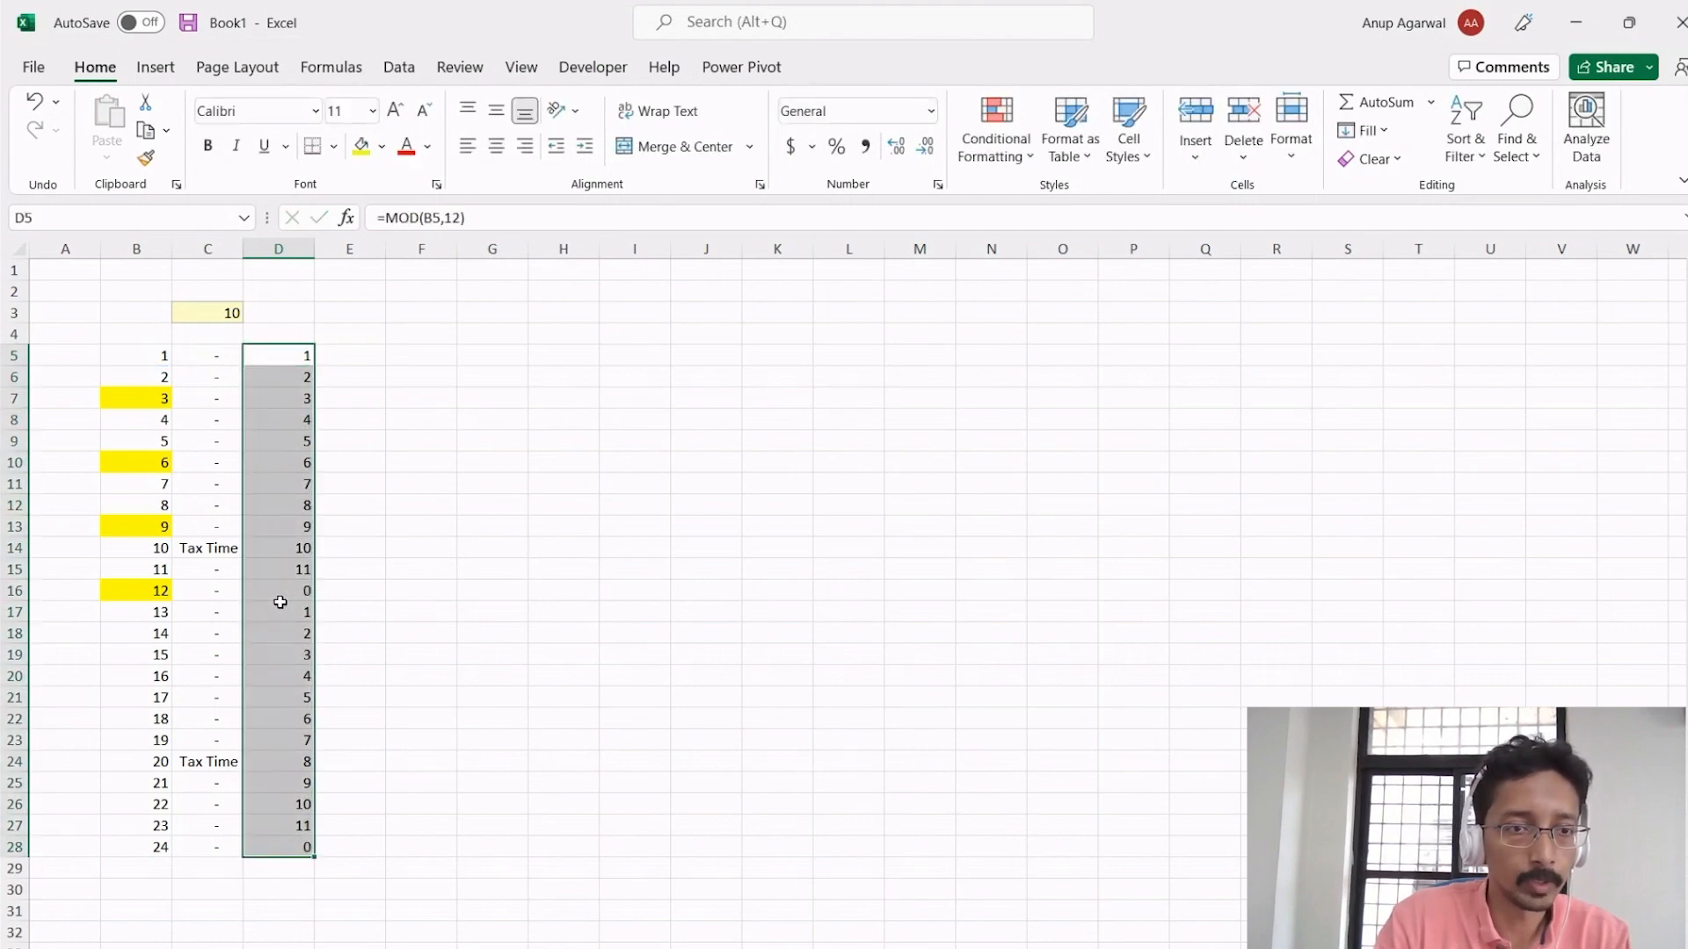
pyautogui.click(280, 591)
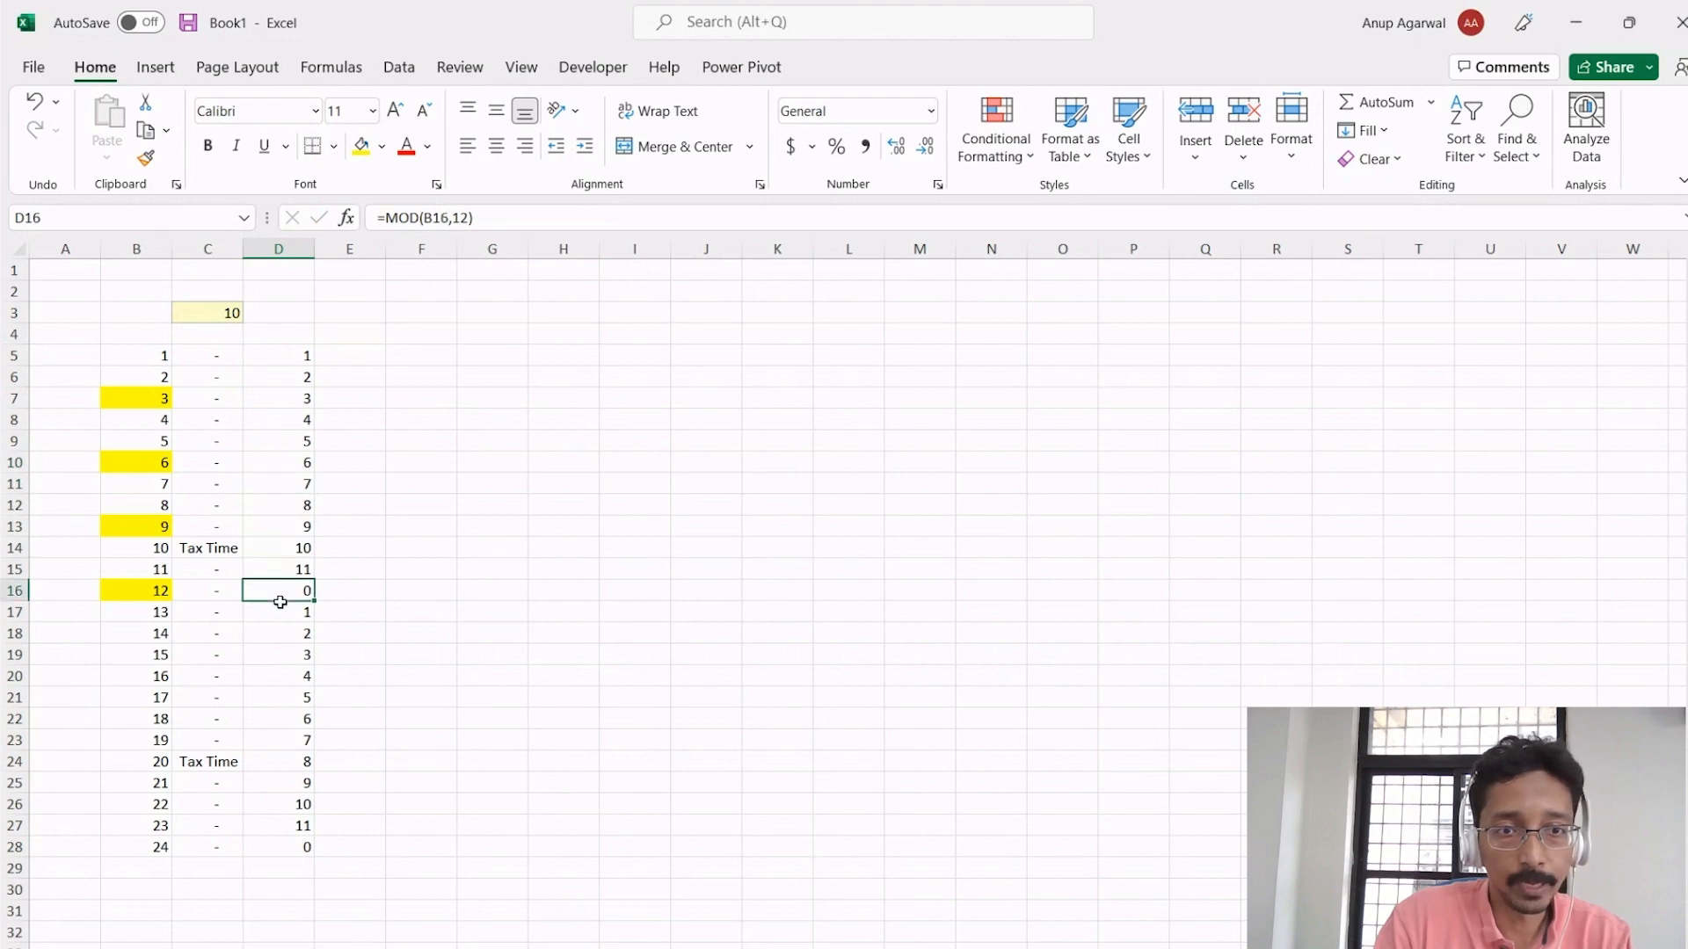
pyautogui.moveTo(352, 610)
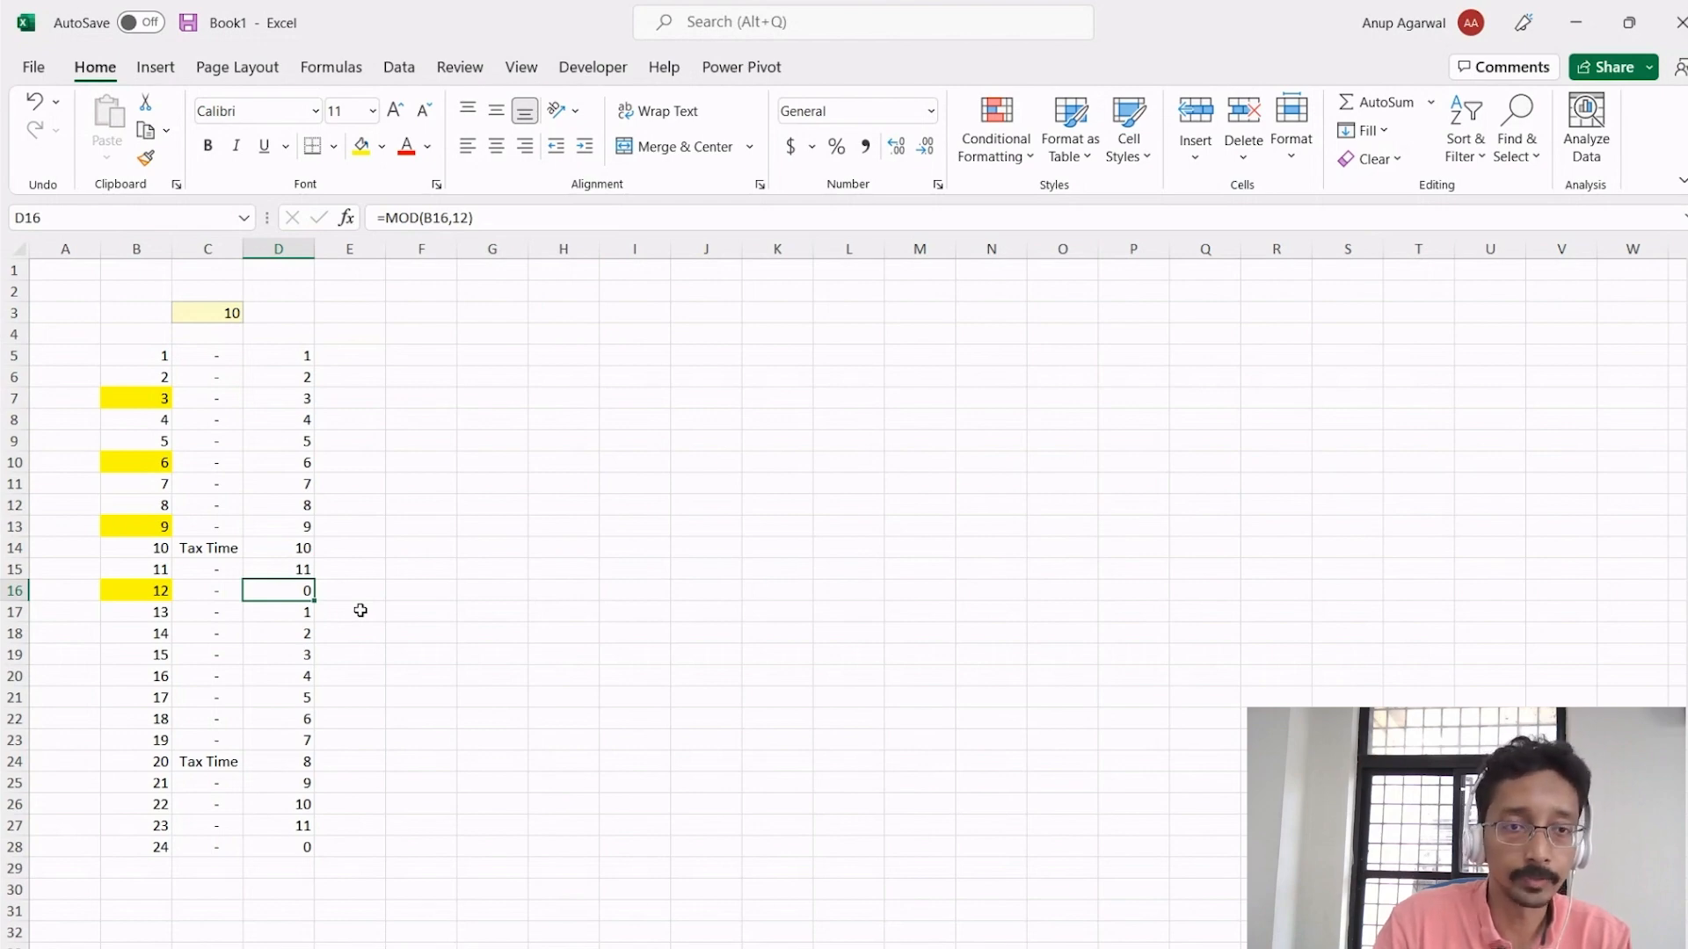
# - Correct D5 to =MOD(B5-1,12)+1 so the cycle runs 1 through 12, filled down to D28
pyautogui.doubleClick(277, 355)
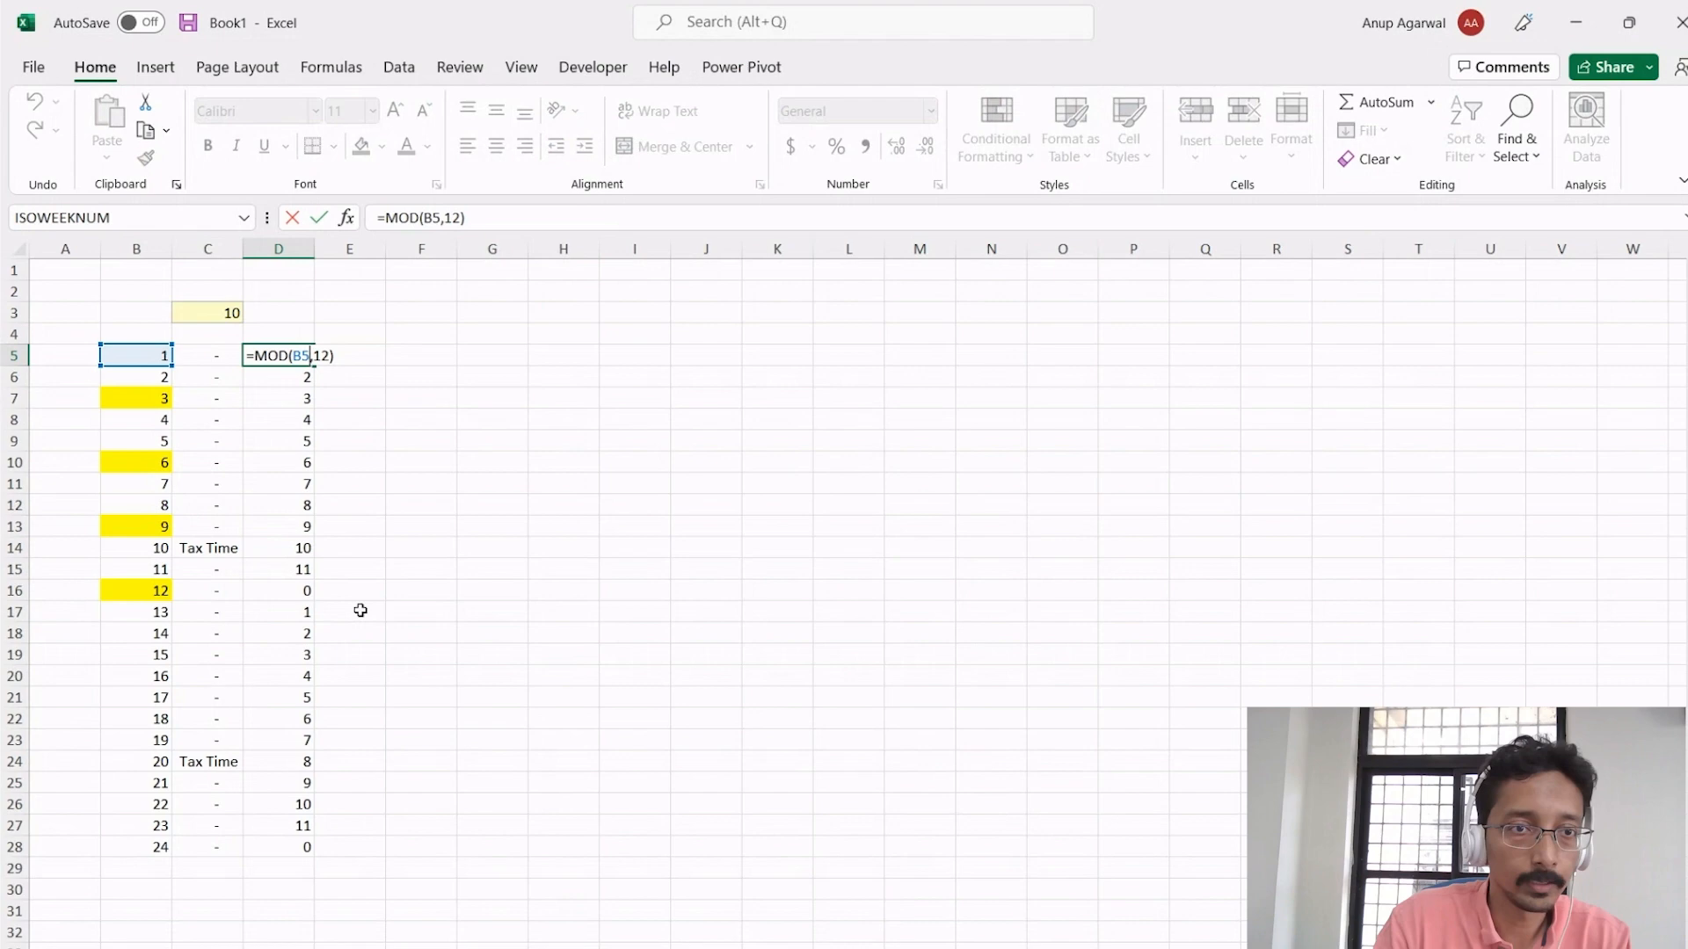
pyautogui.write('-1')
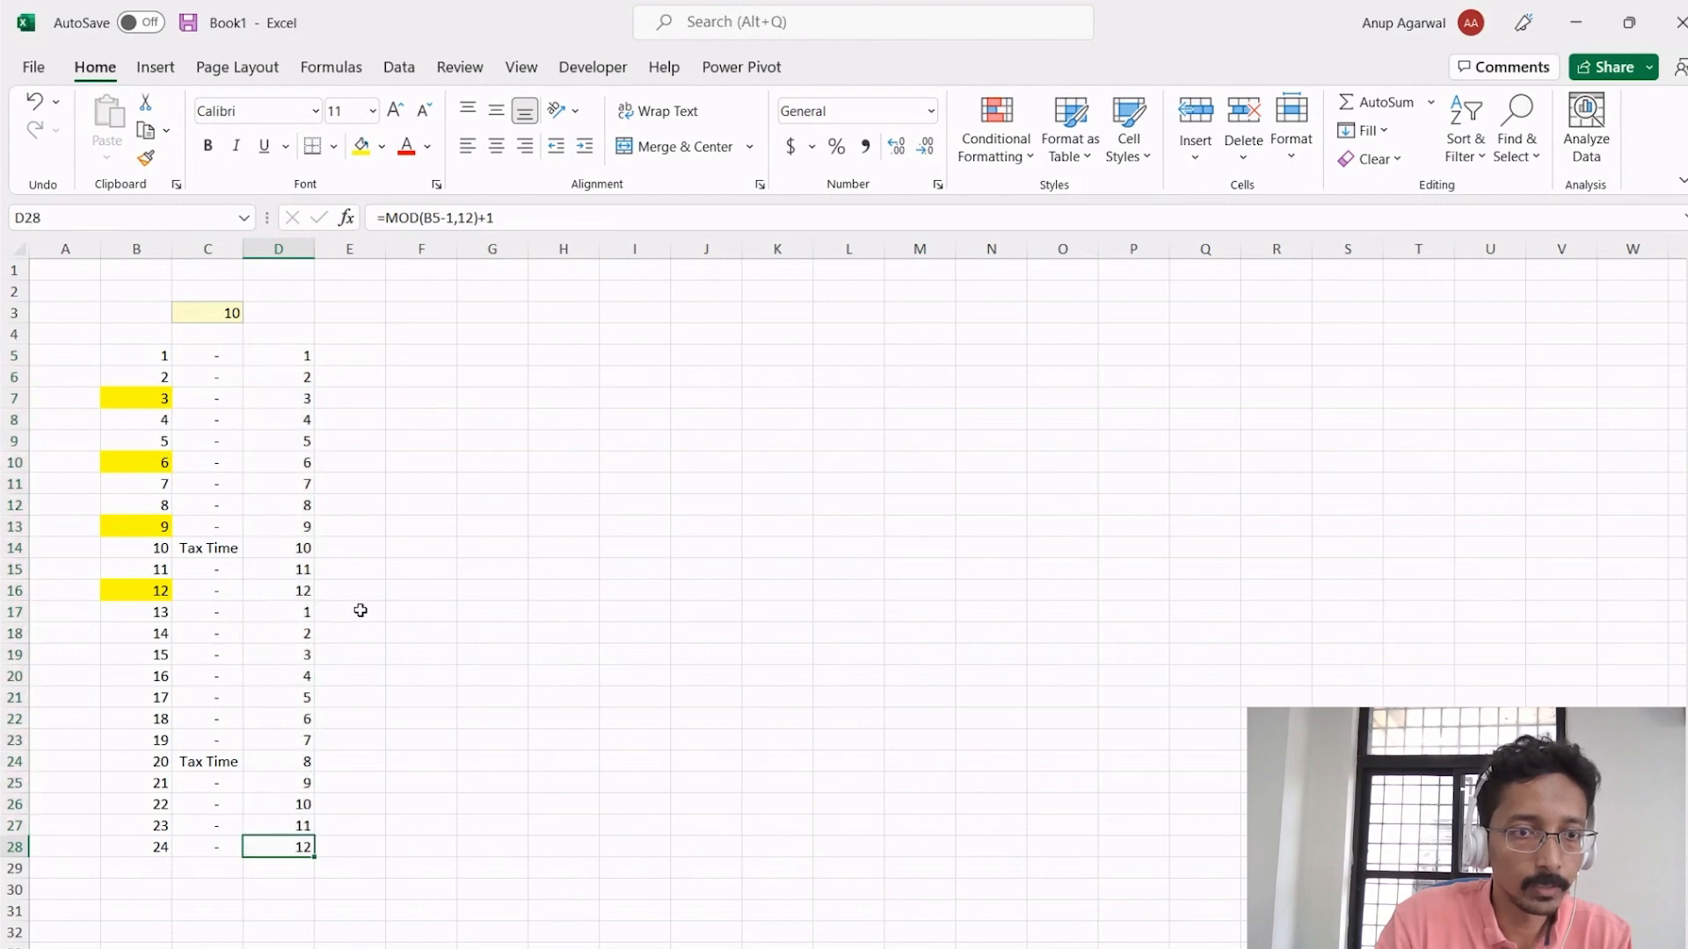
pyautogui.doubleClick(278, 846)
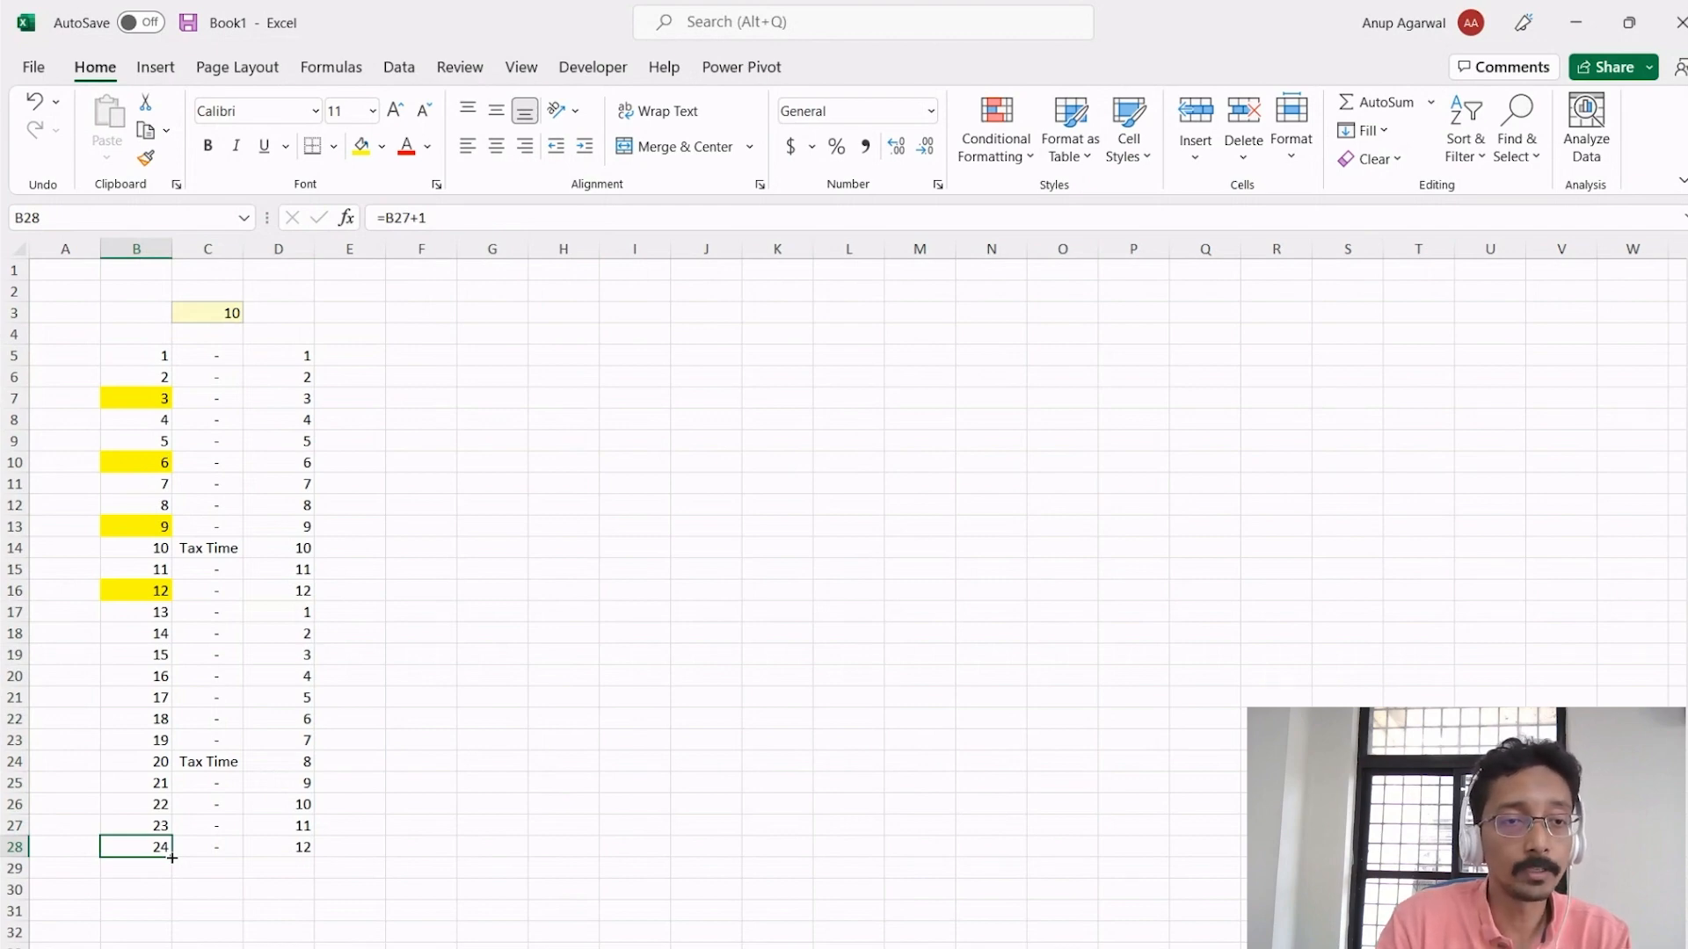
# - Switch to the A Story About the Reels workbook at its Questions section
pyautogui.click(207, 356)
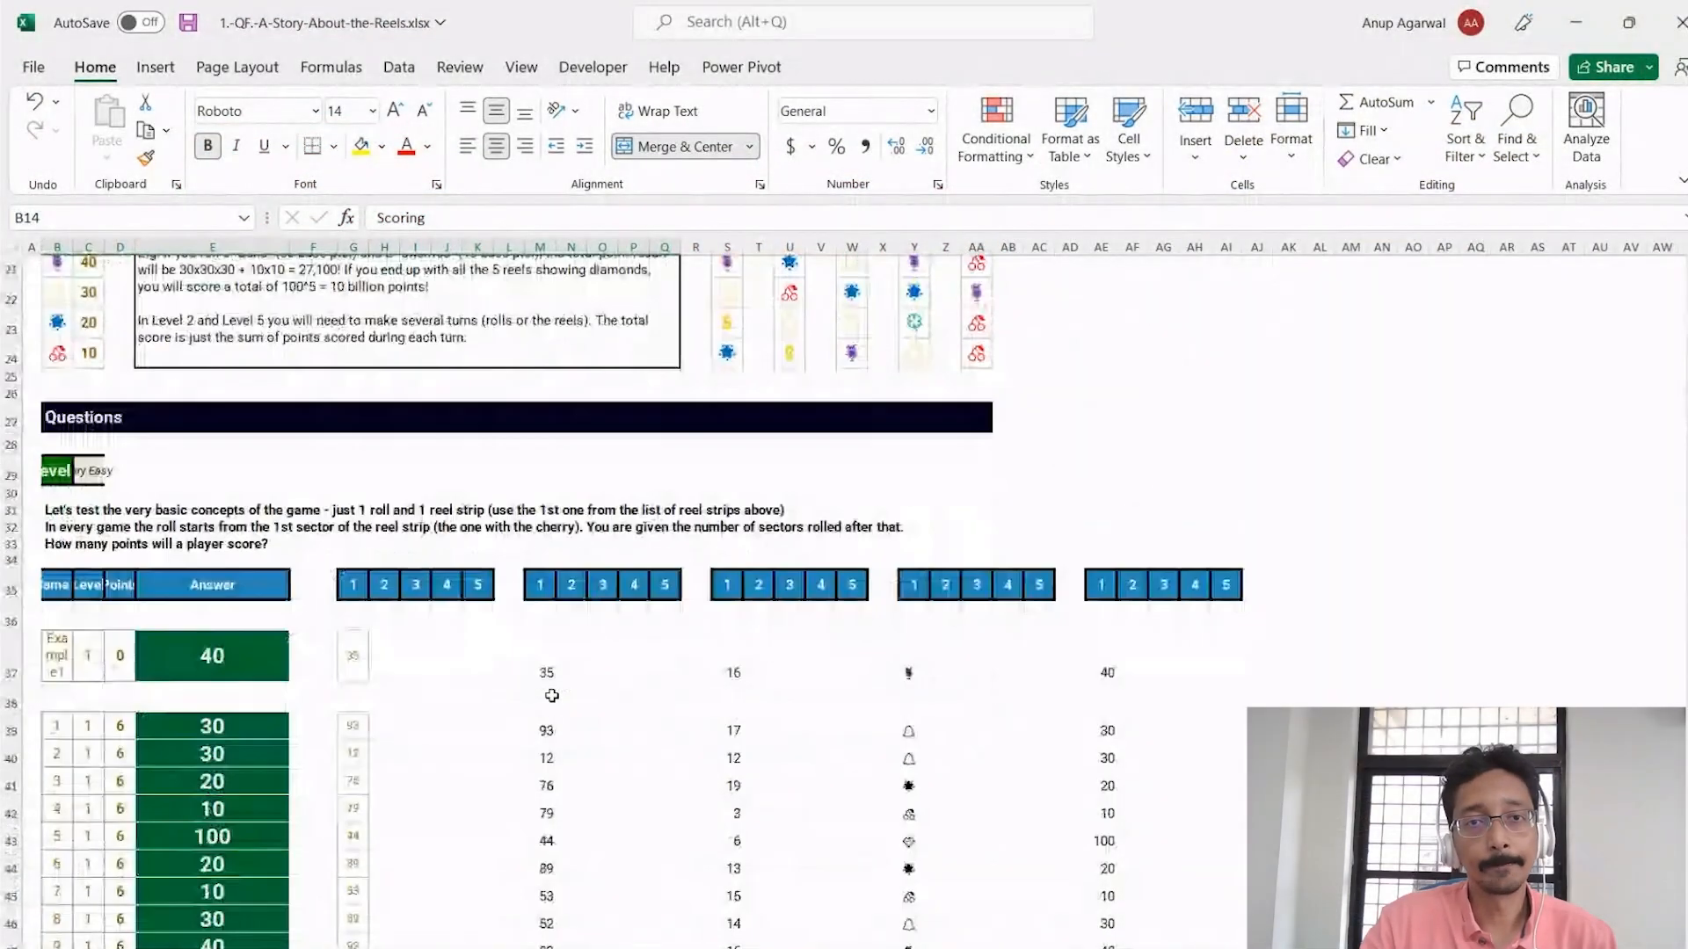
pyautogui.scroll(3)
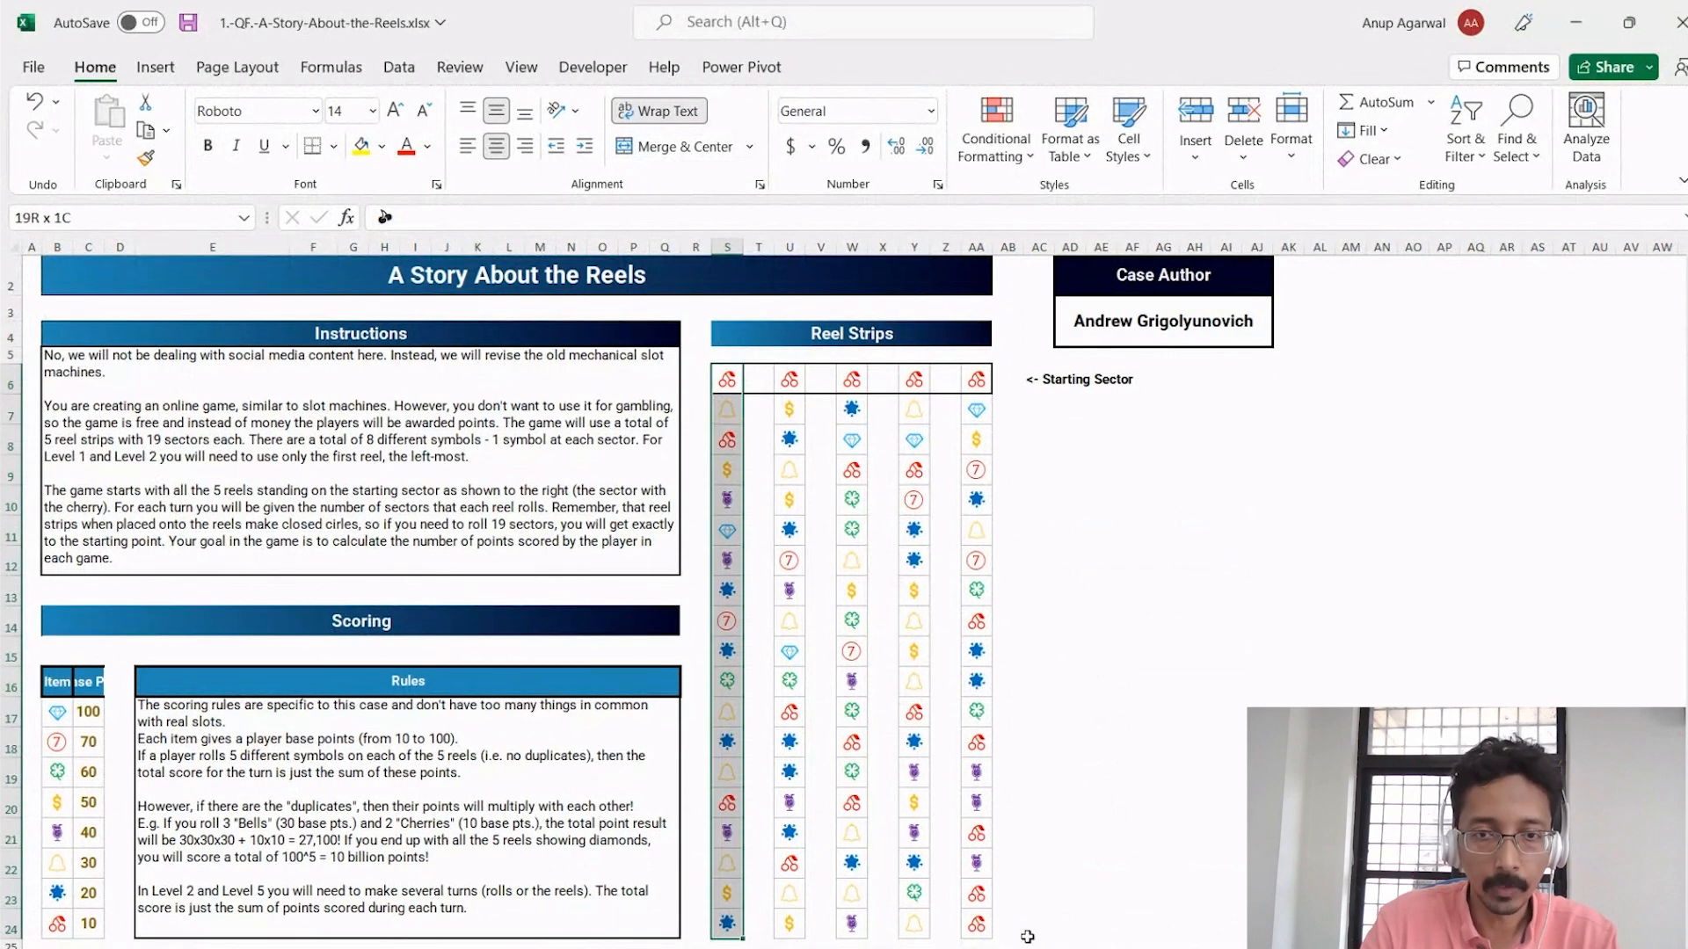
pyautogui.click(726, 923)
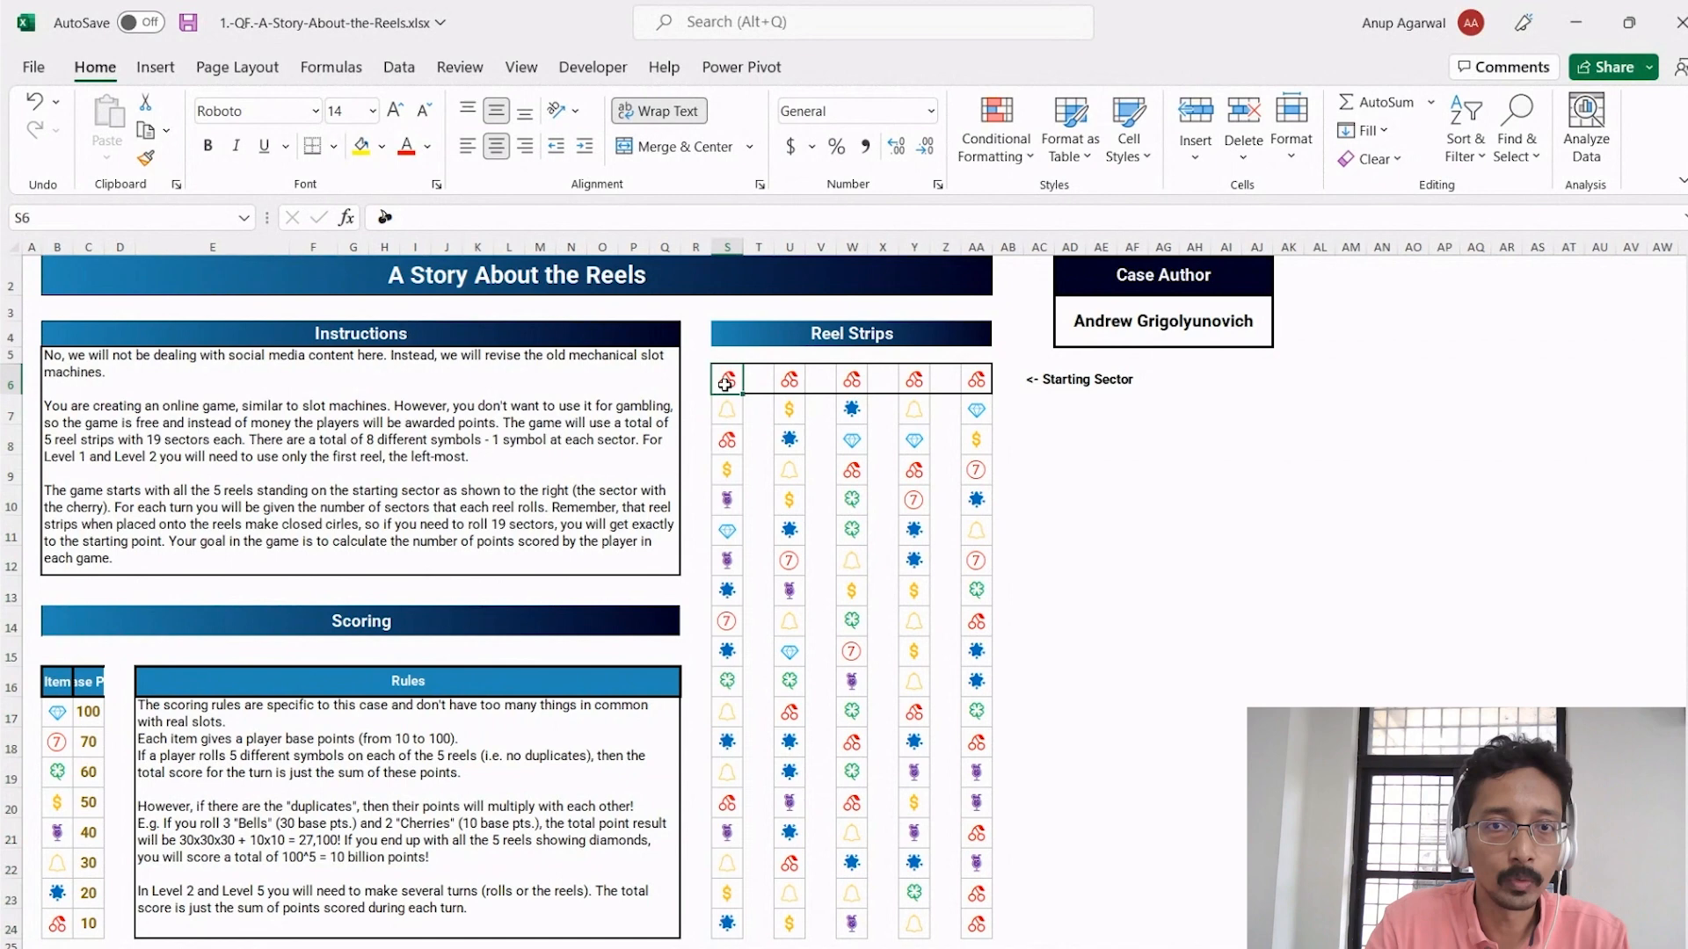
pyautogui.moveTo(730, 420)
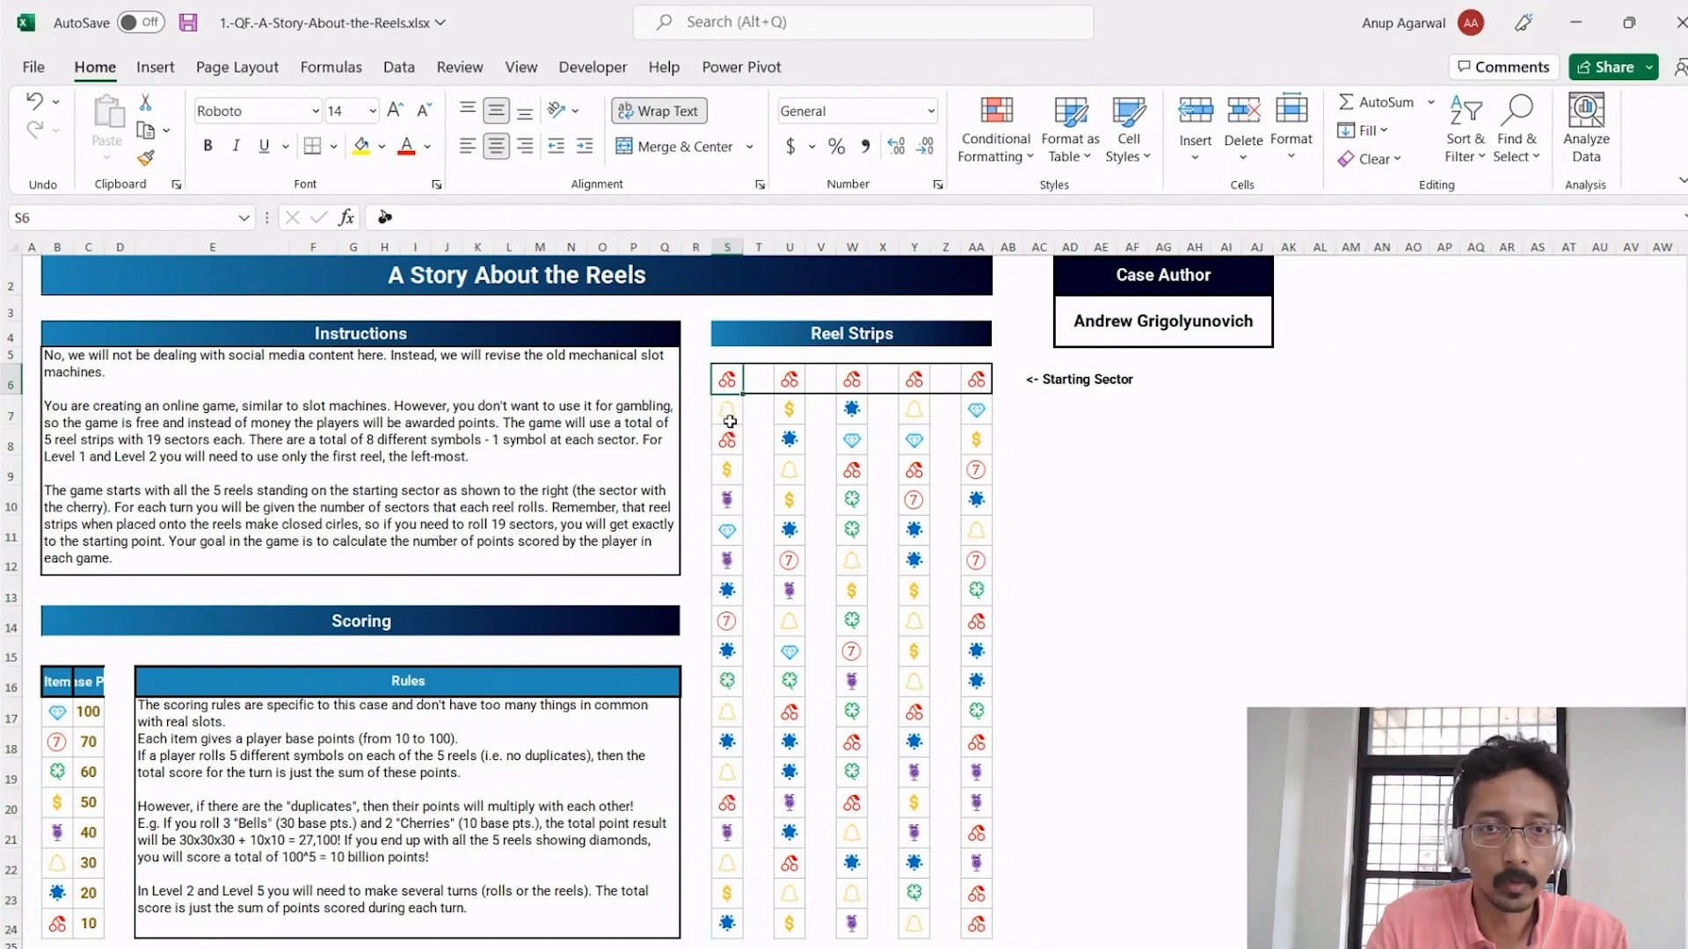
pyautogui.click(726, 470)
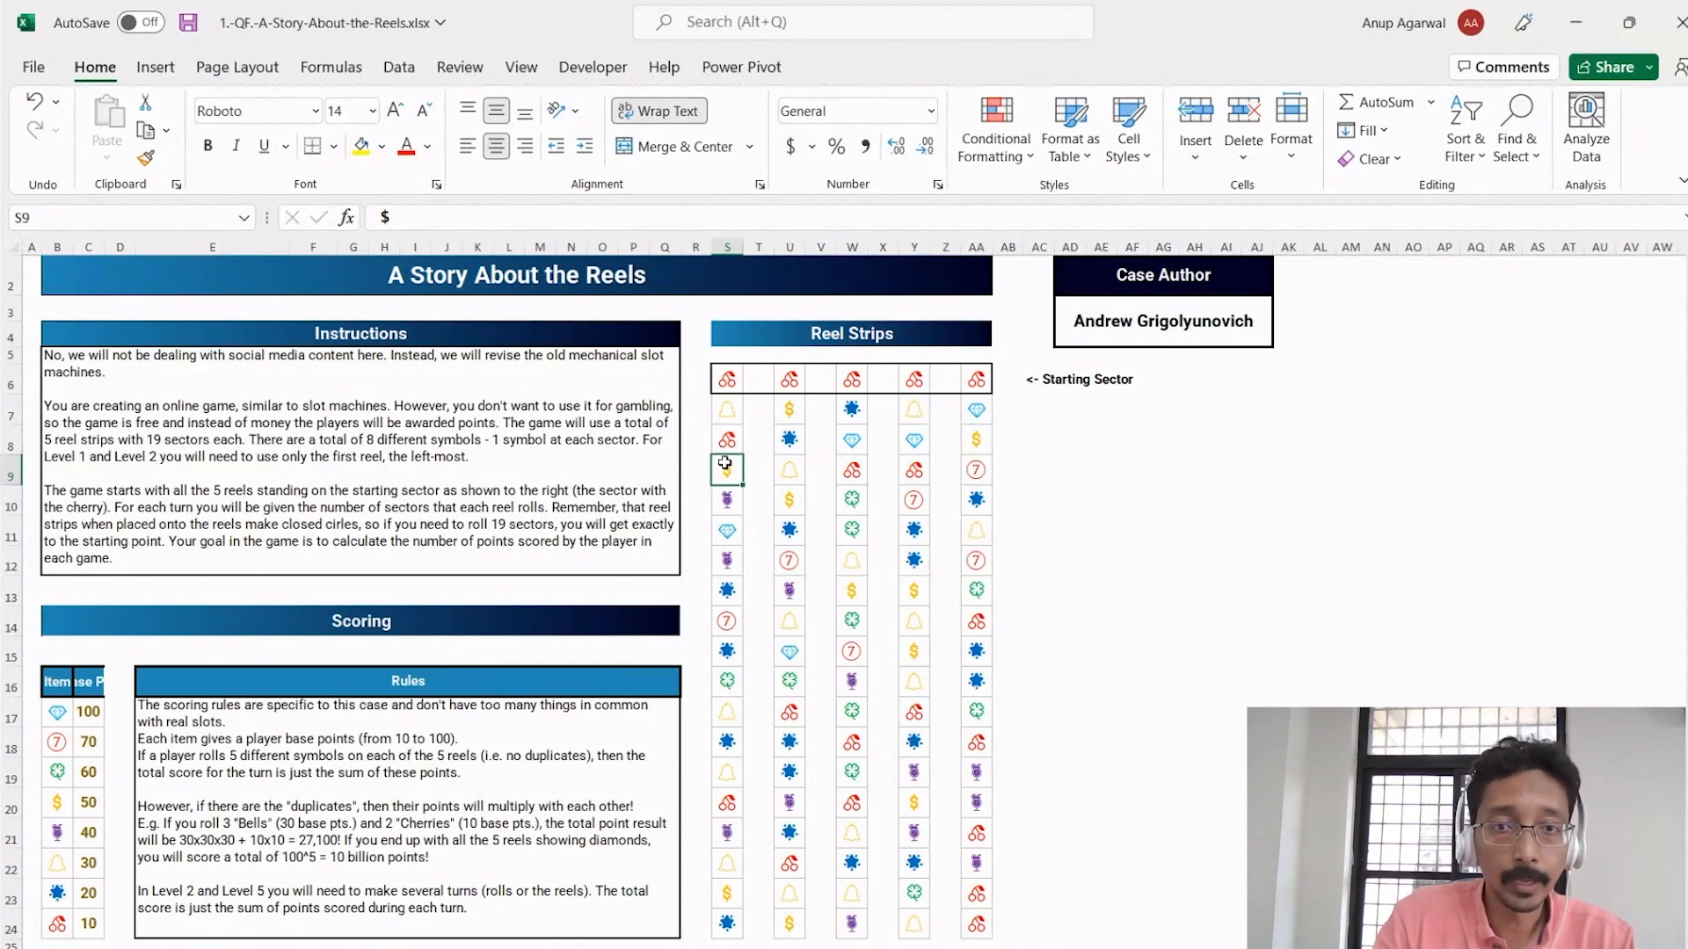
pyautogui.scroll(-3)
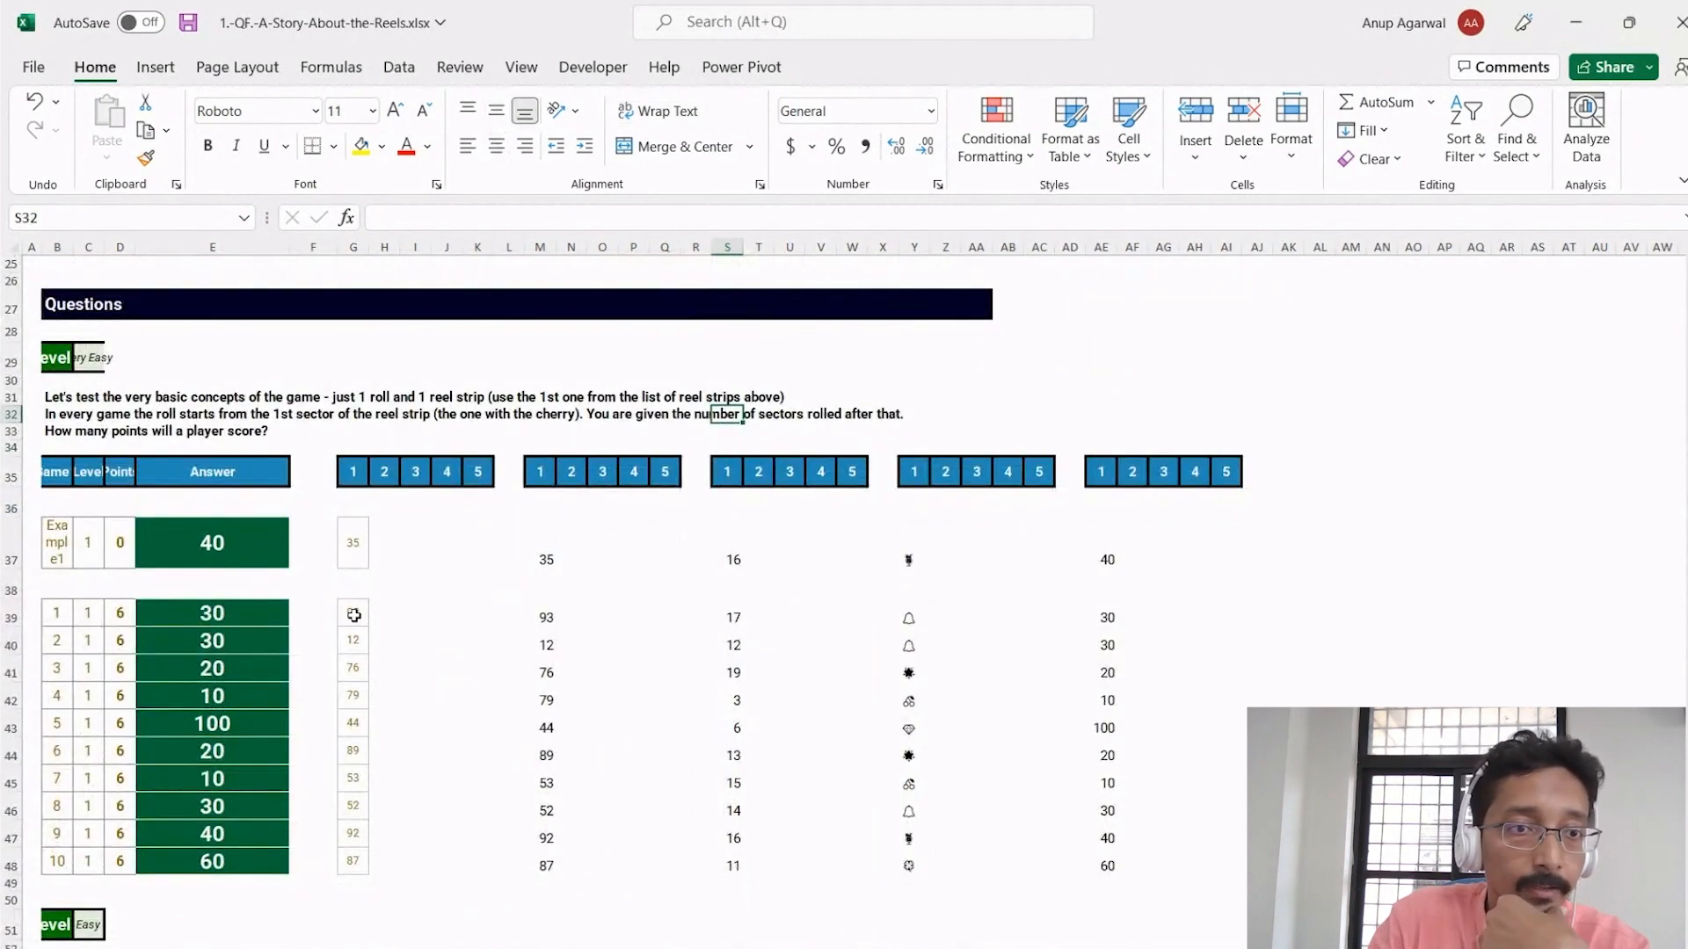
pyautogui.click(352, 696)
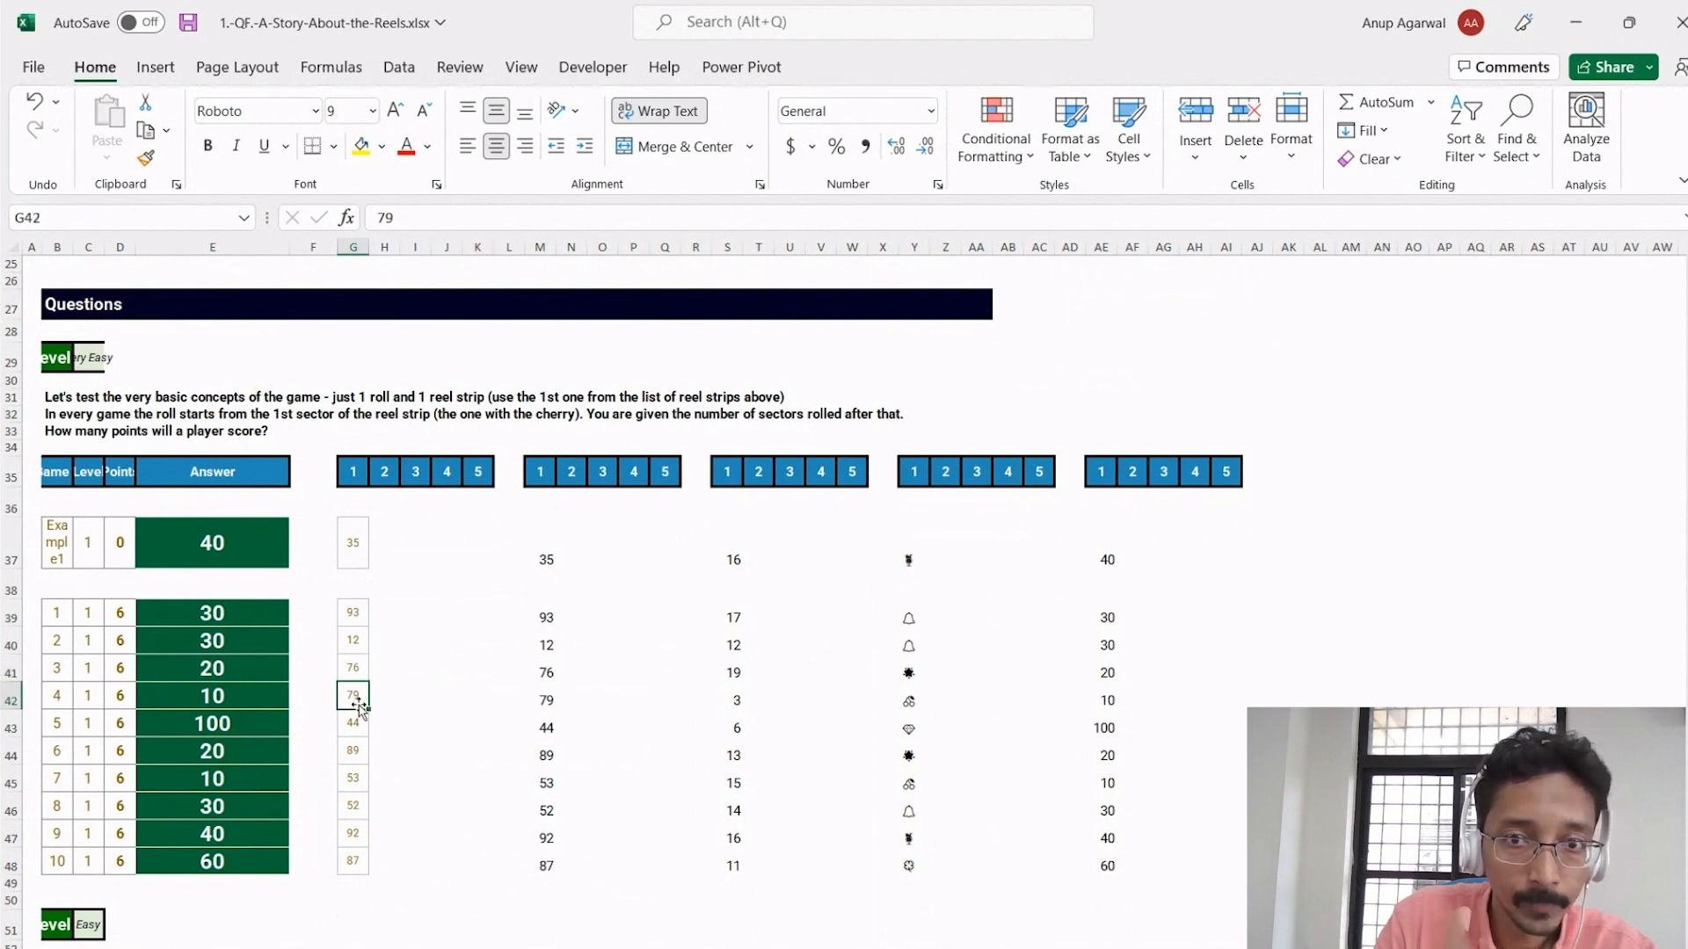
pyautogui.click(352, 612)
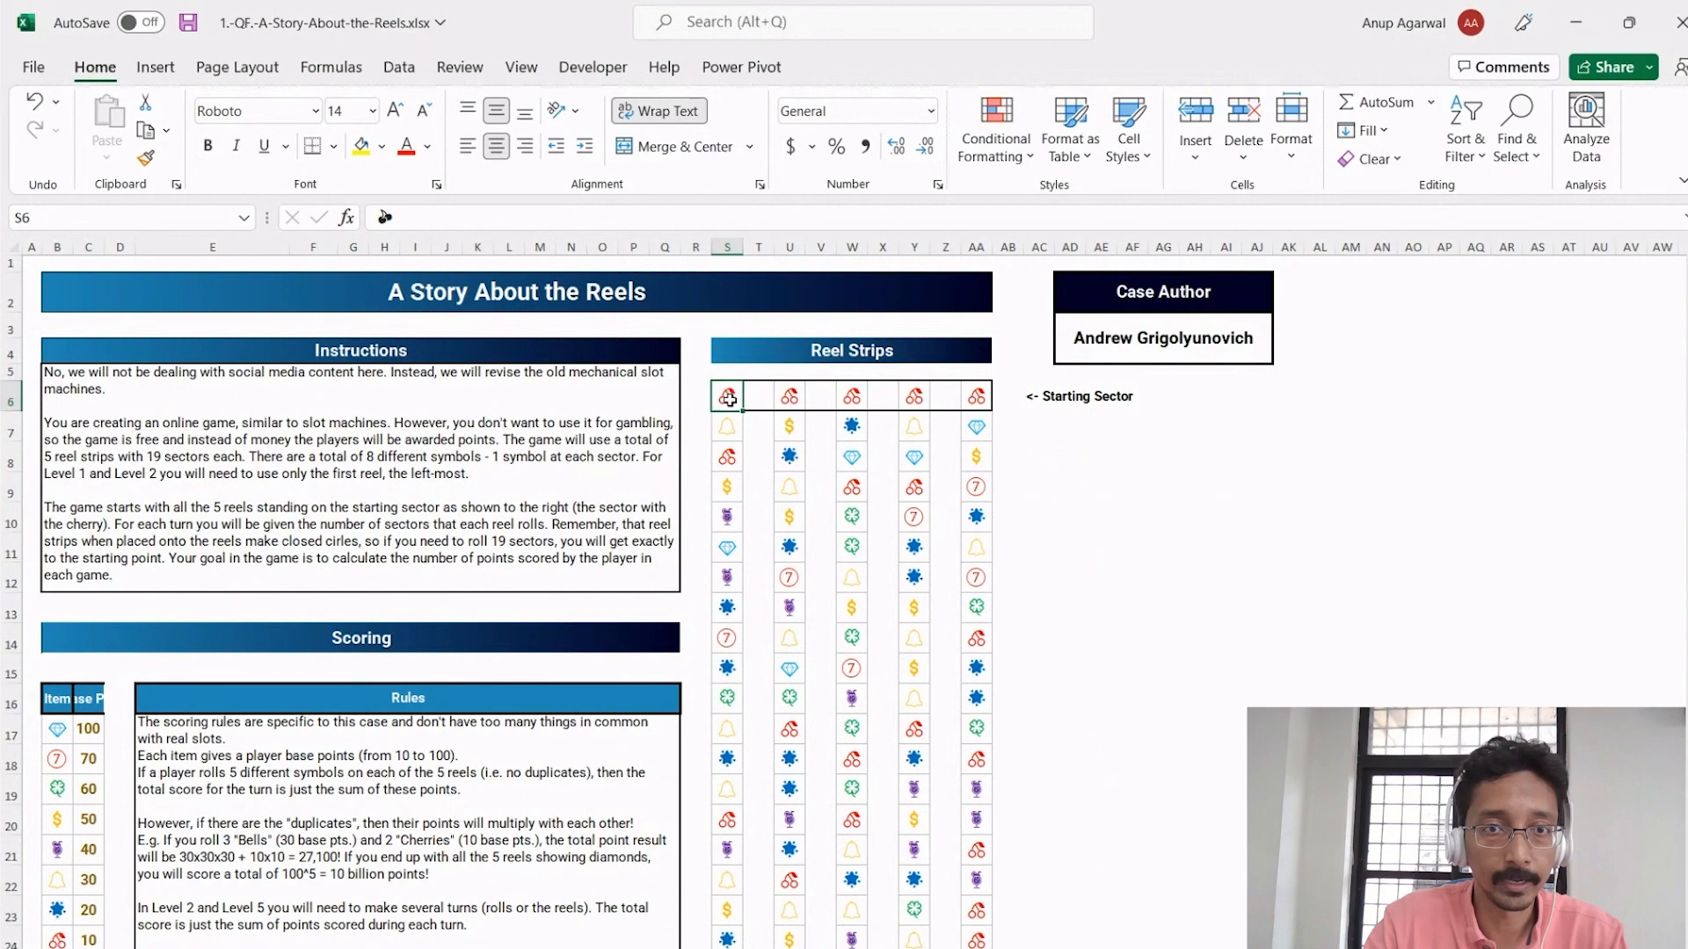
pyautogui.scroll(-3)
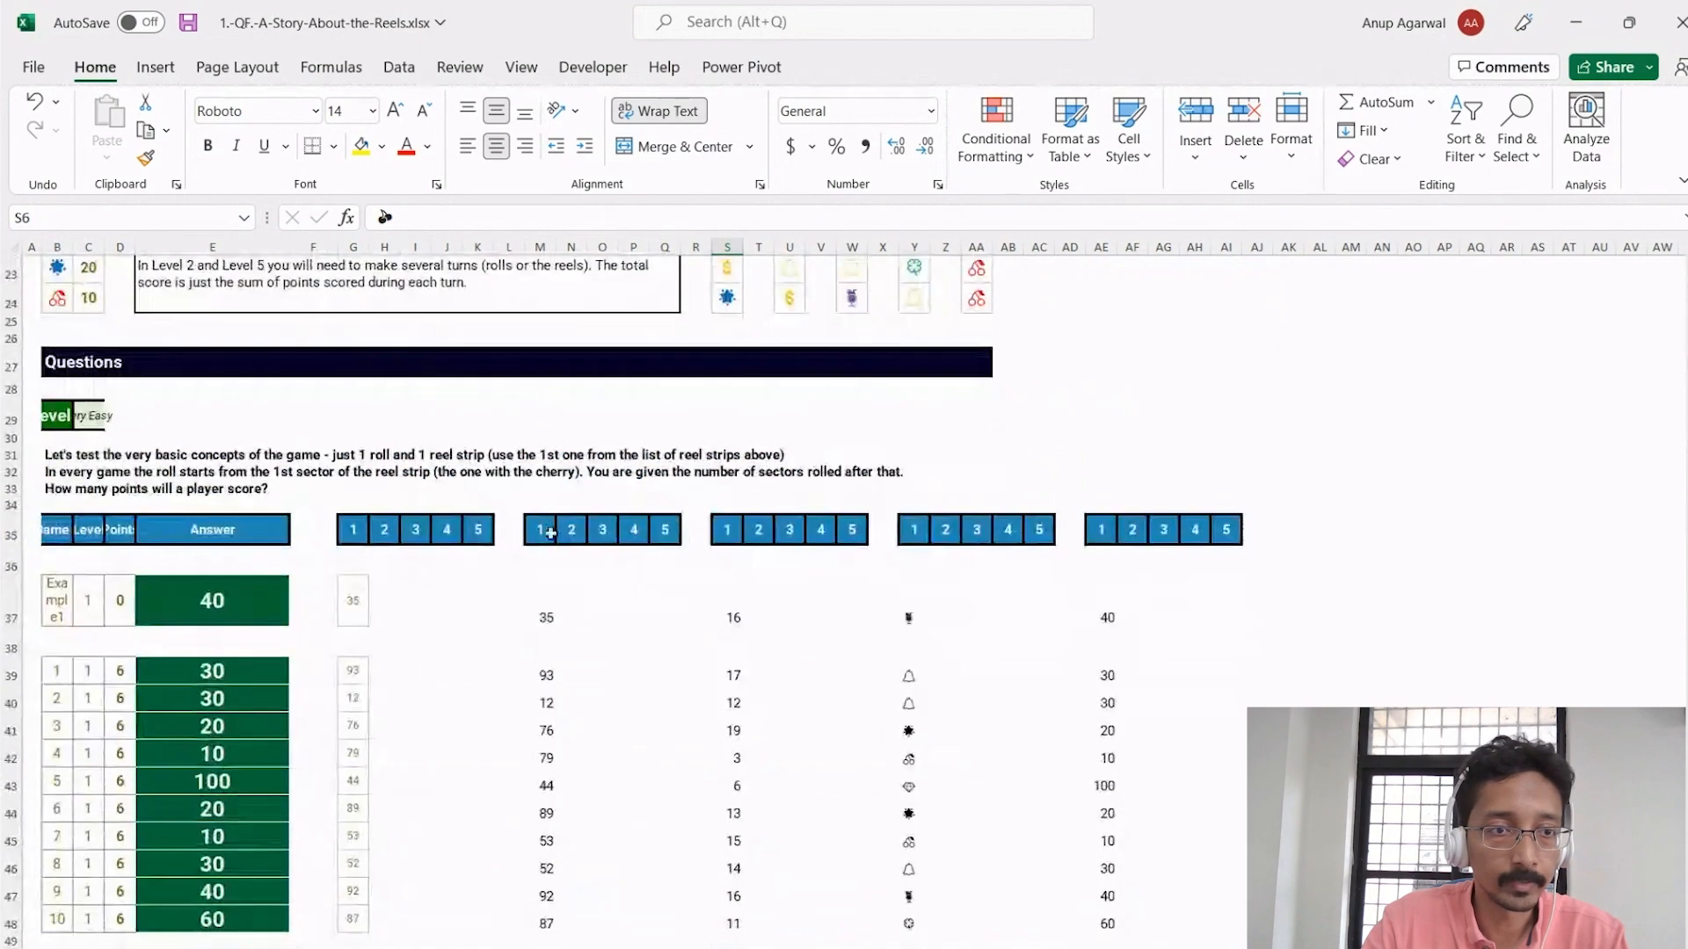
pyautogui.click(213, 601)
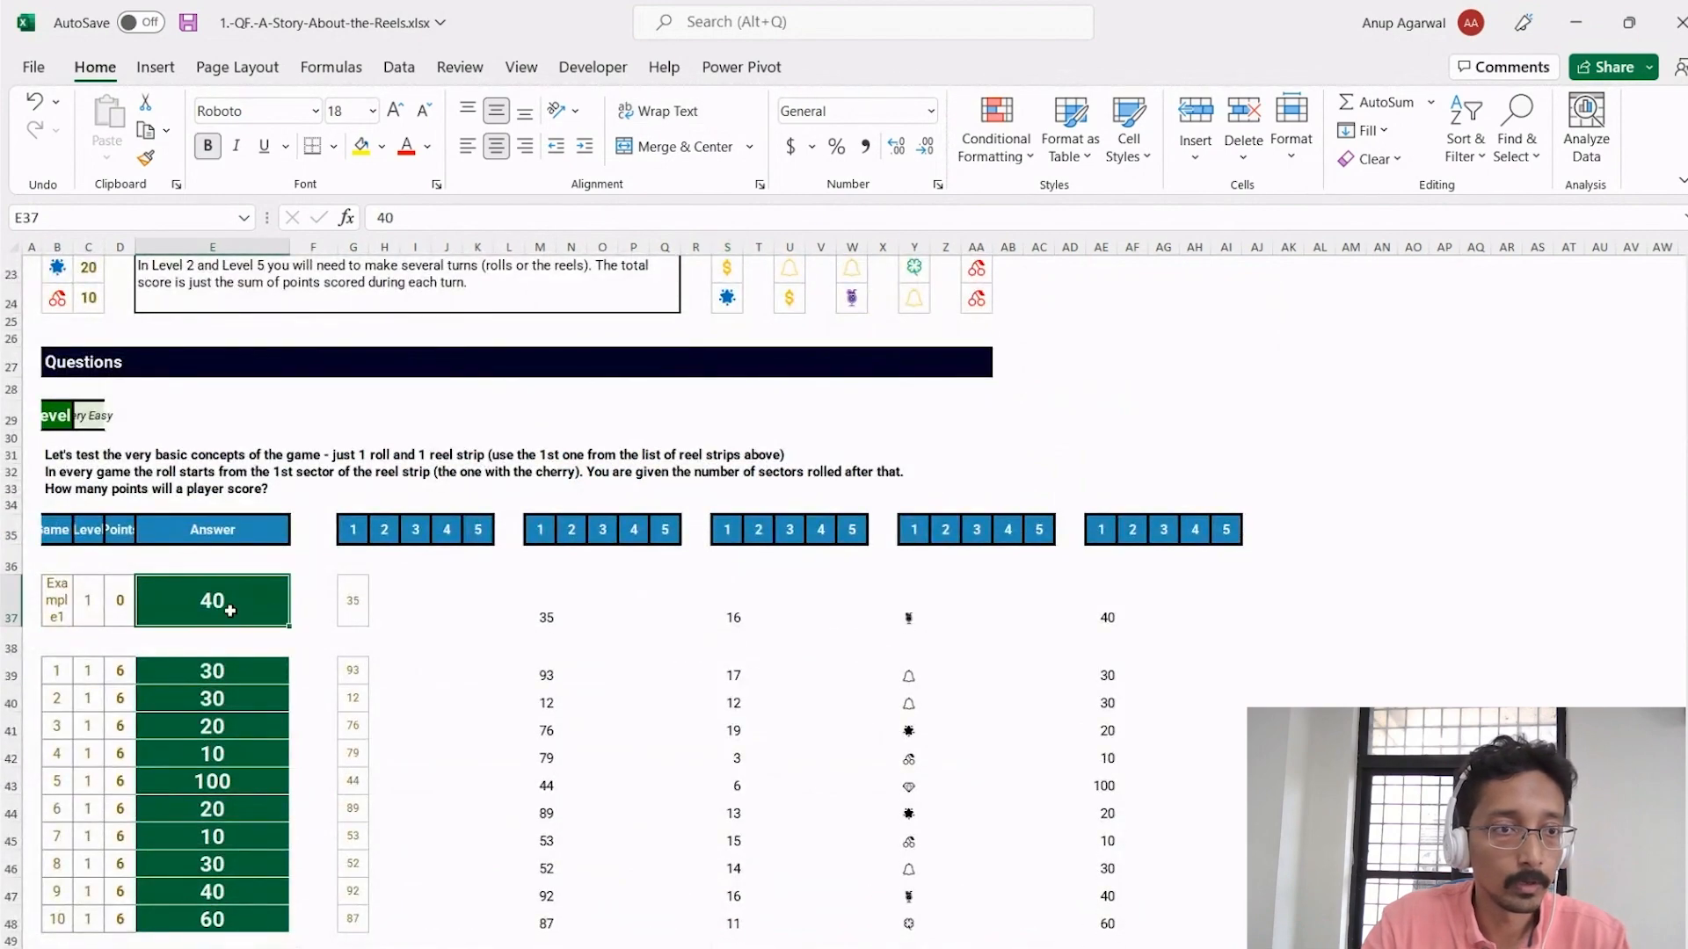
pyautogui.click(352, 602)
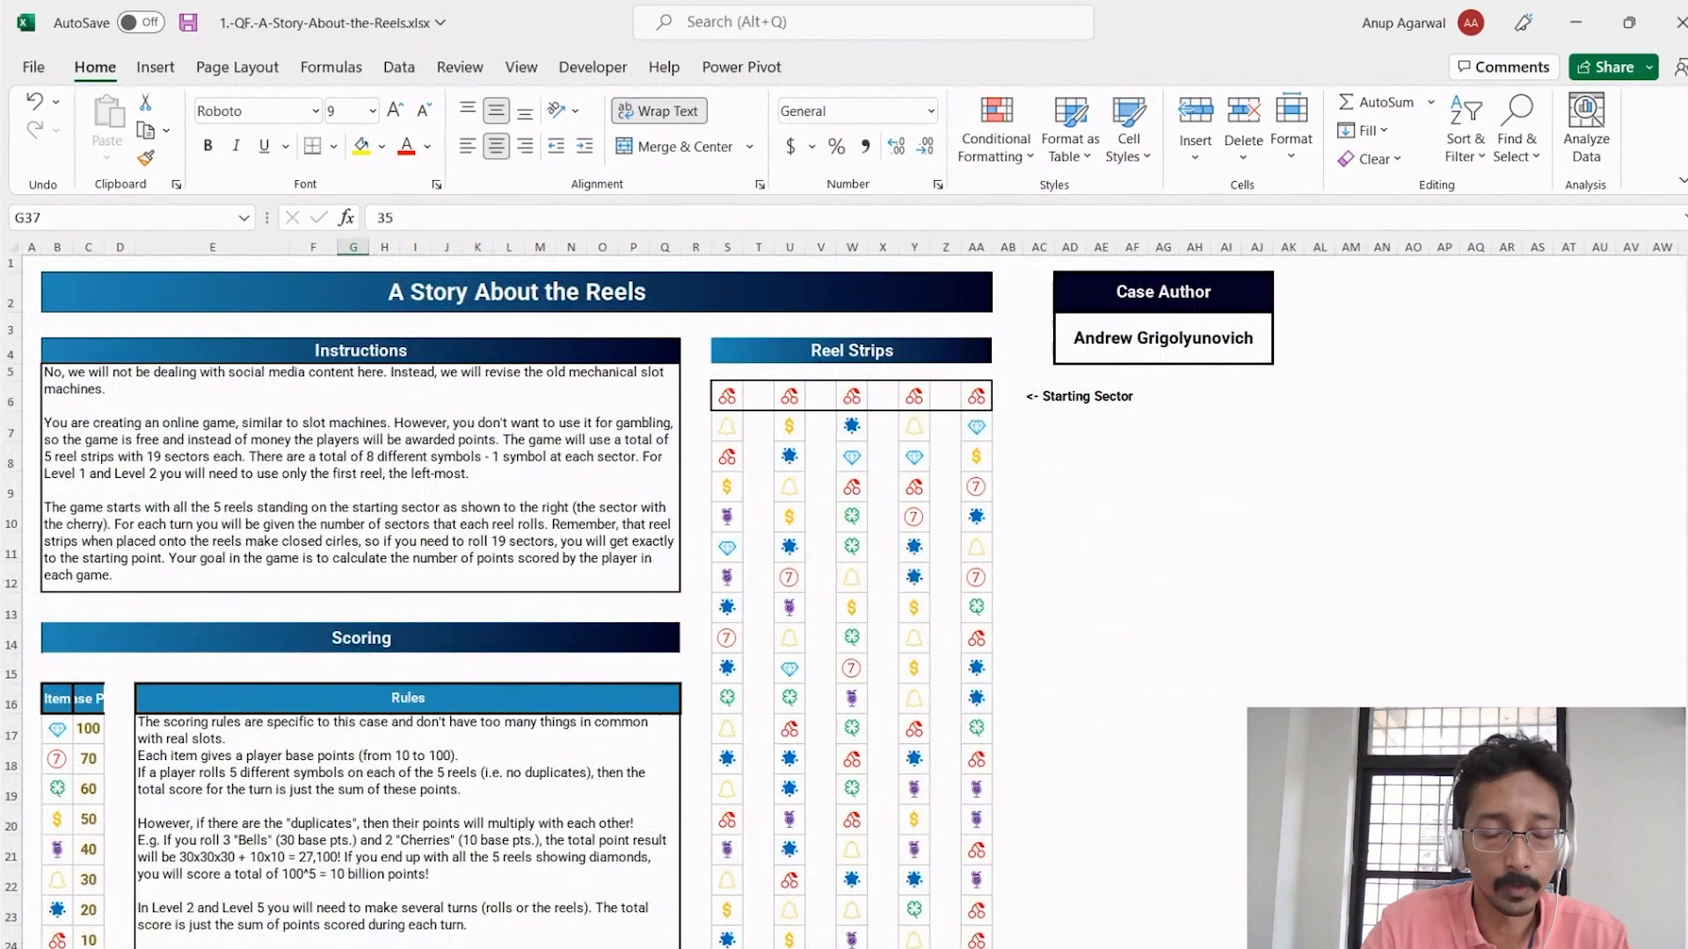
pyautogui.scroll(-3)
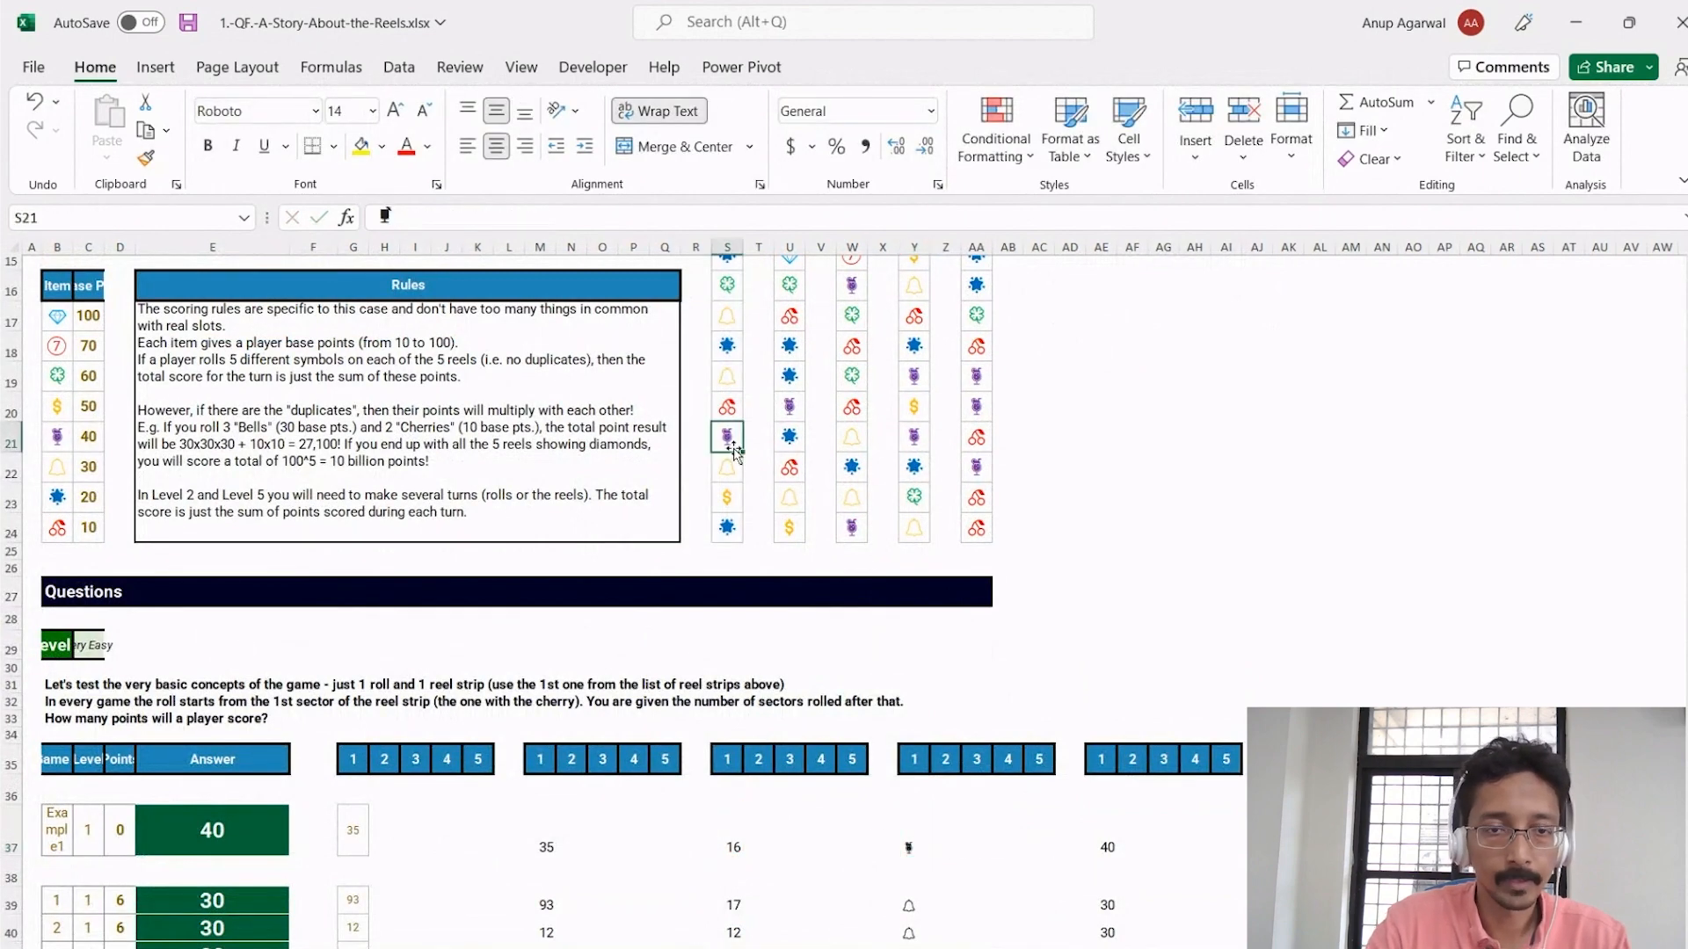
pyautogui.scroll(-3)
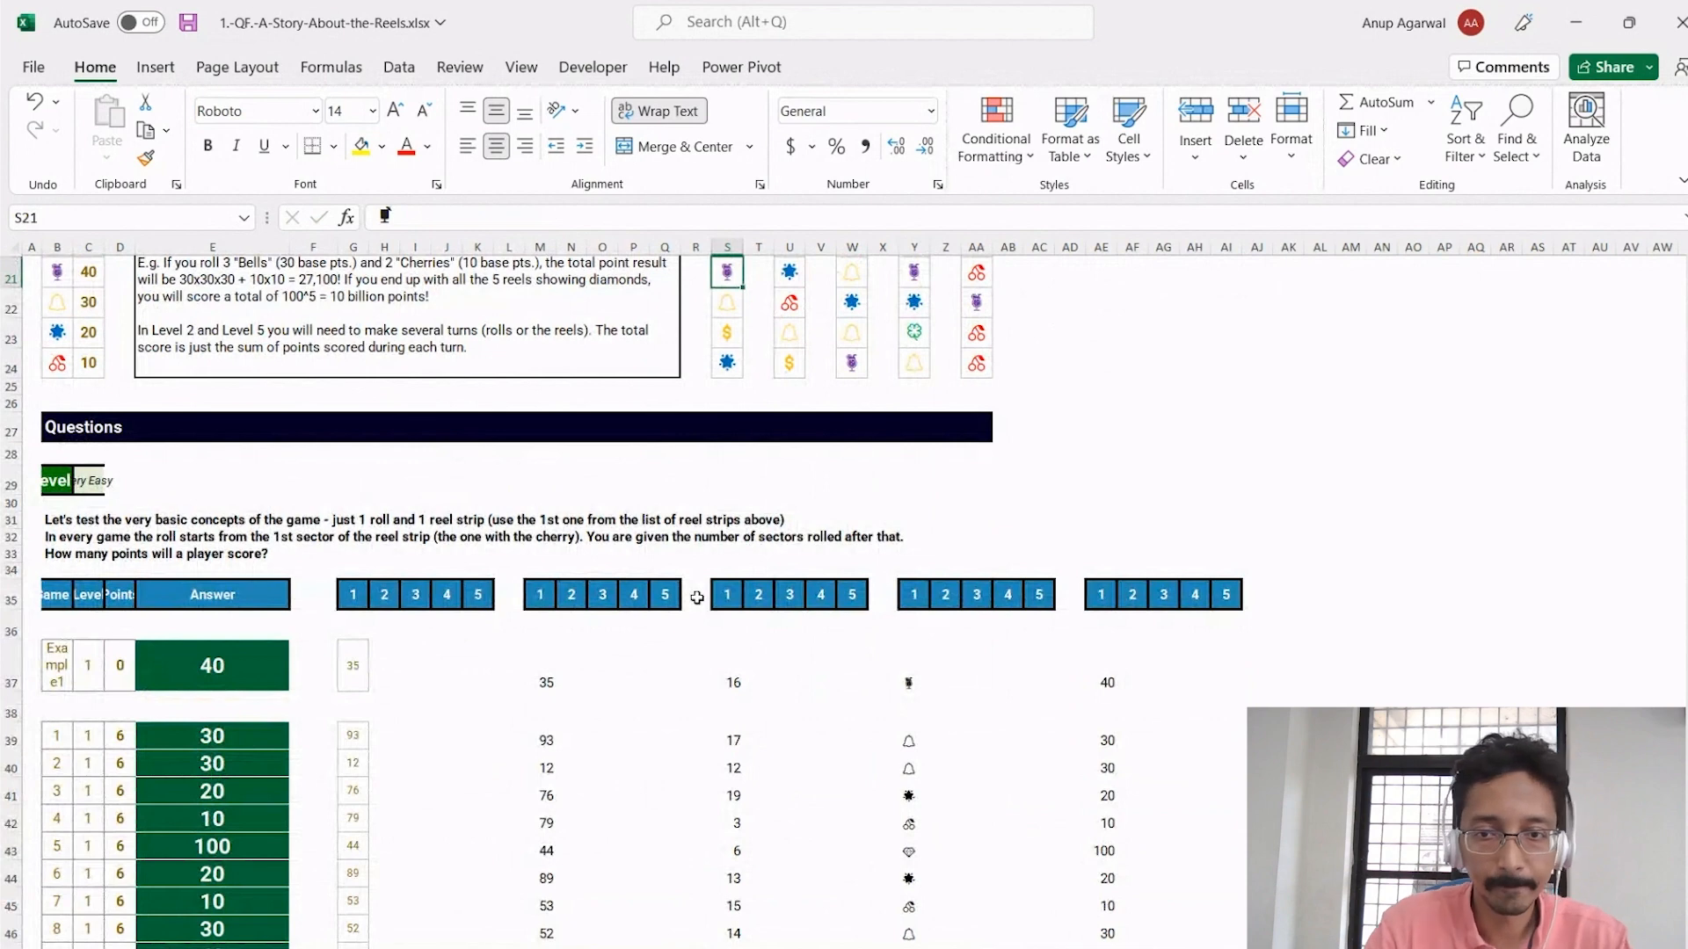
# - Enter the test formula =MOD(19-1,19)+1 in AK37 and confirm it returns 19
pyautogui.click(731, 665)
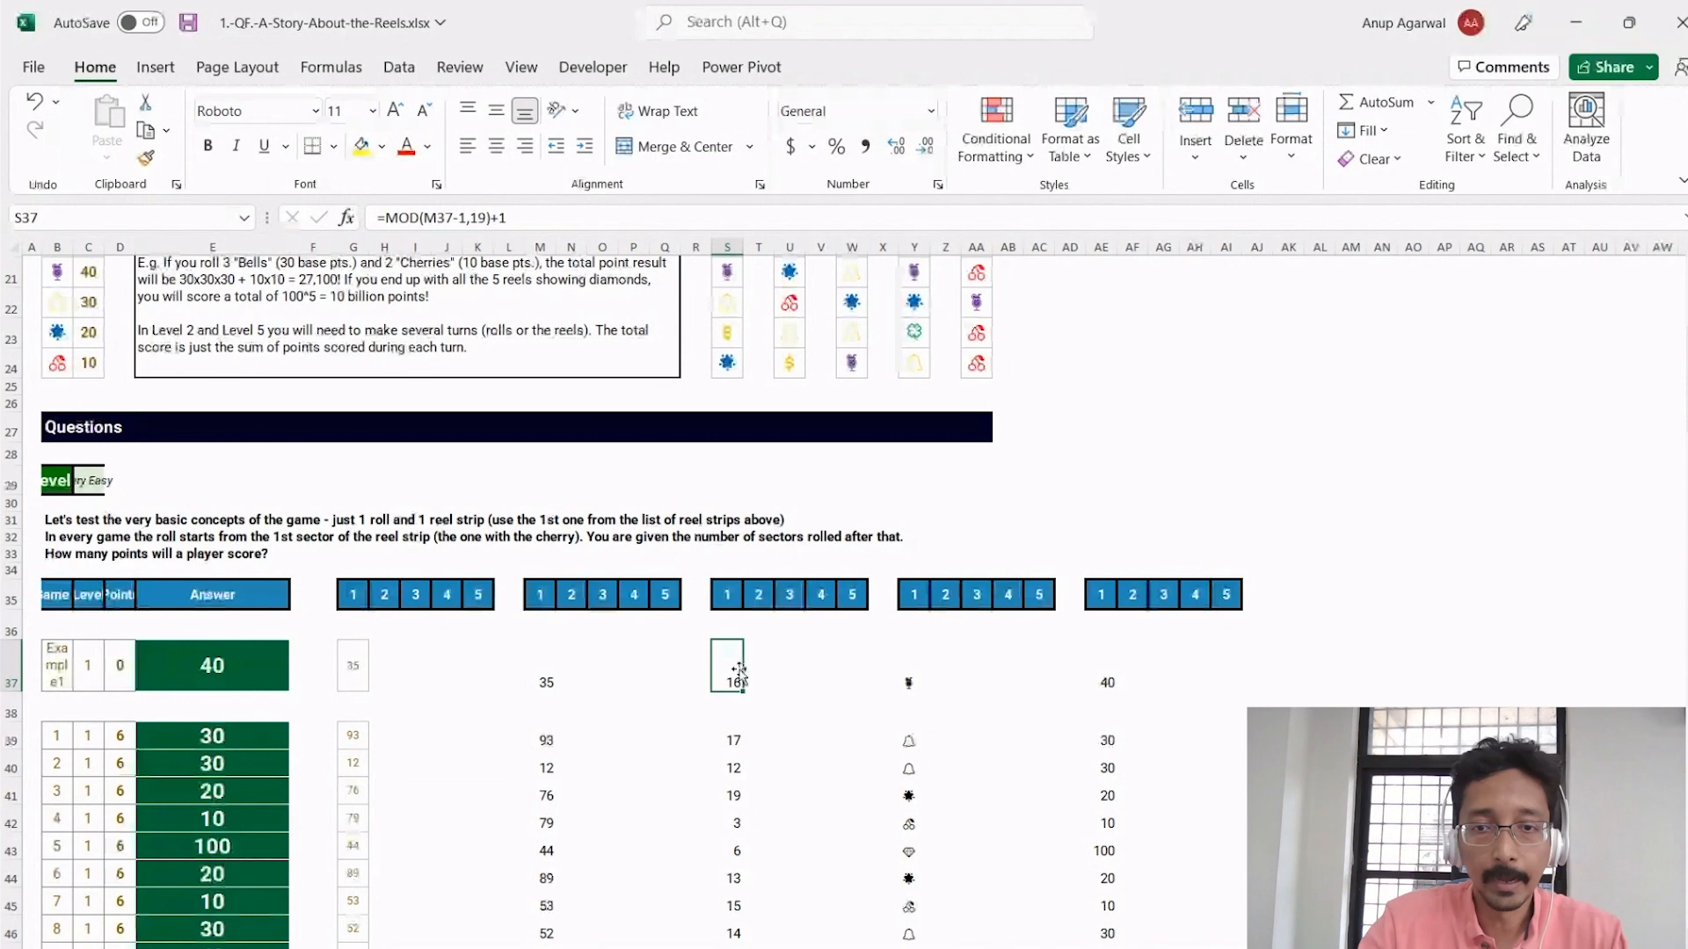
pyautogui.write('m')
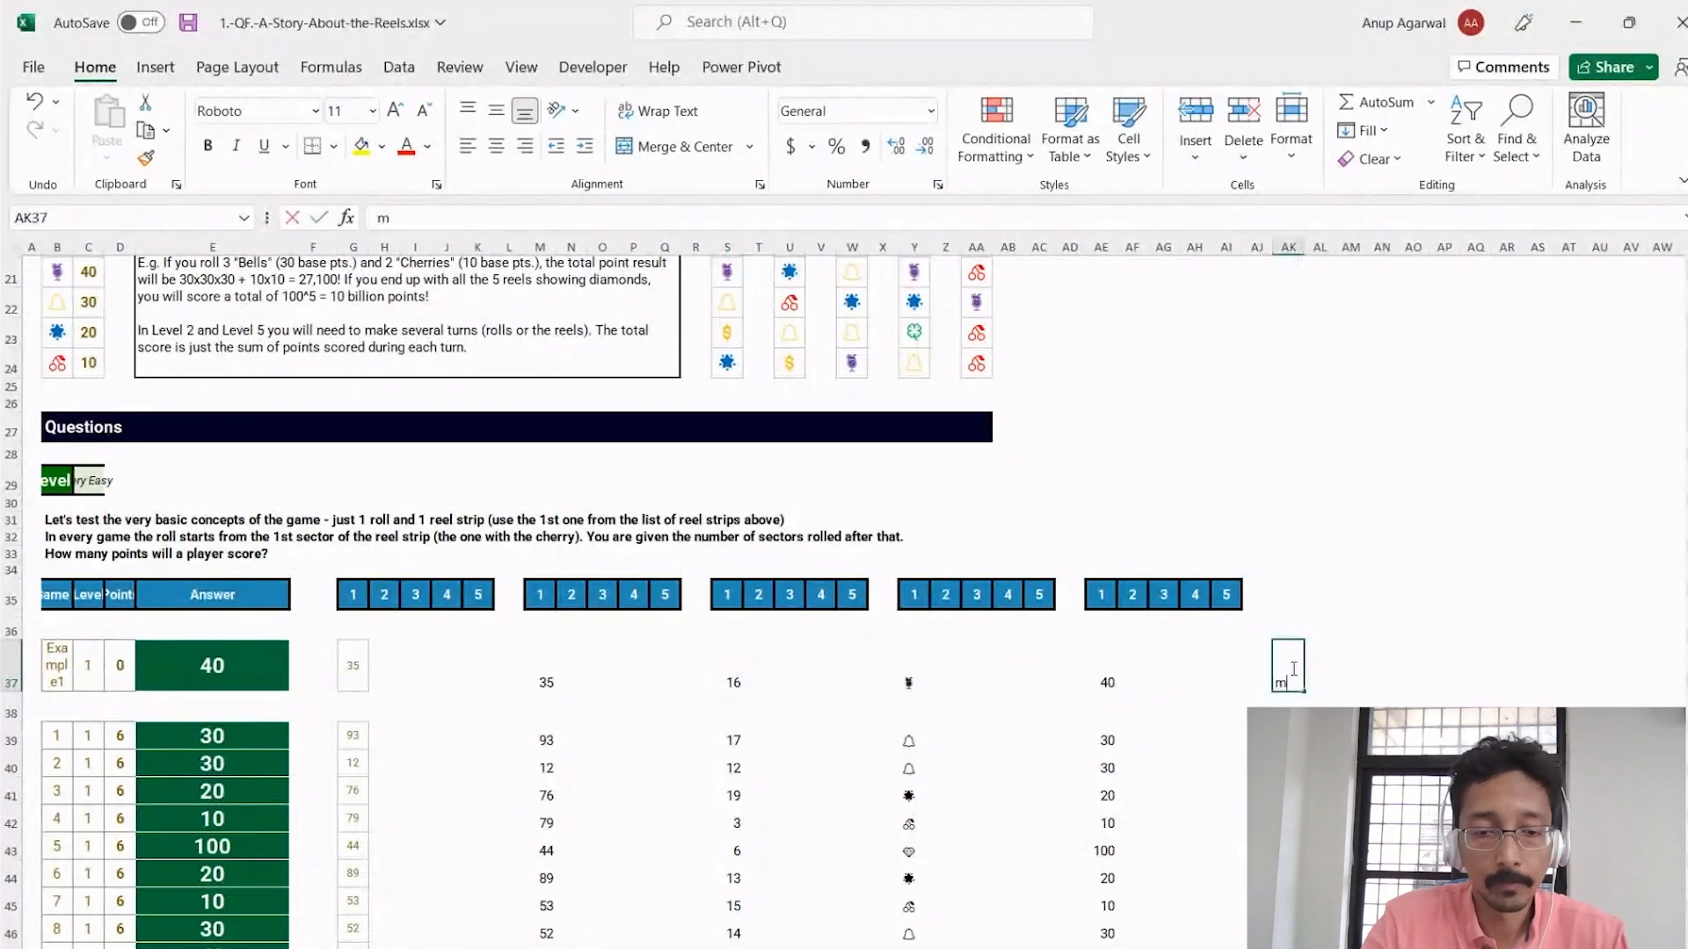
pyautogui.write('=')
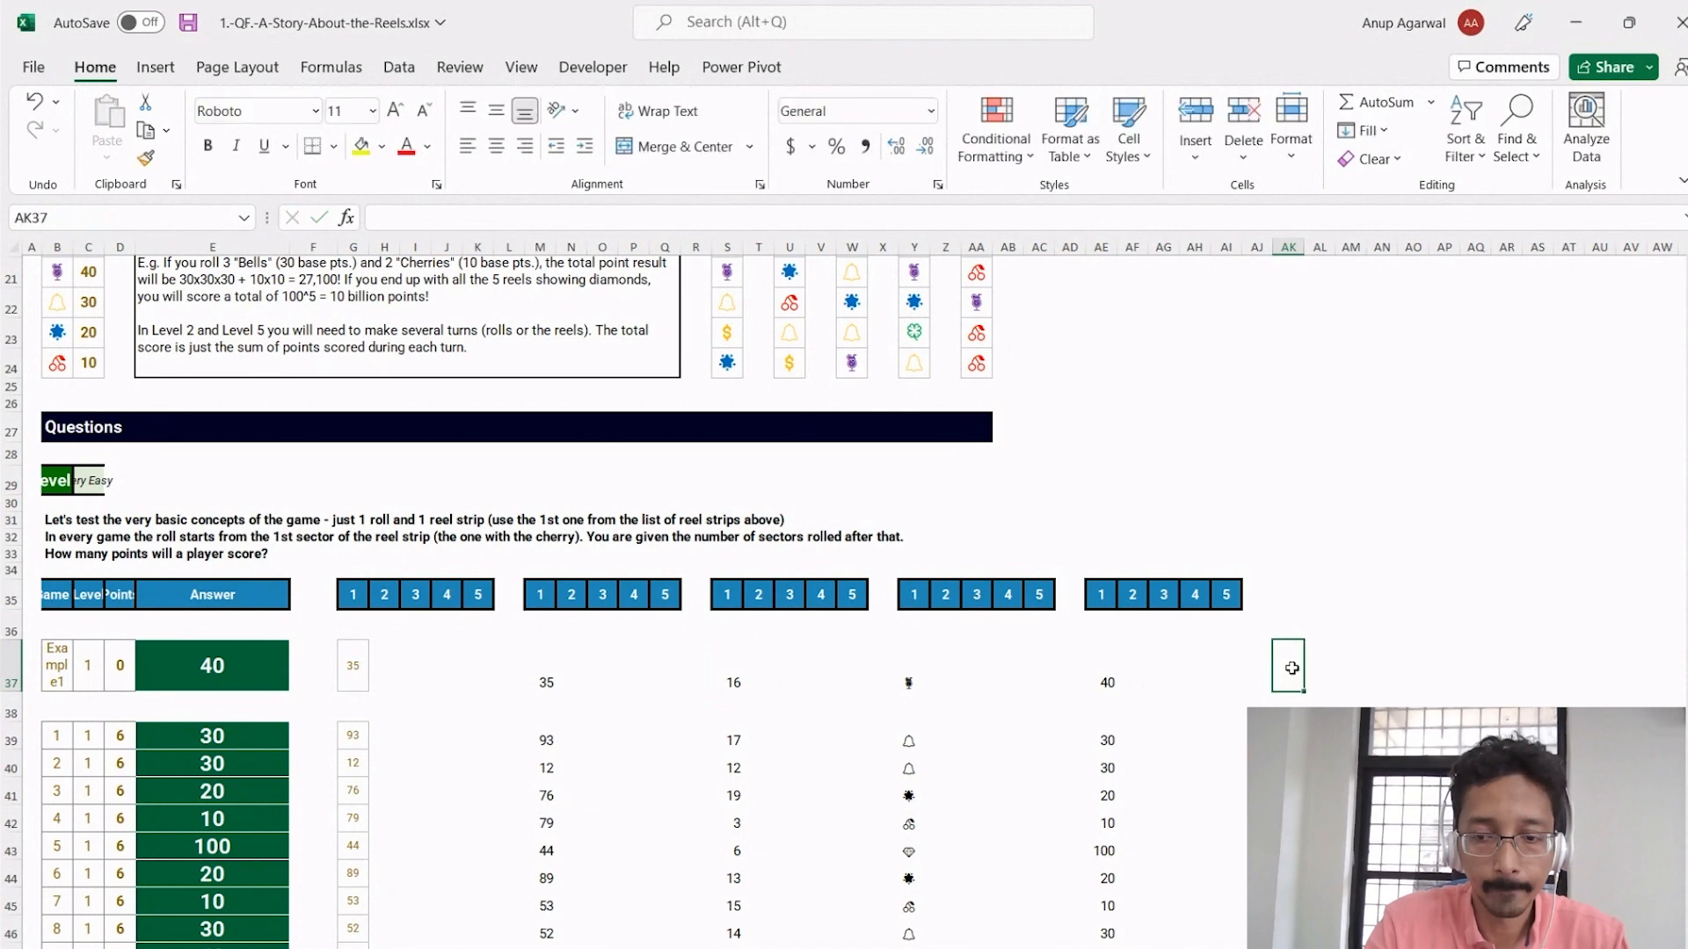
pyautogui.write('=mod(19')
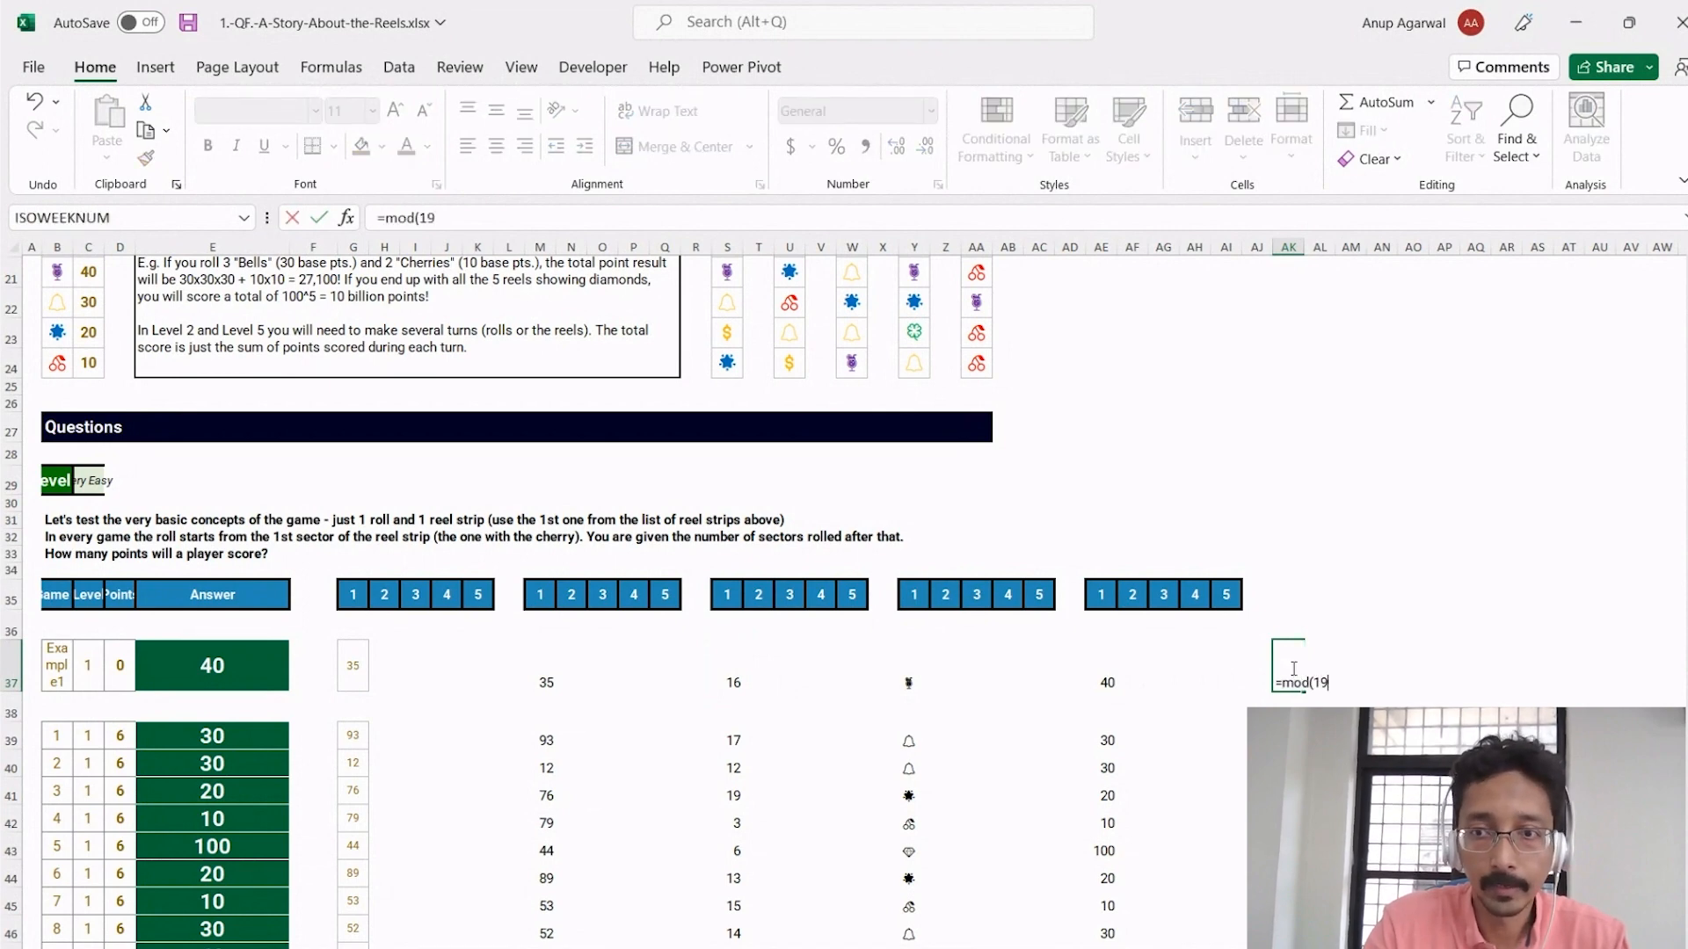
pyautogui.write(',19(')
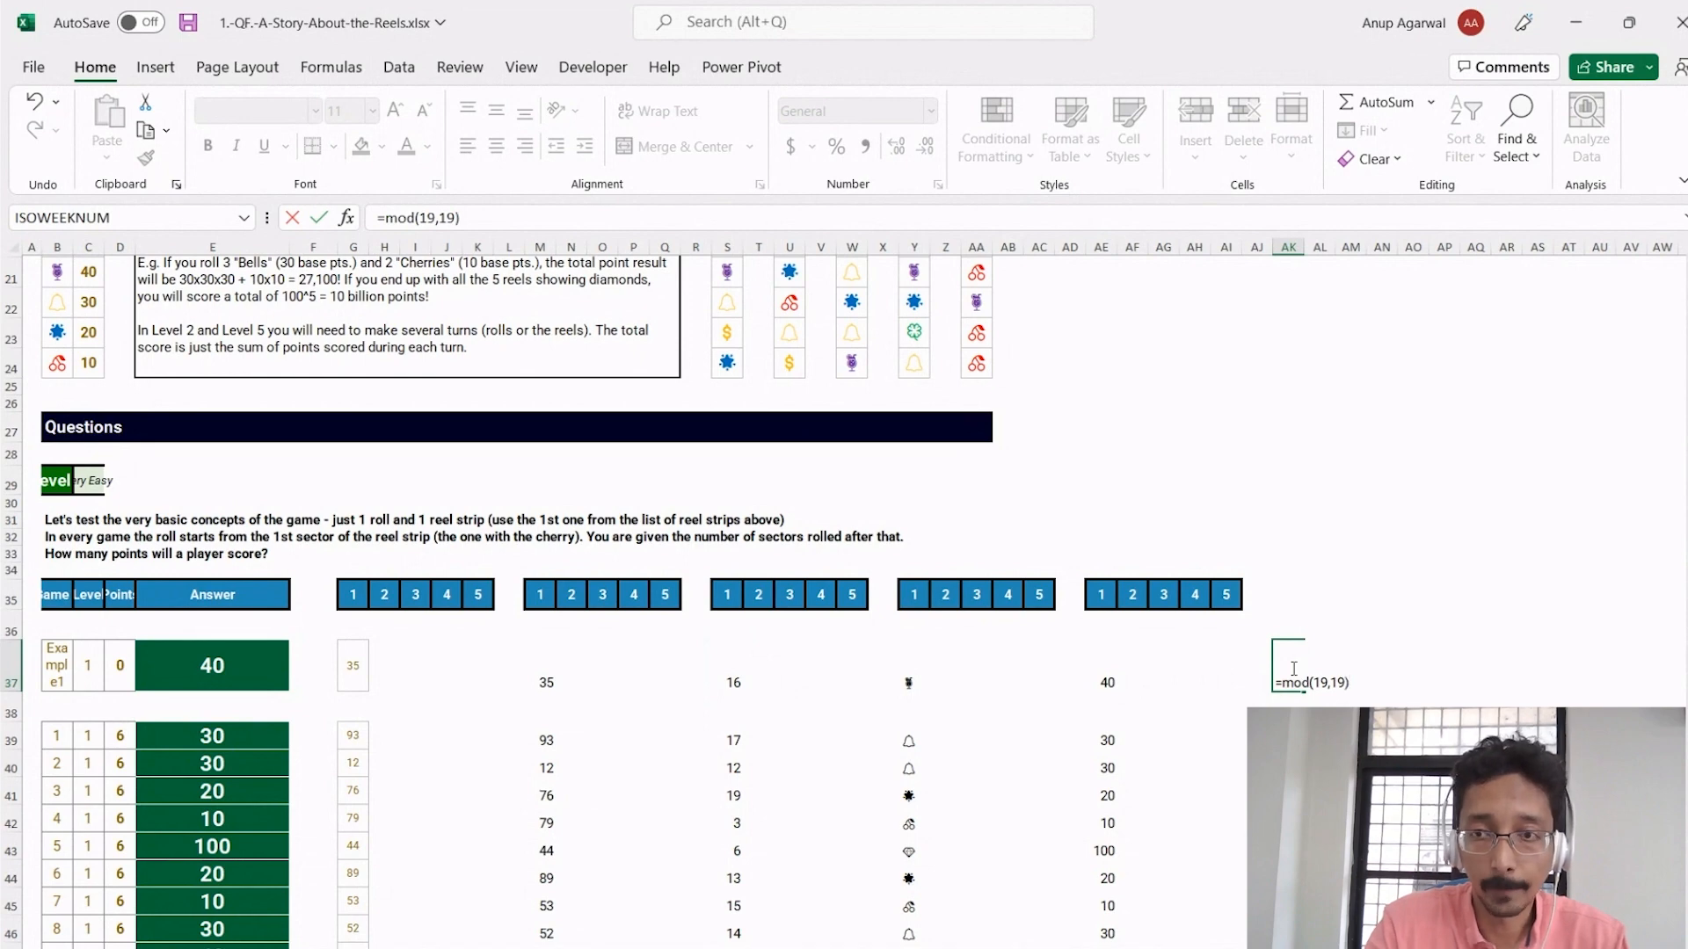
pyautogui.write('0')
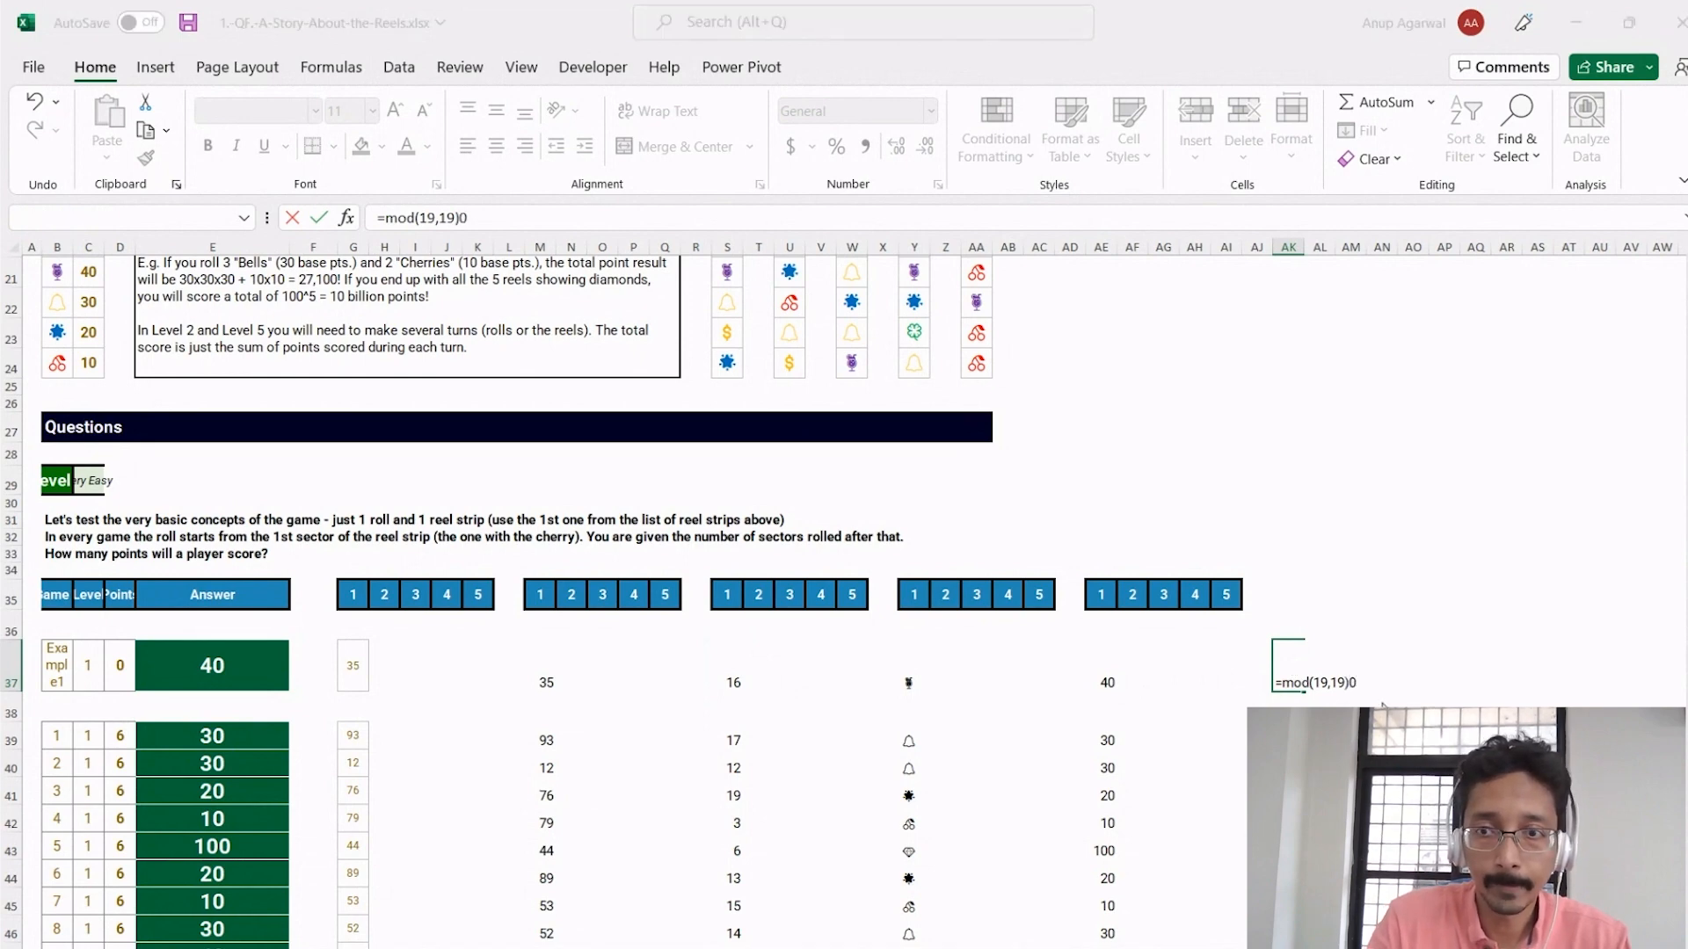
pyautogui.write('*')
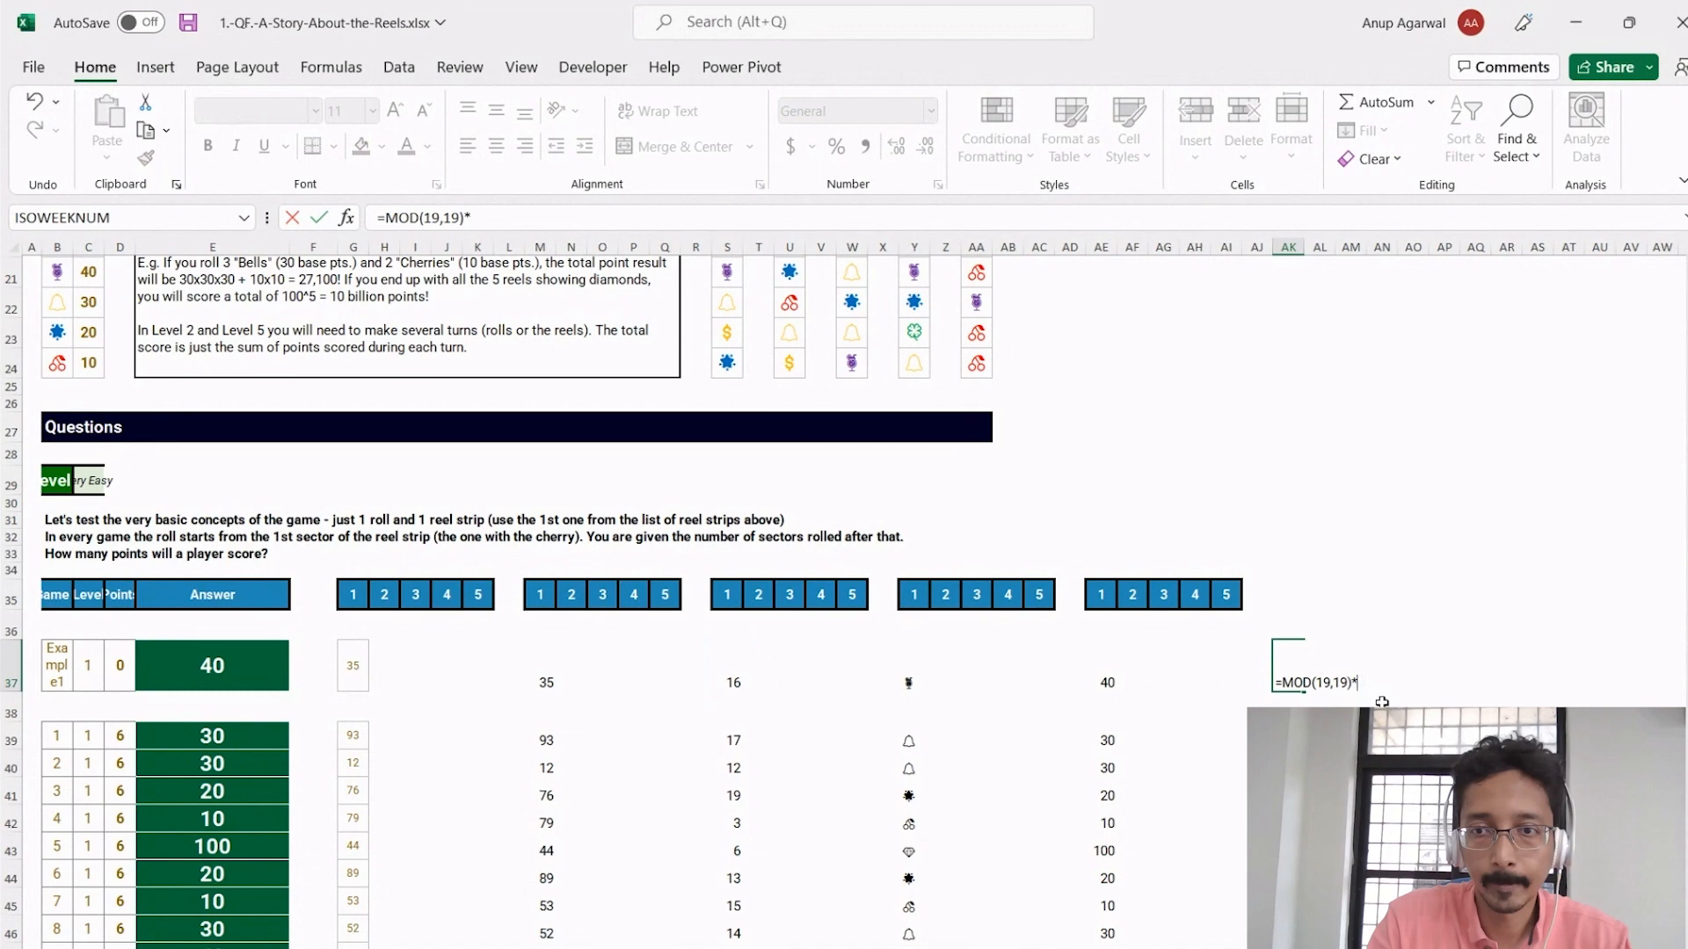
pyautogui.press('backspace')
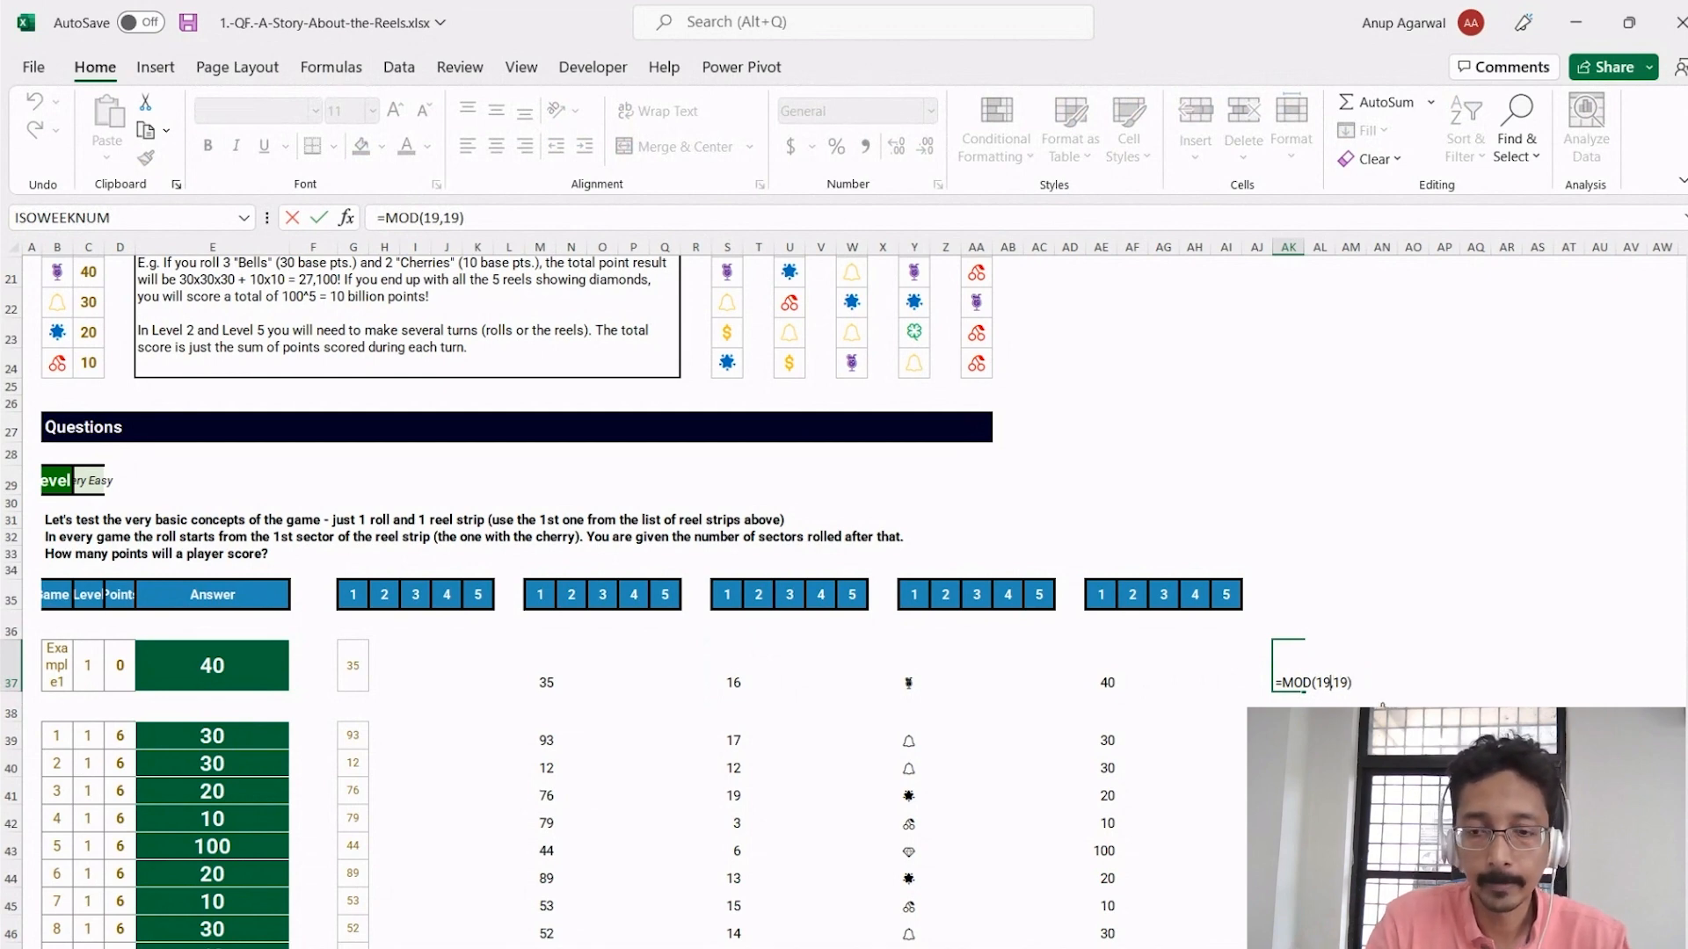
pyautogui.write('-1,19)+1')
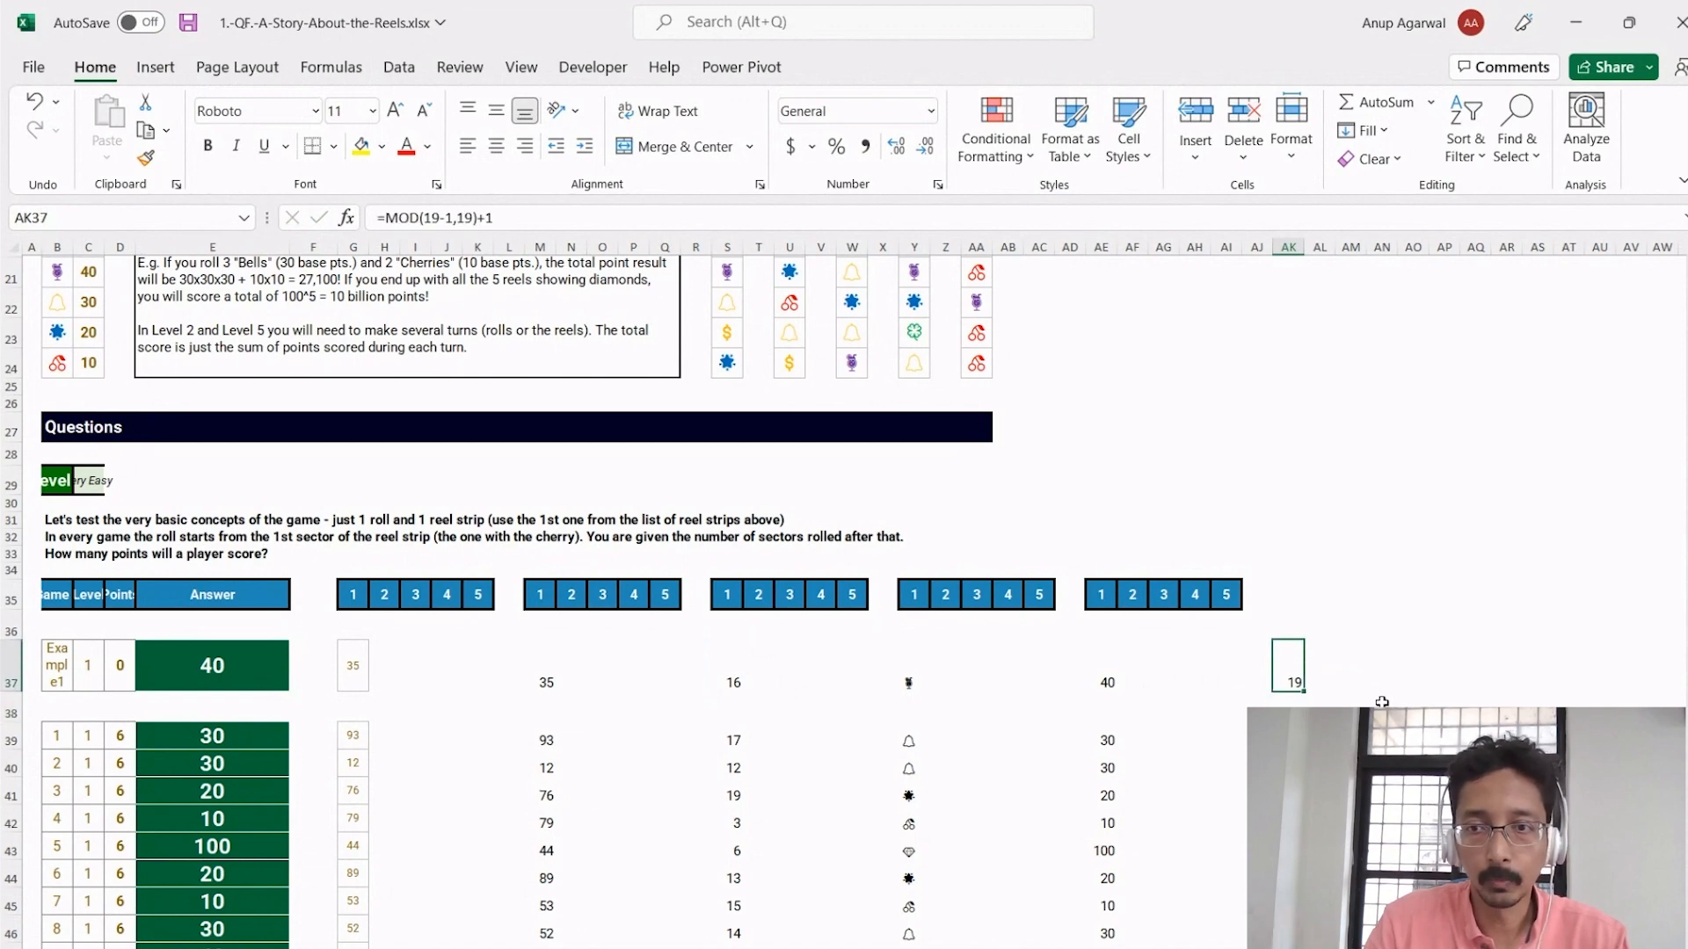
pyautogui.doubleClick(1287, 664)
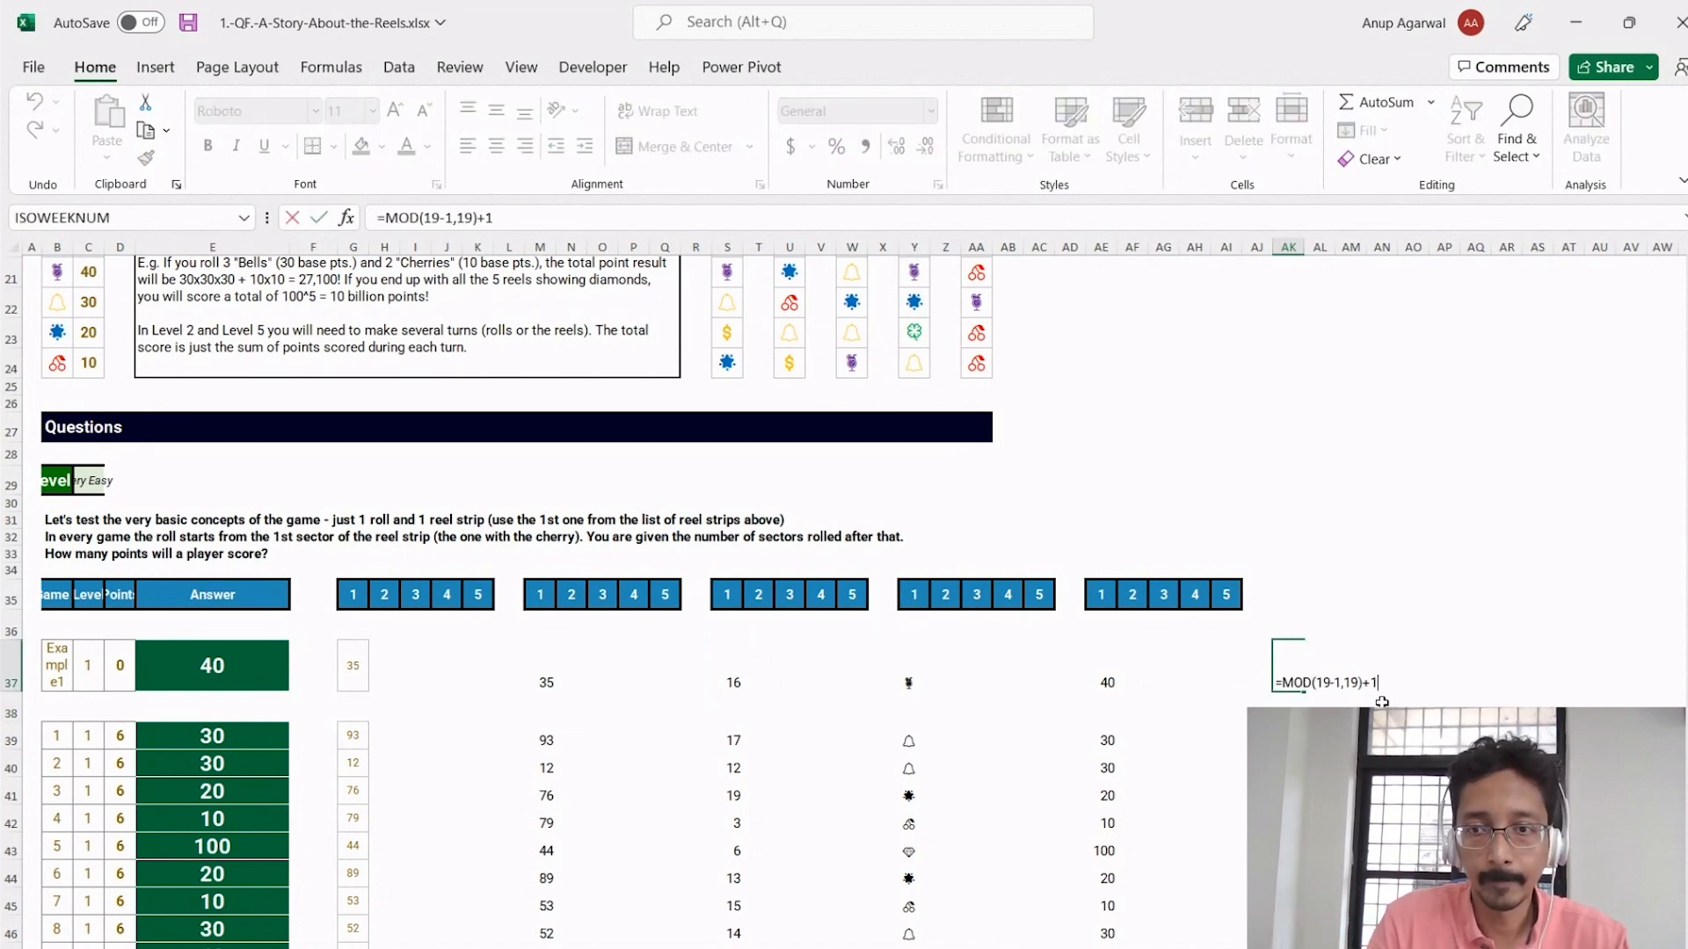
pyautogui.press('enter')
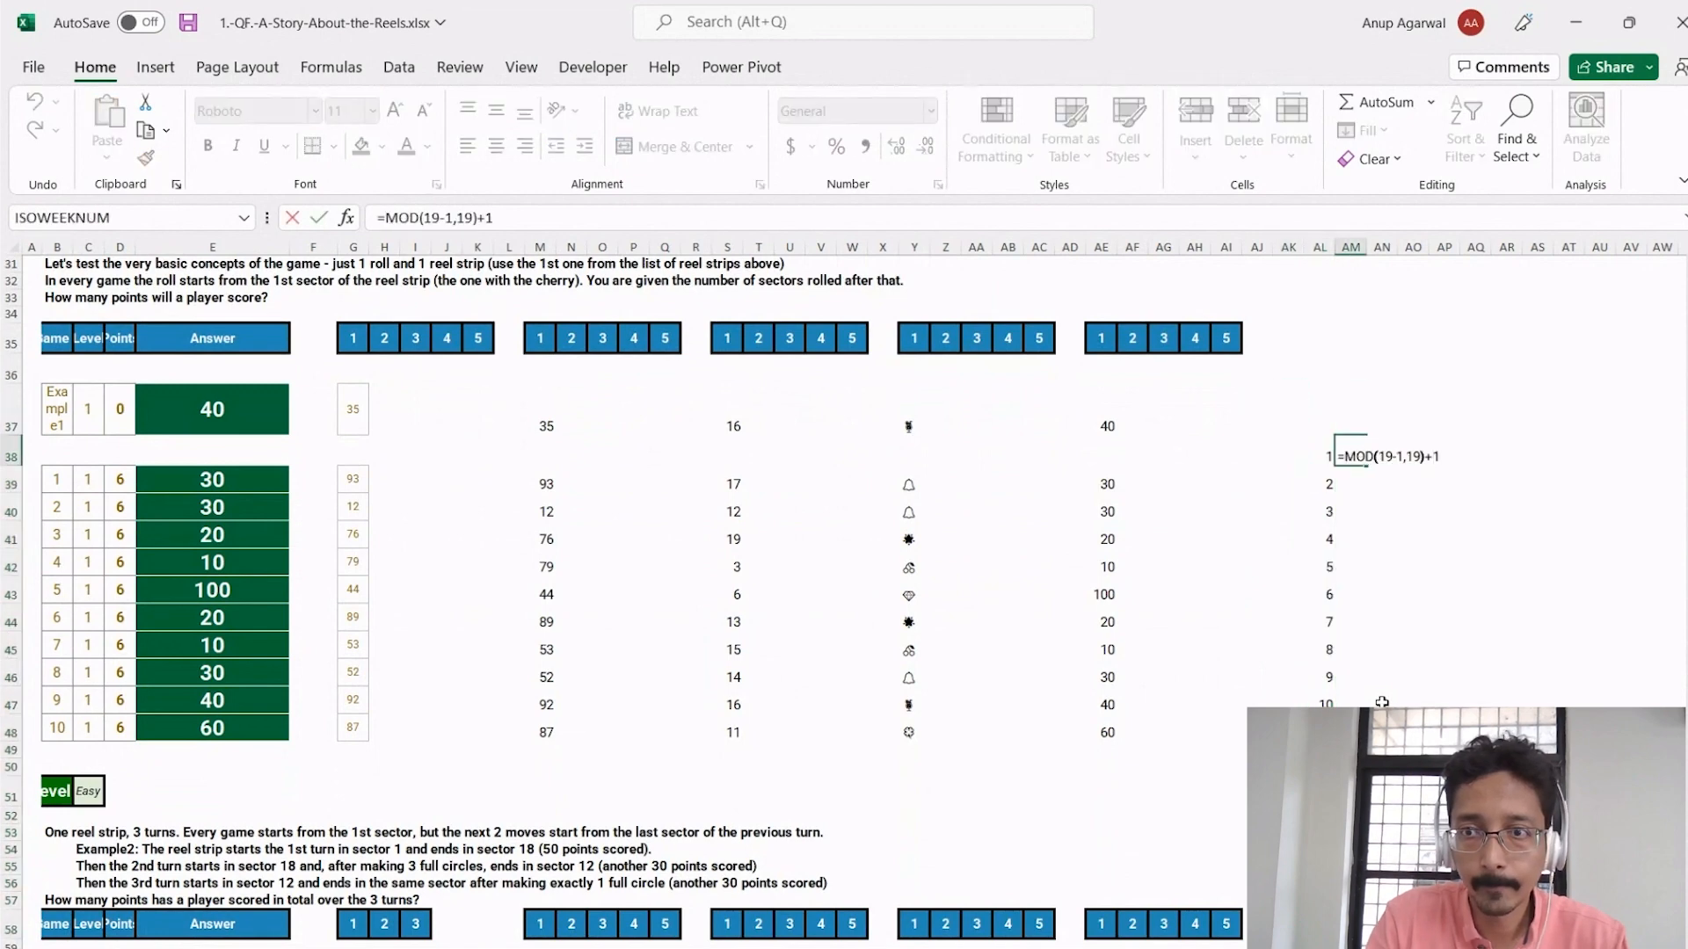
# - Fill =MOD(AL38-1,19)+1 down beside the counting numbers and review the wrapped 1–19 results
pyautogui.click(1322, 453)
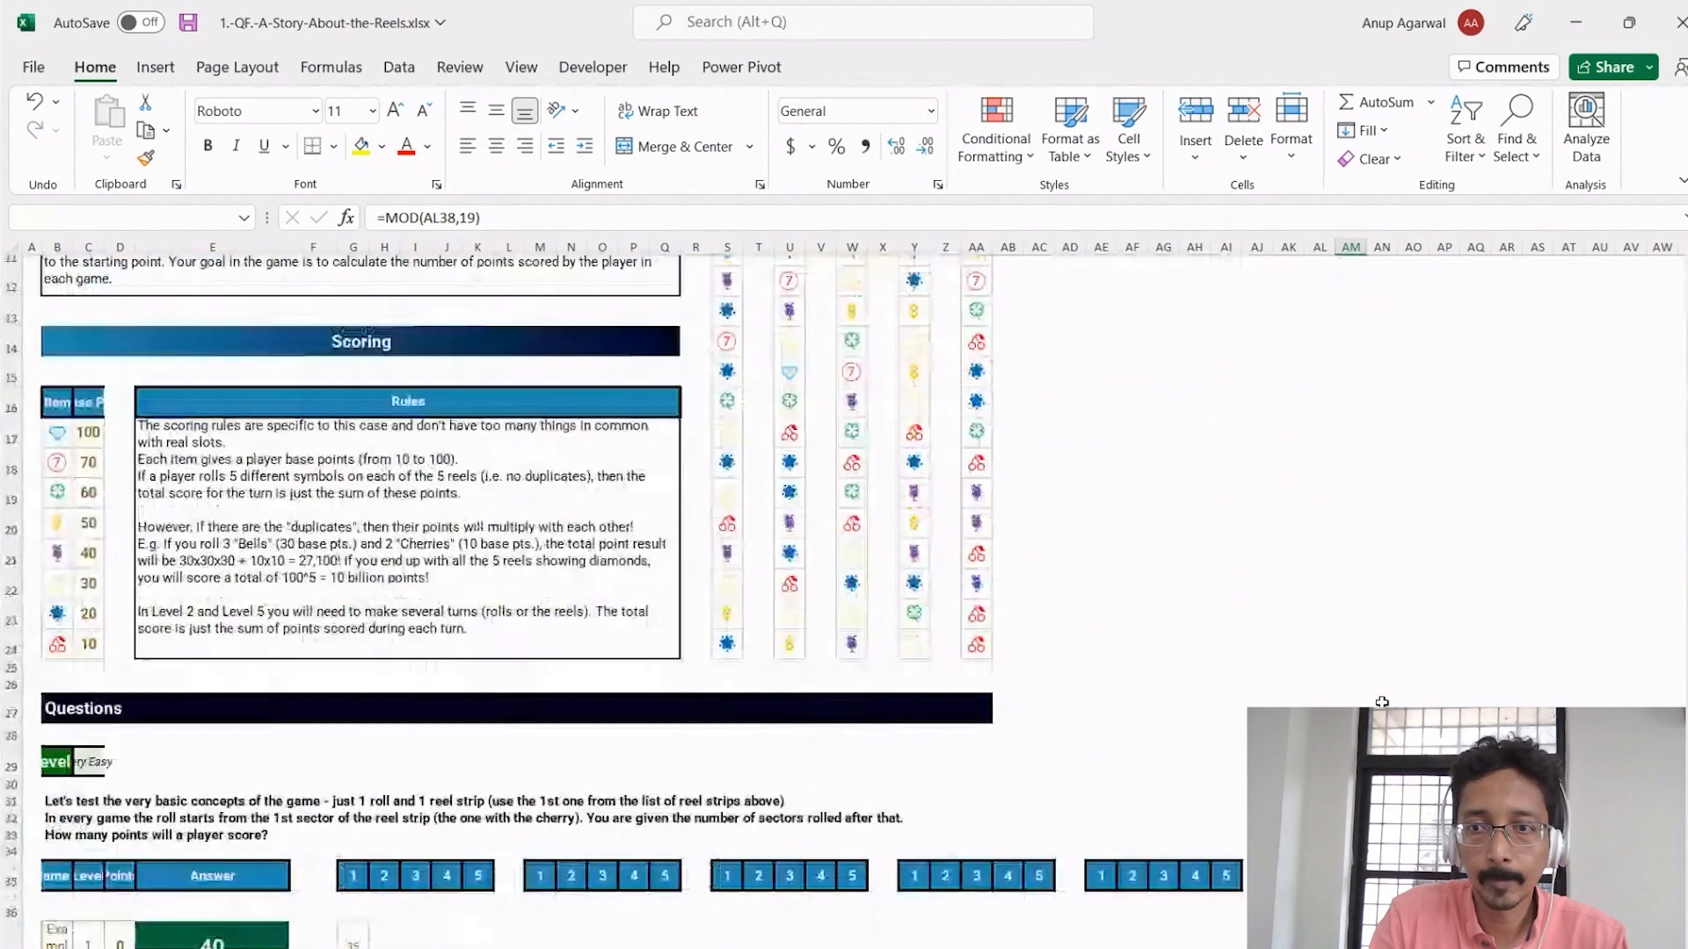
pyautogui.scroll(-3)
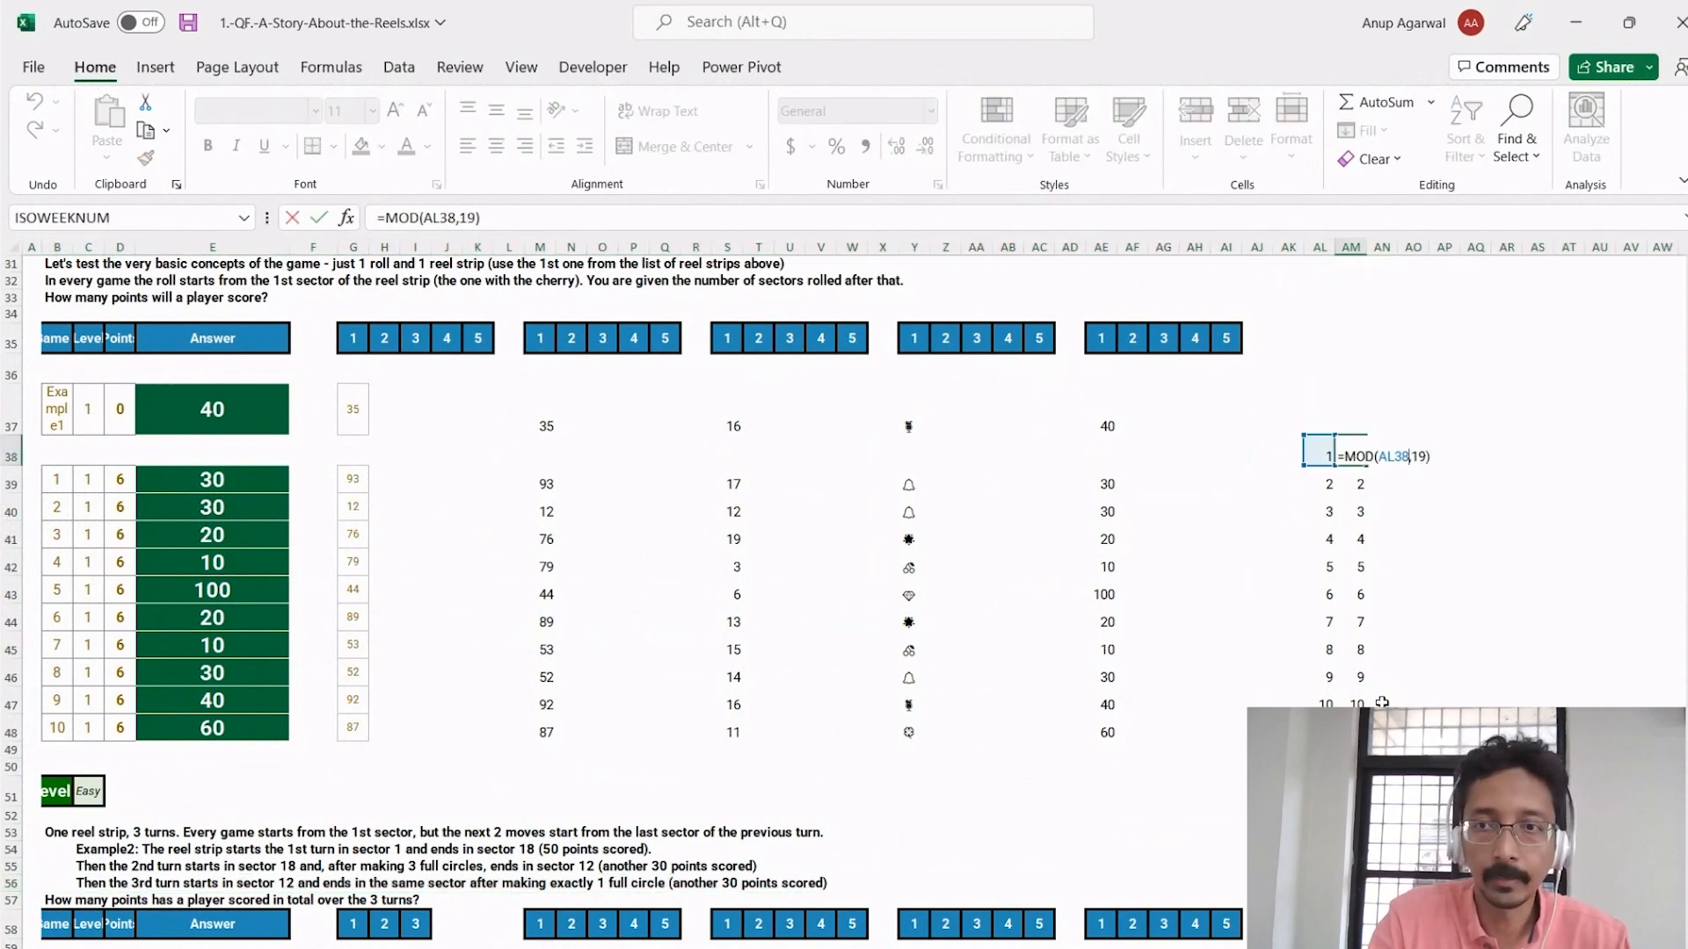
pyautogui.press('enter')
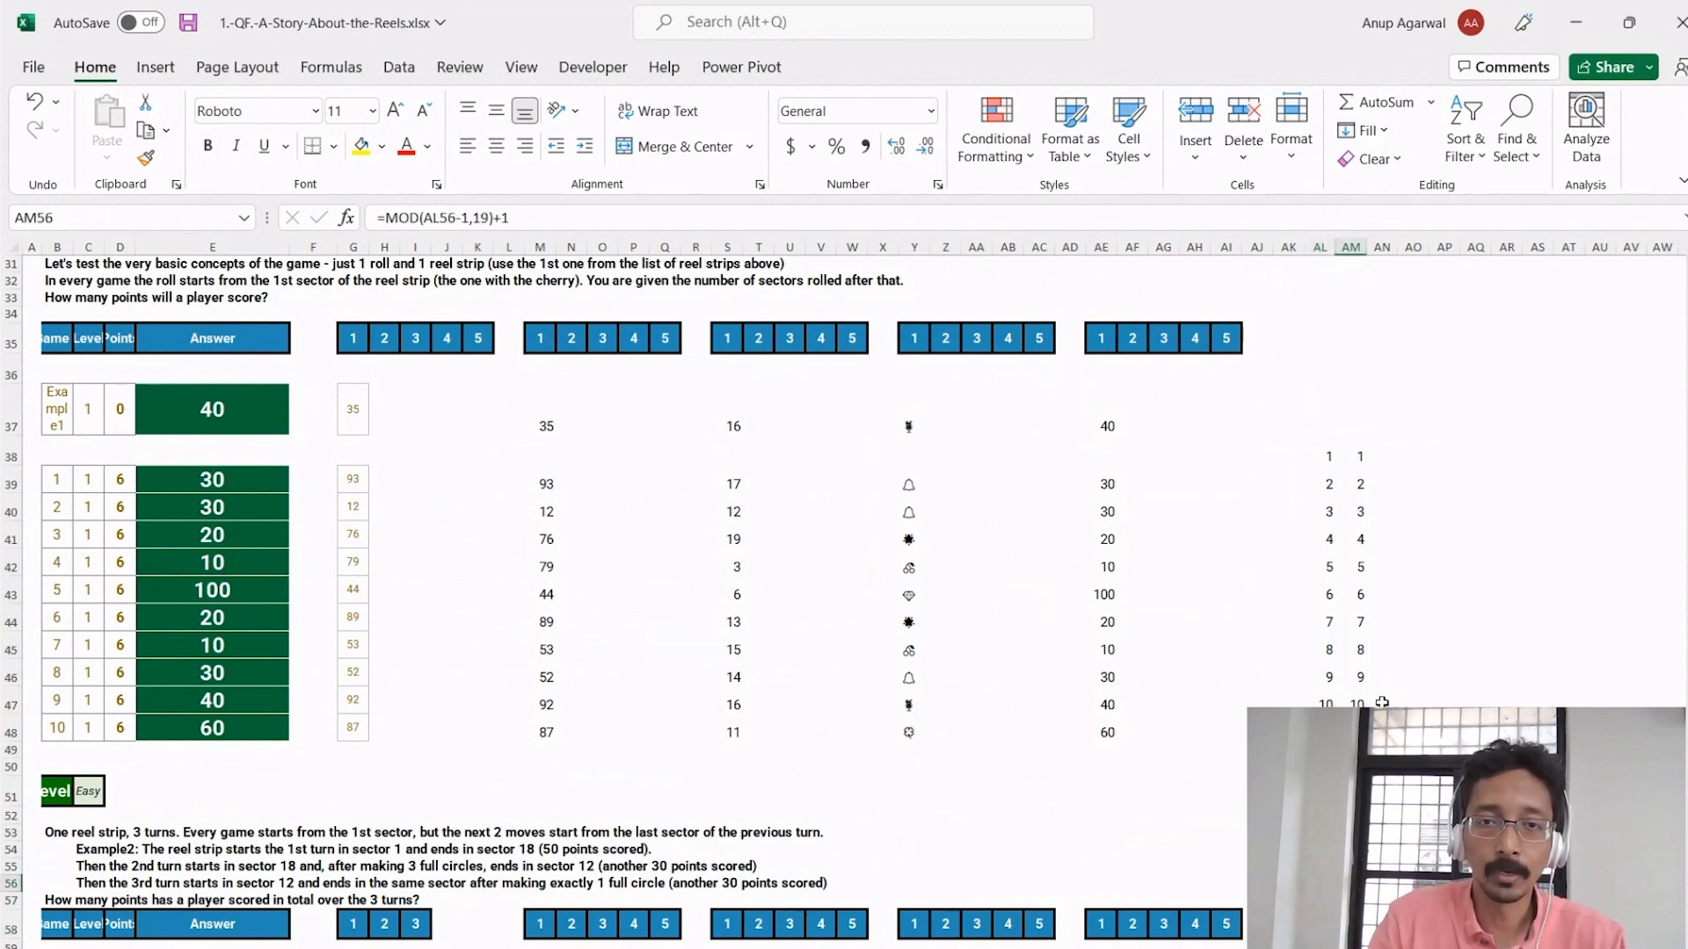
pyautogui.moveTo(765, 476)
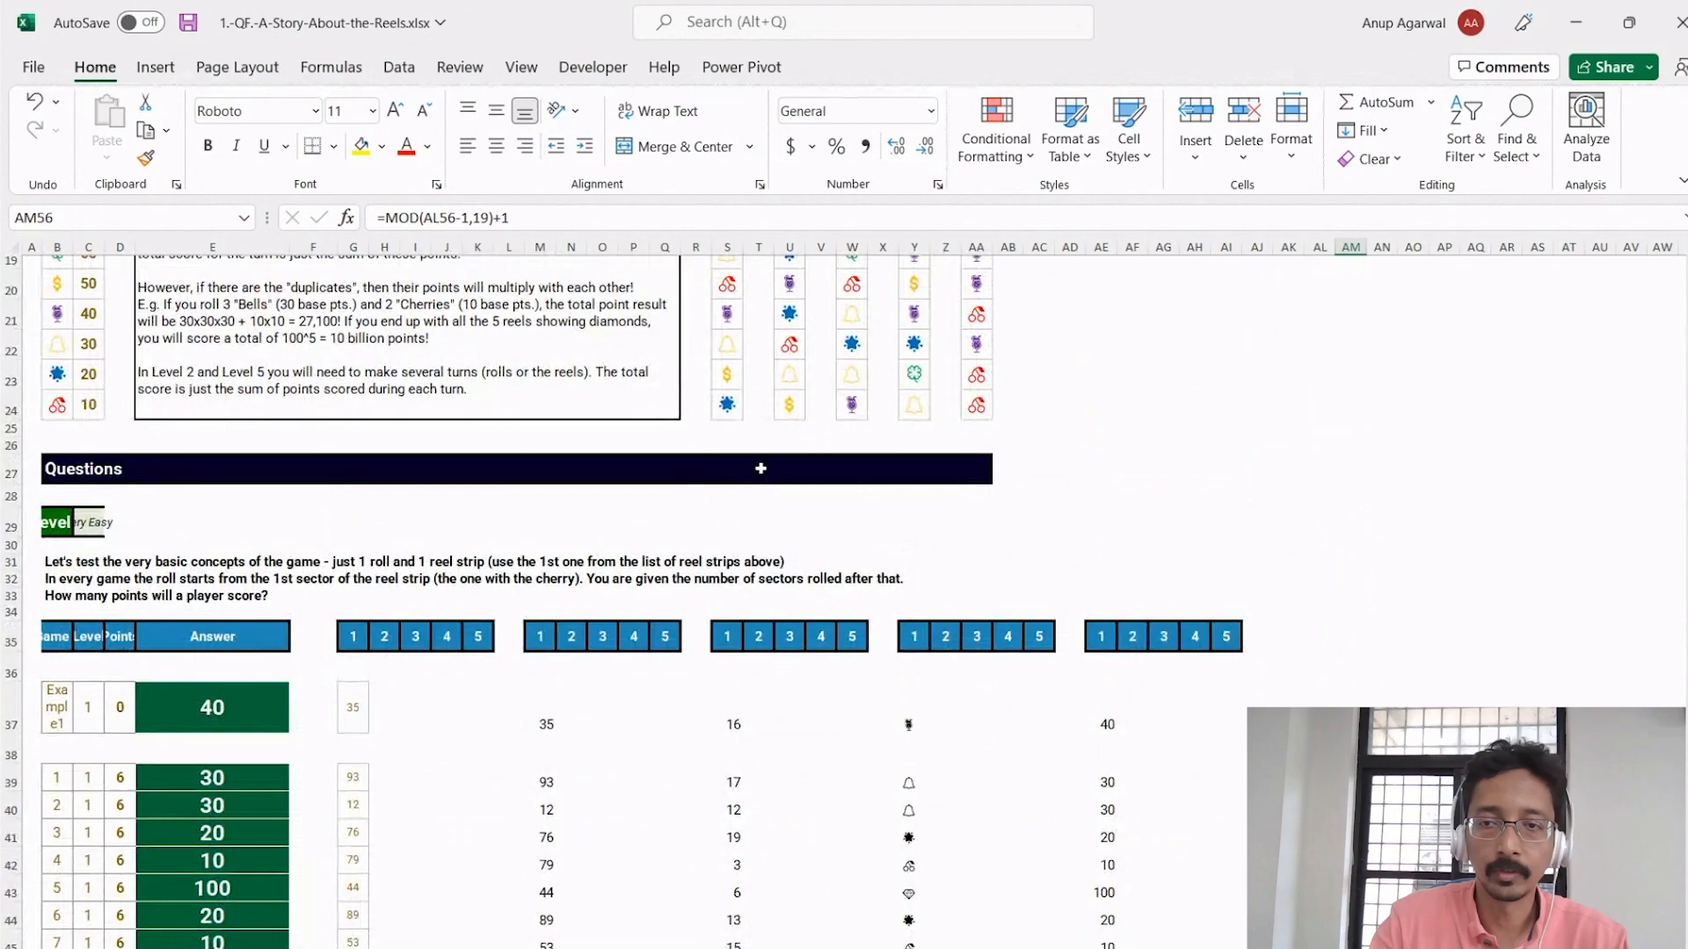
pyautogui.scroll(-3)
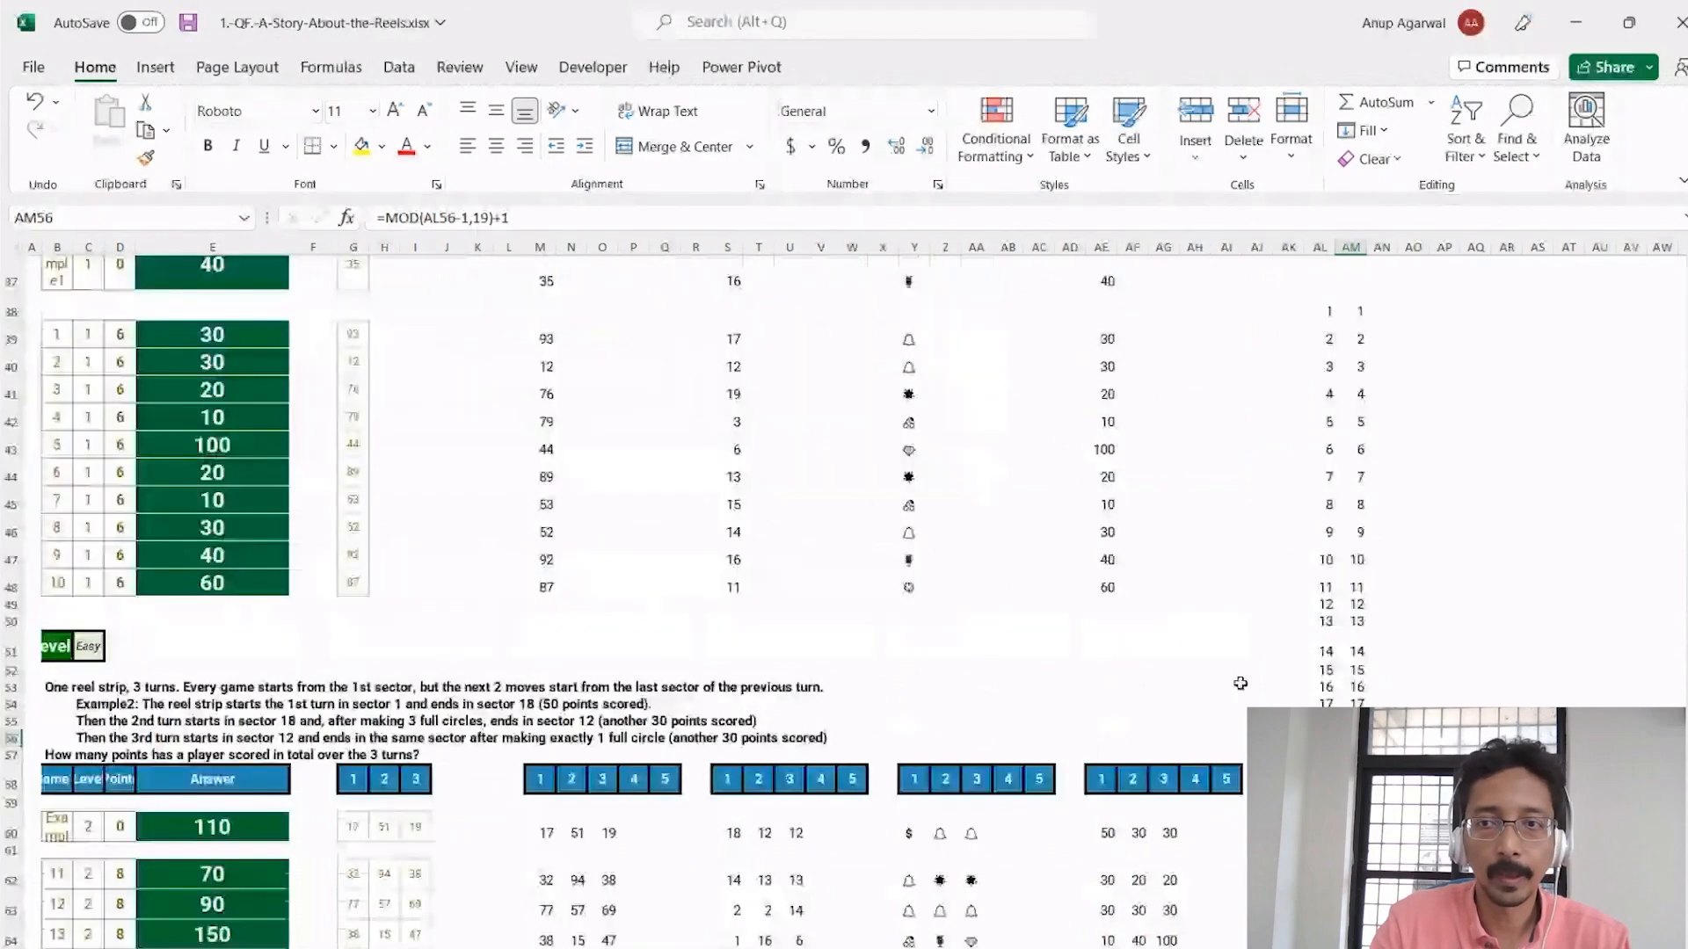